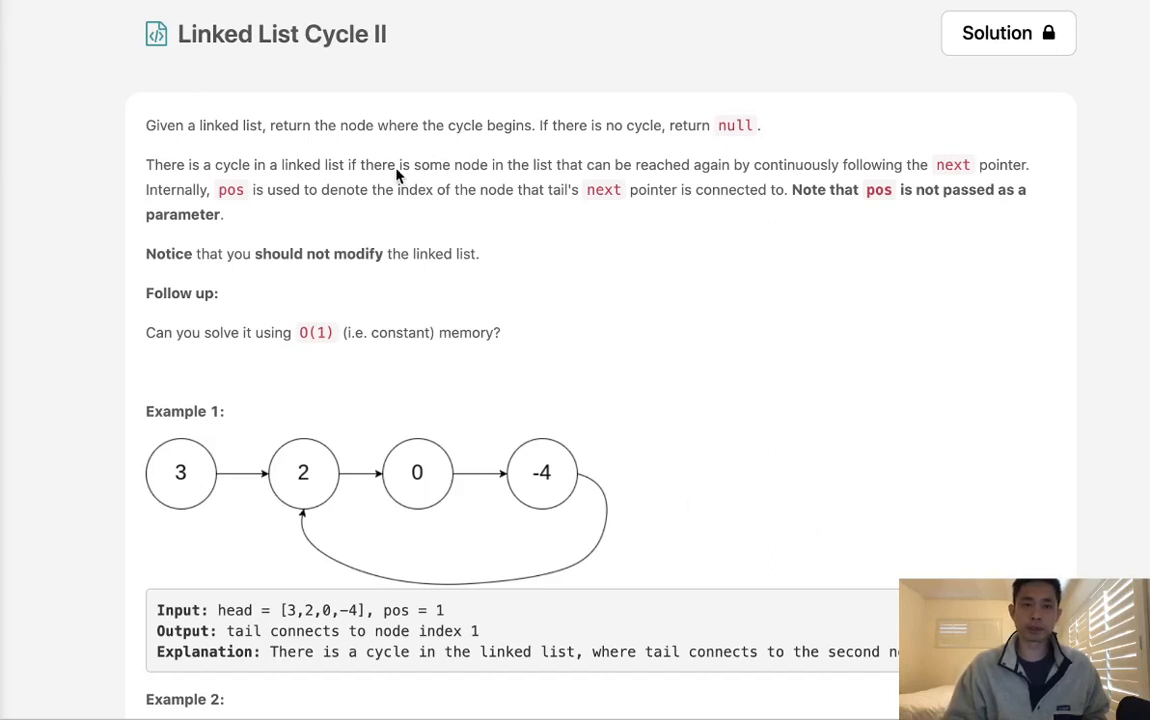
mouse_move(330, 76)
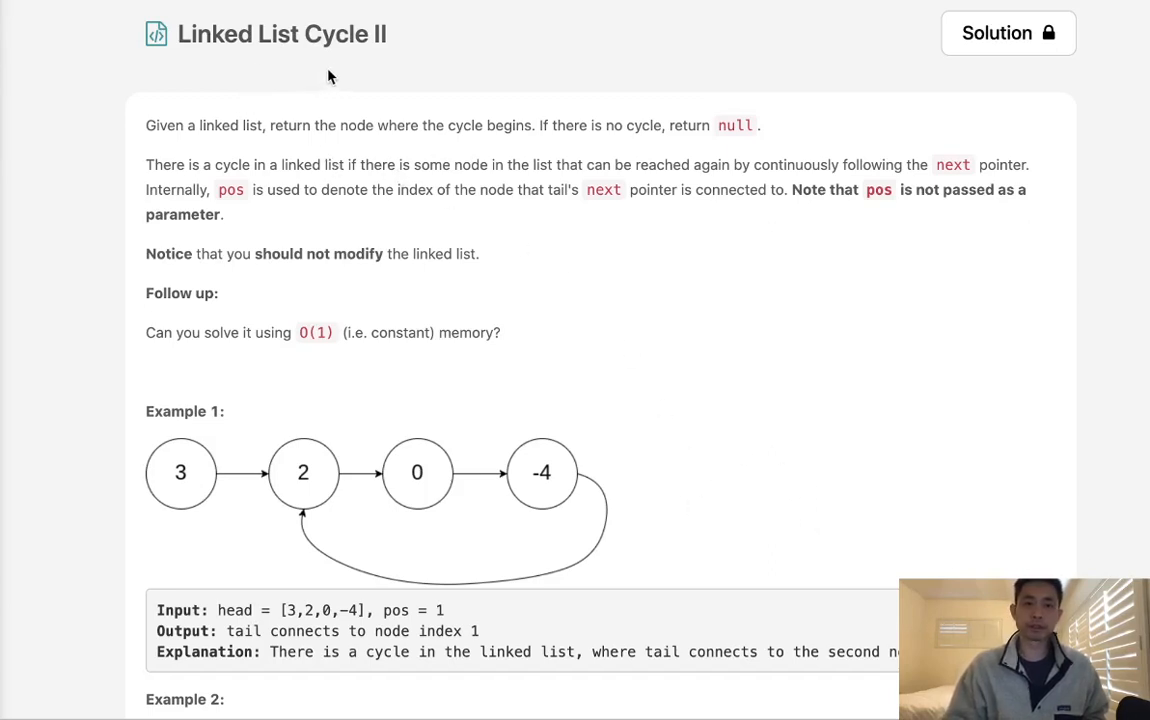
mouse_move(344, 138)
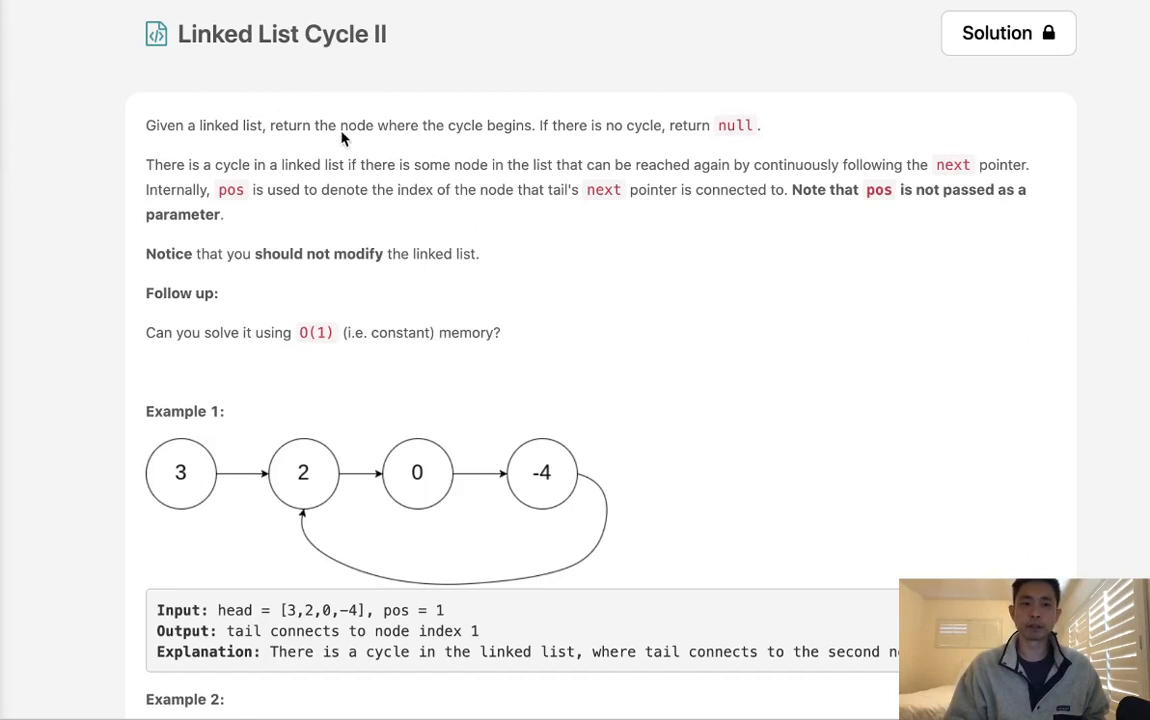
mouse_move(548, 148)
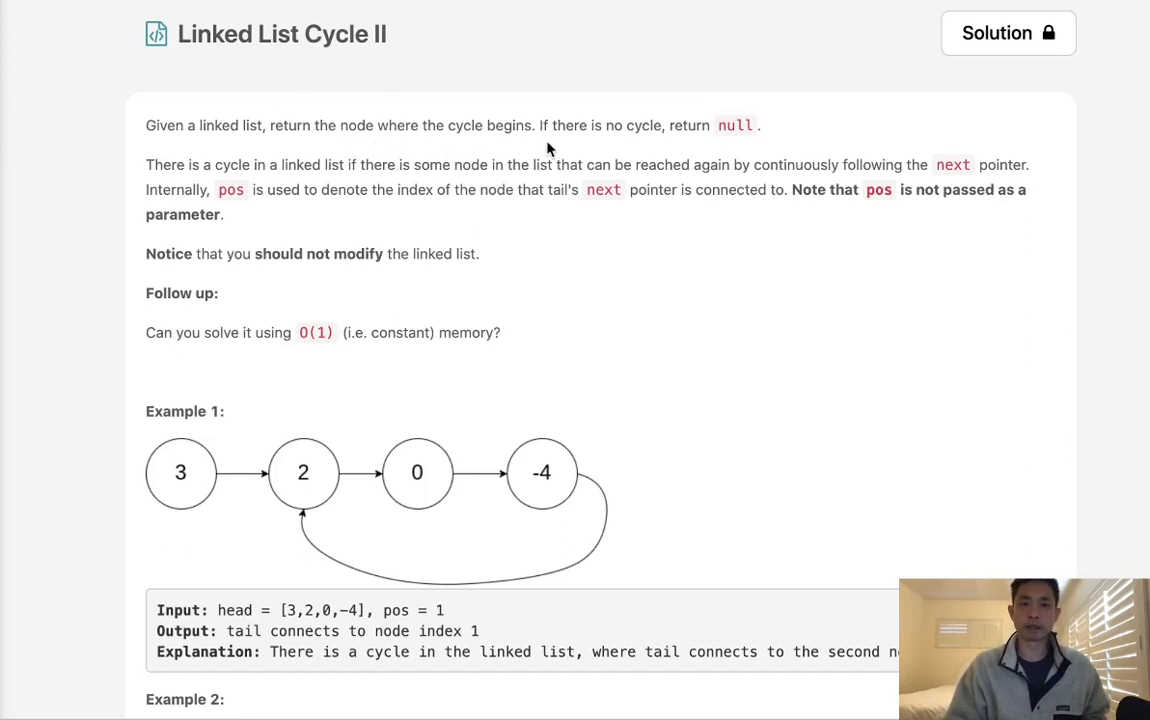
mouse_move(352, 236)
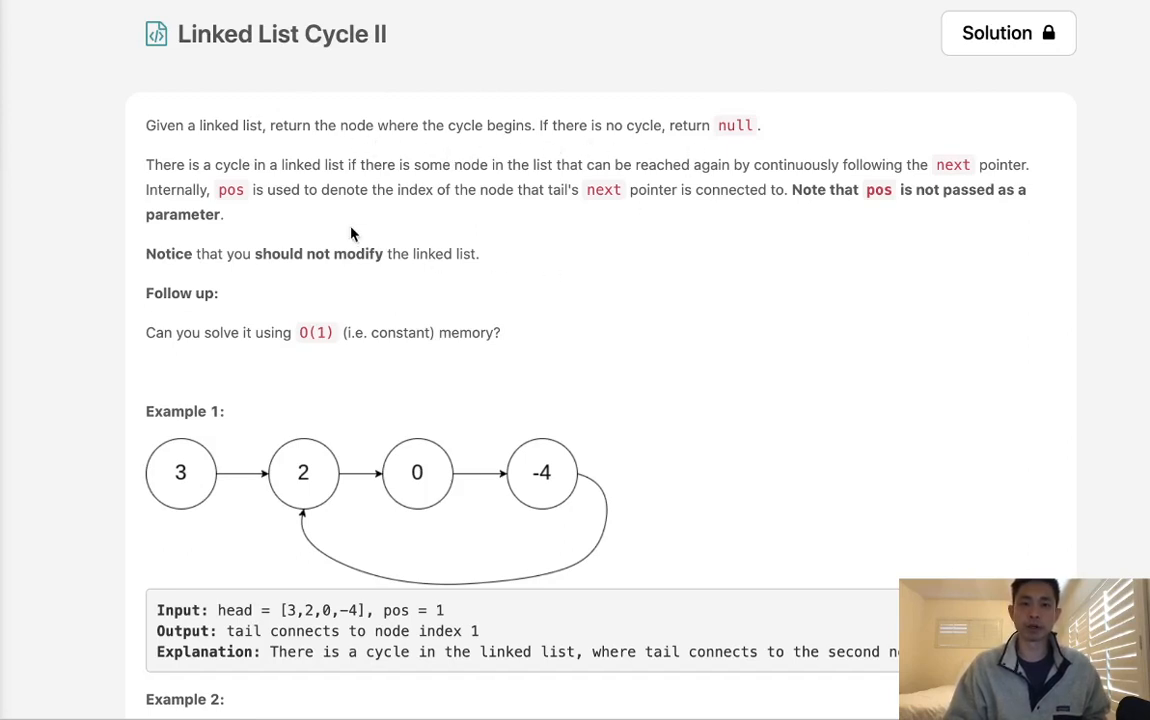
mouse_move(492, 250)
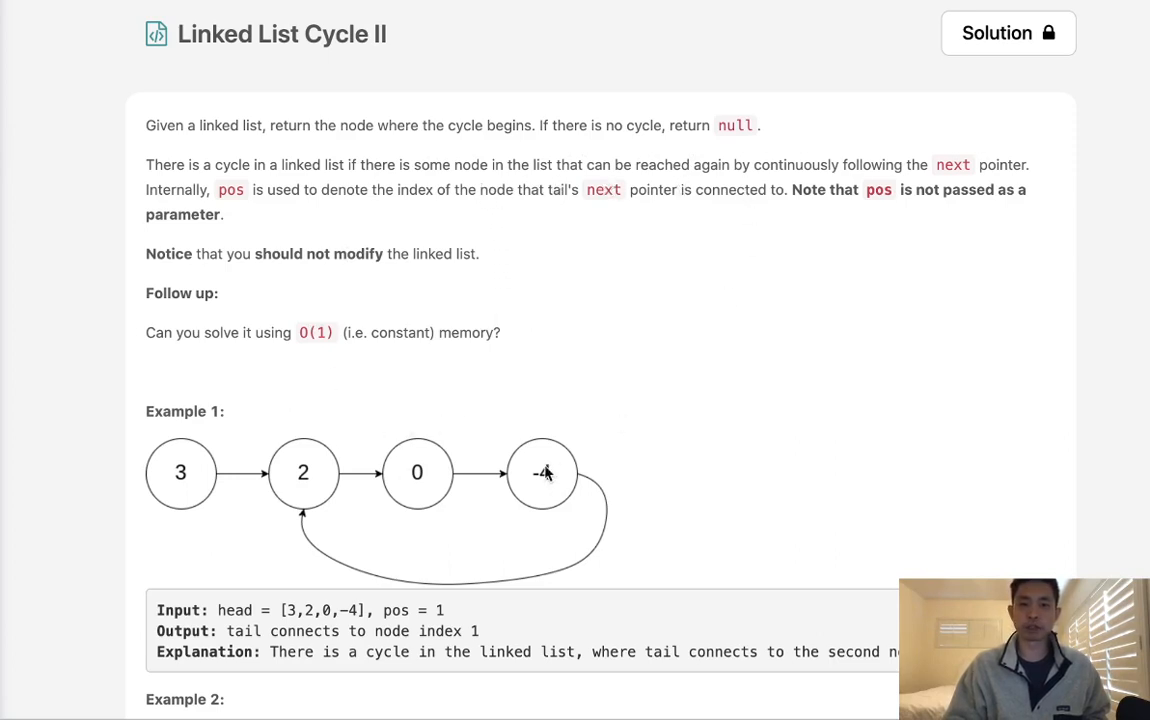
mouse_move(744, 236)
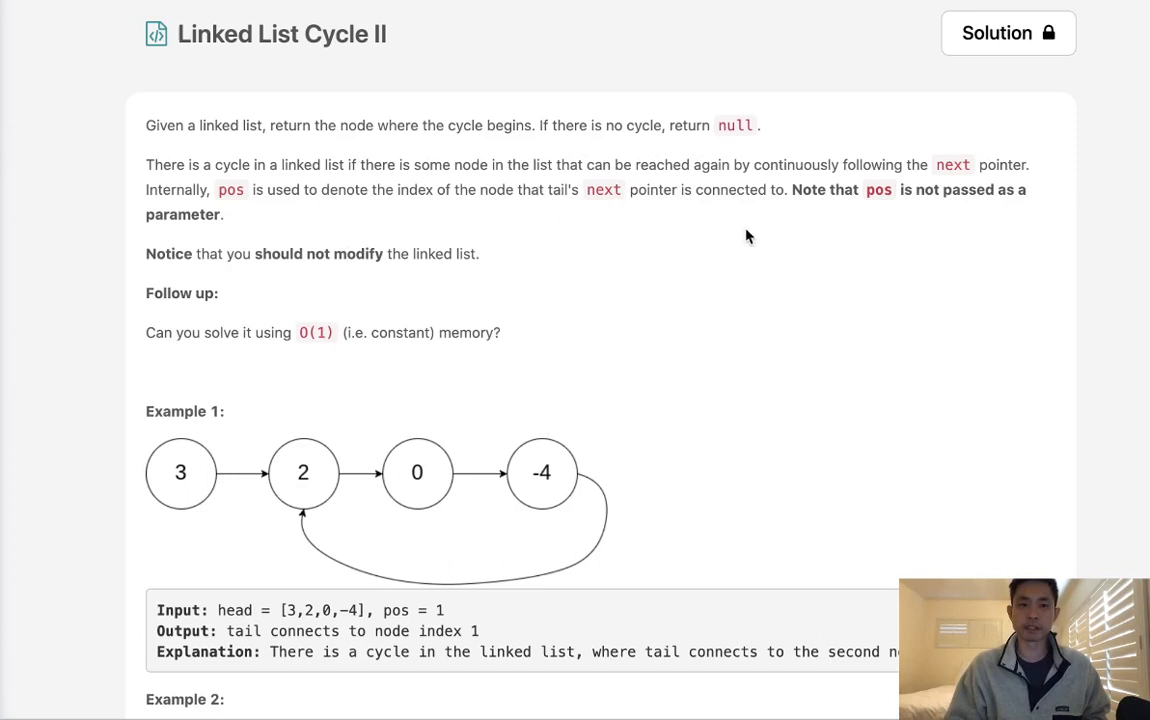
mouse_move(498, 492)
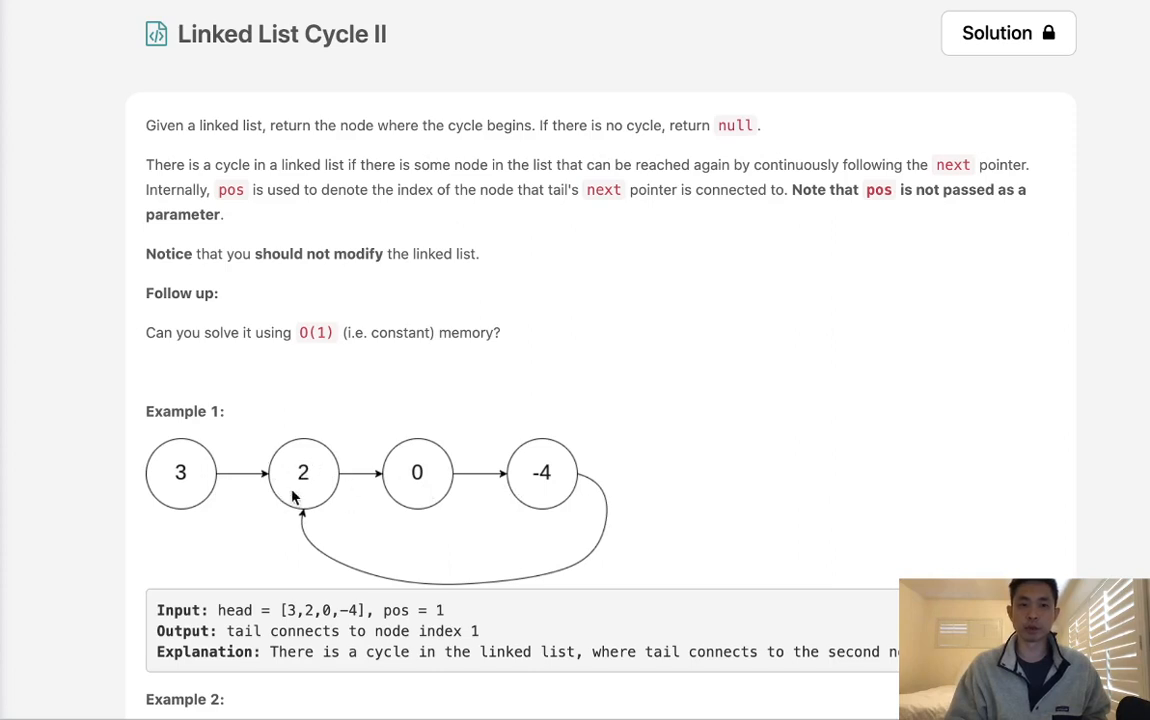
mouse_move(338, 482)
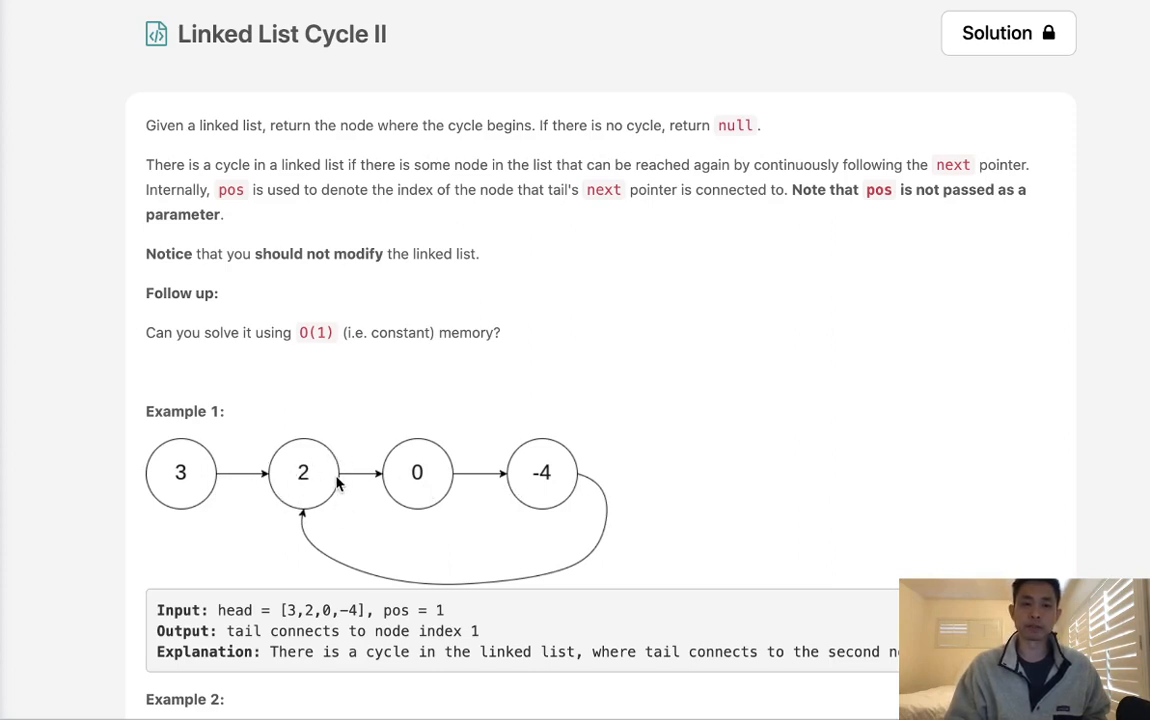
- Scroll through the Linked List Cycle II examples and constraints down to the empty Python3 starter code
scroll("down", 3)
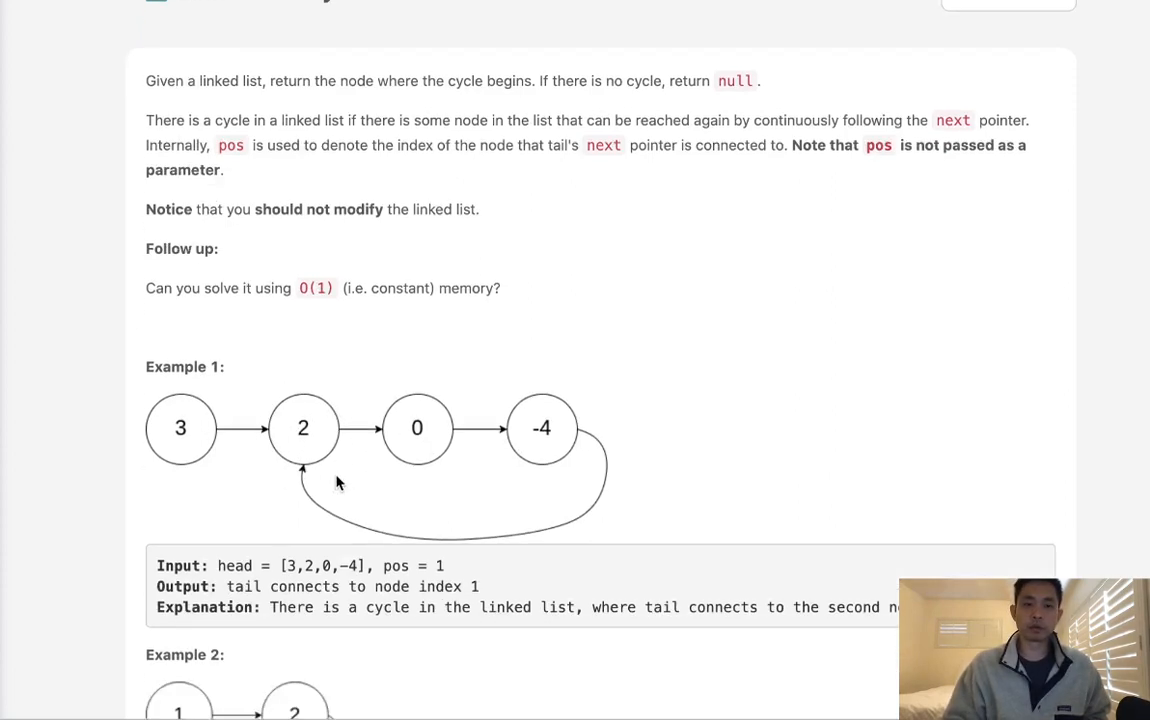
scroll("down", 3)
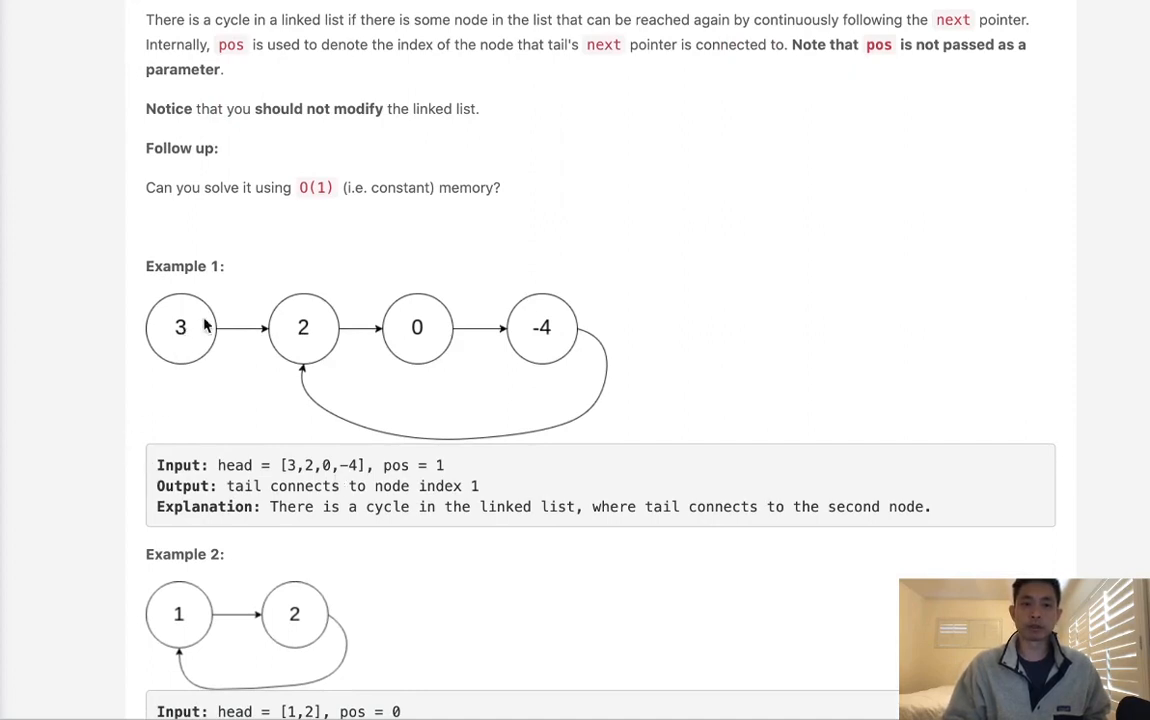
mouse_move(532, 314)
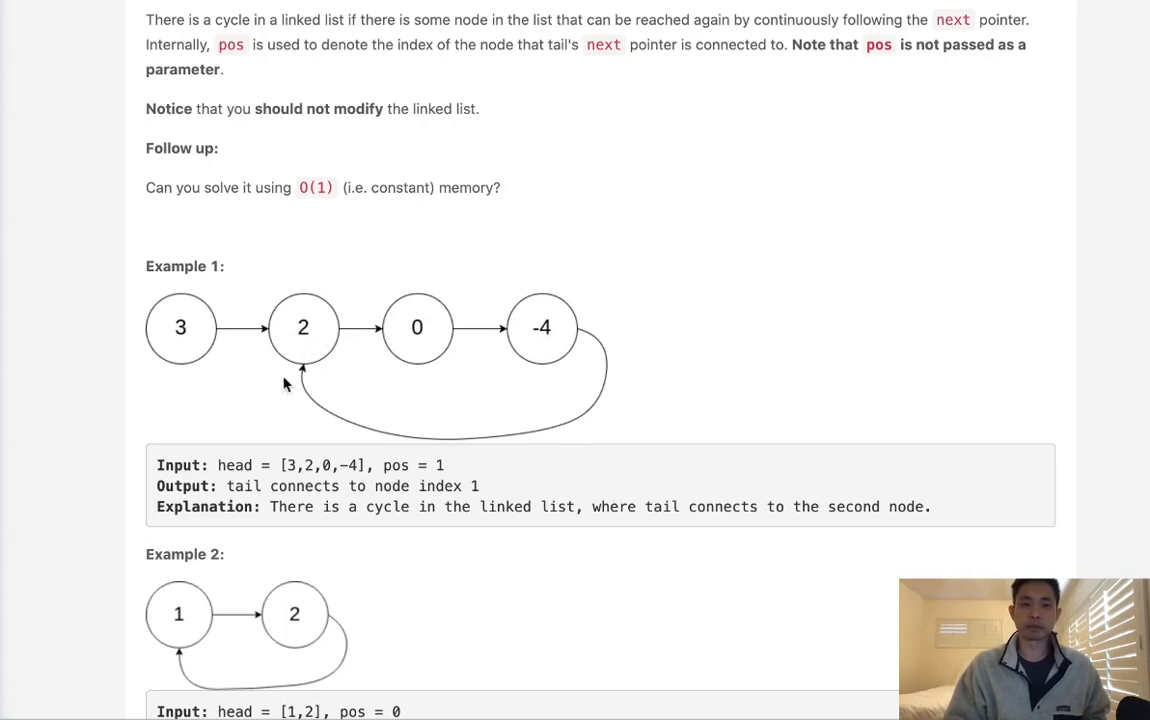
scroll("down", 3)
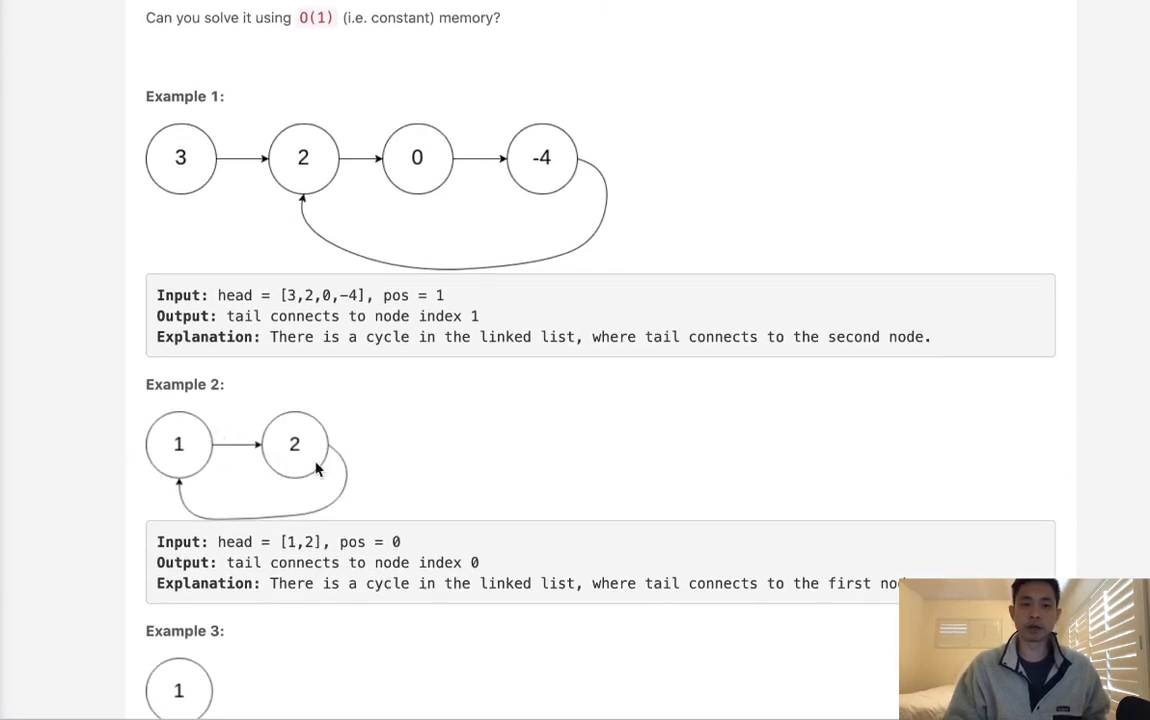
scroll("down", 3)
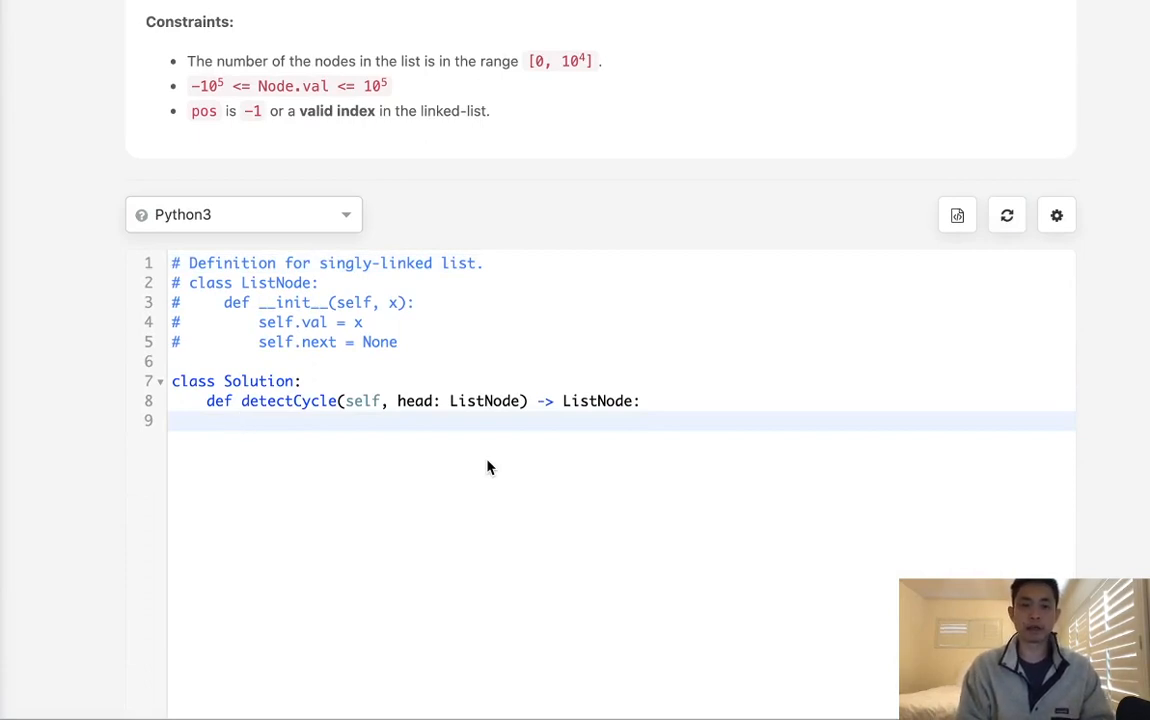
- Start detectCycle with cur = head, a lookup set, and 'if cur in lookup: return cur'
type("cur = head")
type("look")
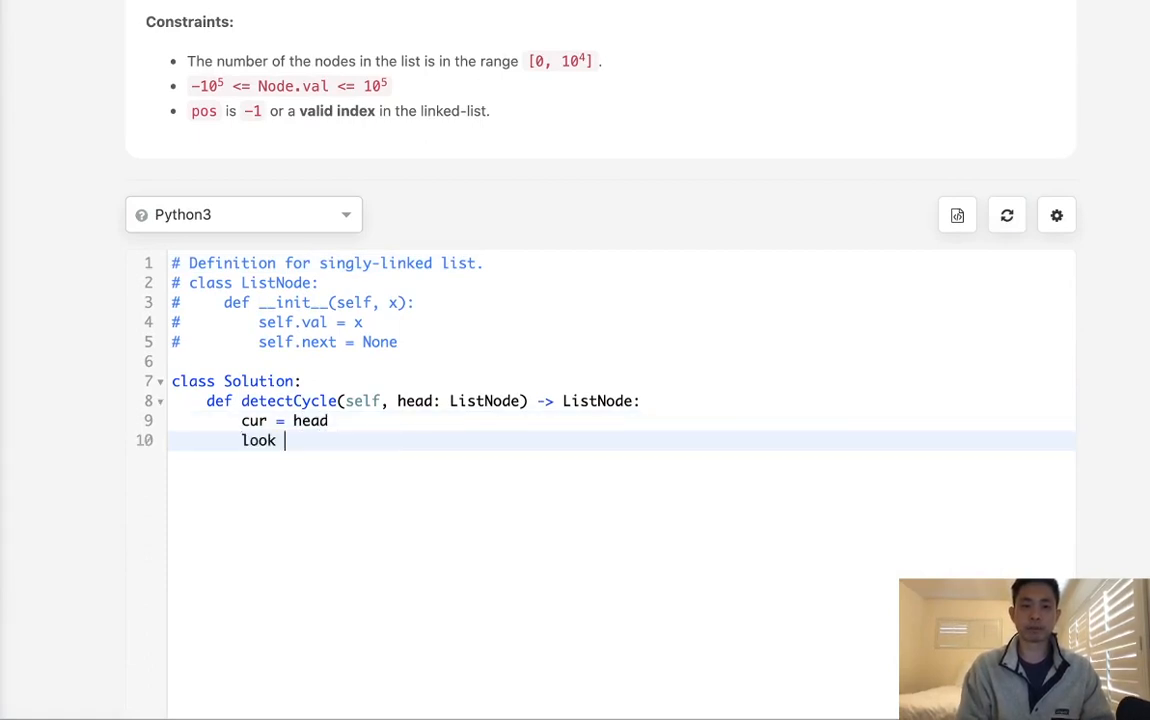
type("up = set()")
type("if cur i")
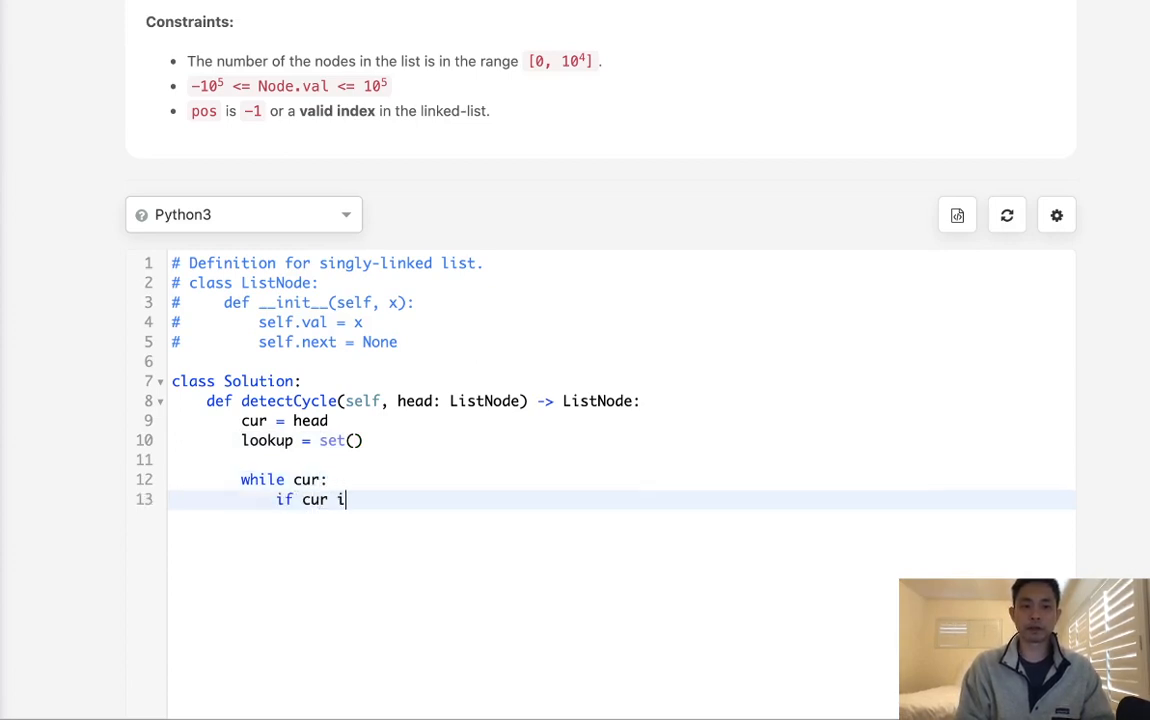
type("n lookup:")
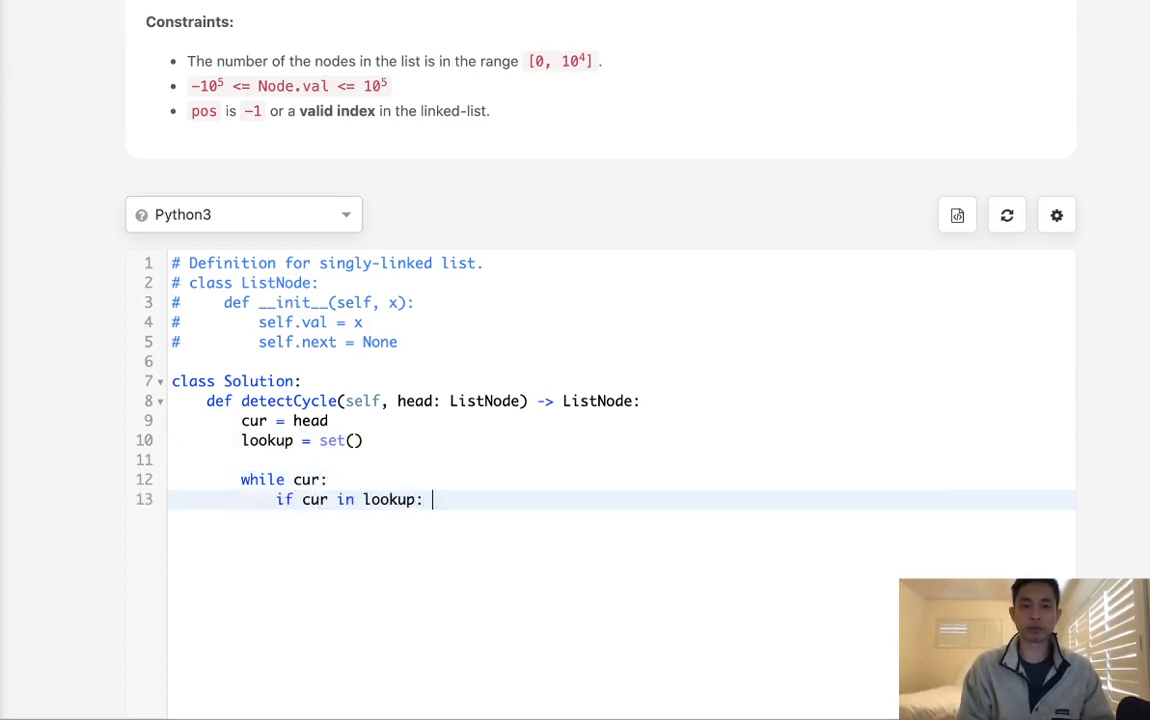
type("return cur")
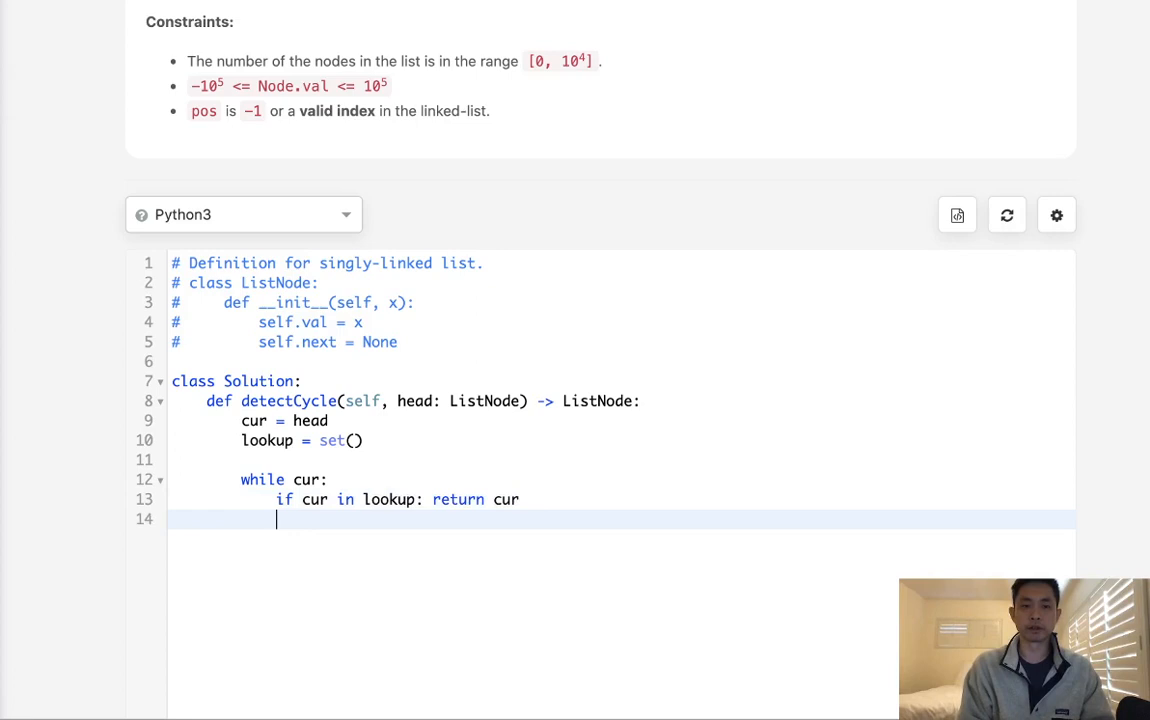
- Add cur to lookup, advance cur = cur.next, and return None after the loop
type("lookup.add(cur")
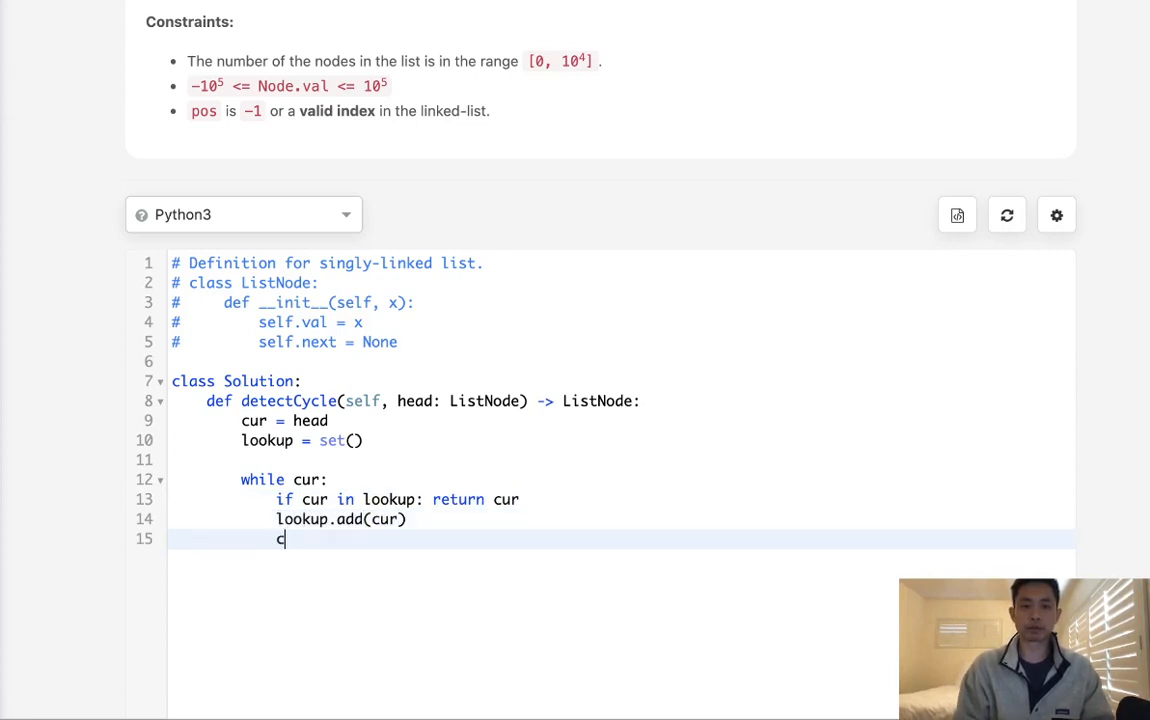
type("ur = cur.nex")
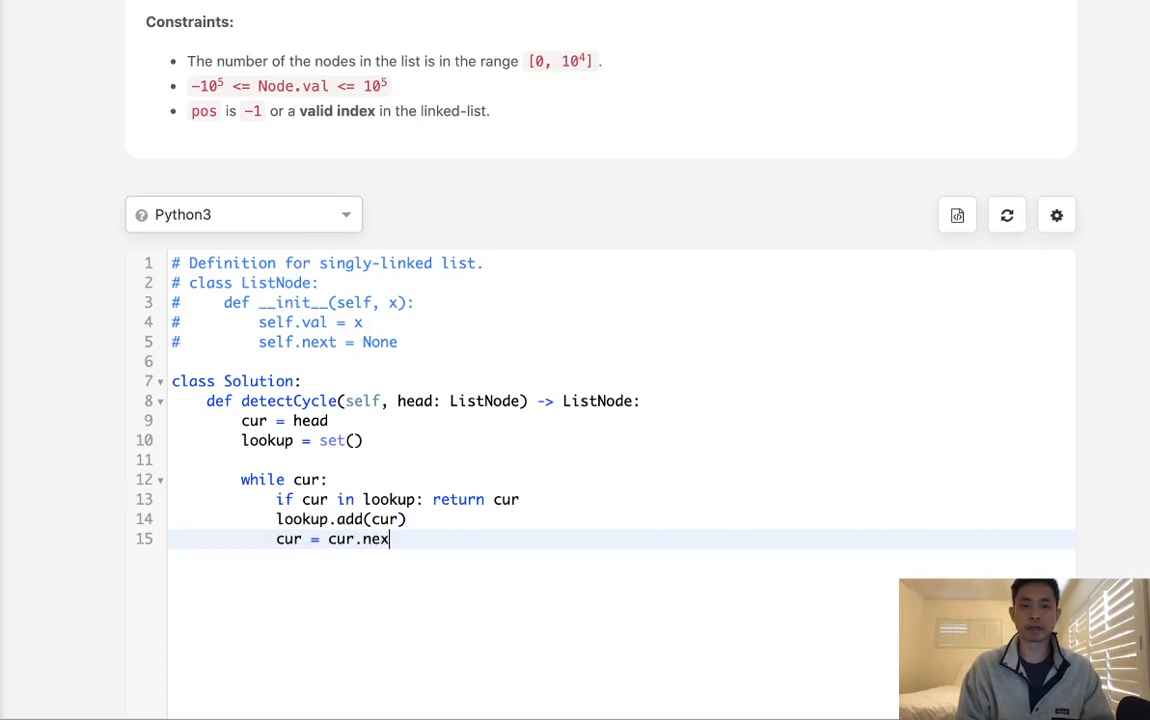
key("enter")
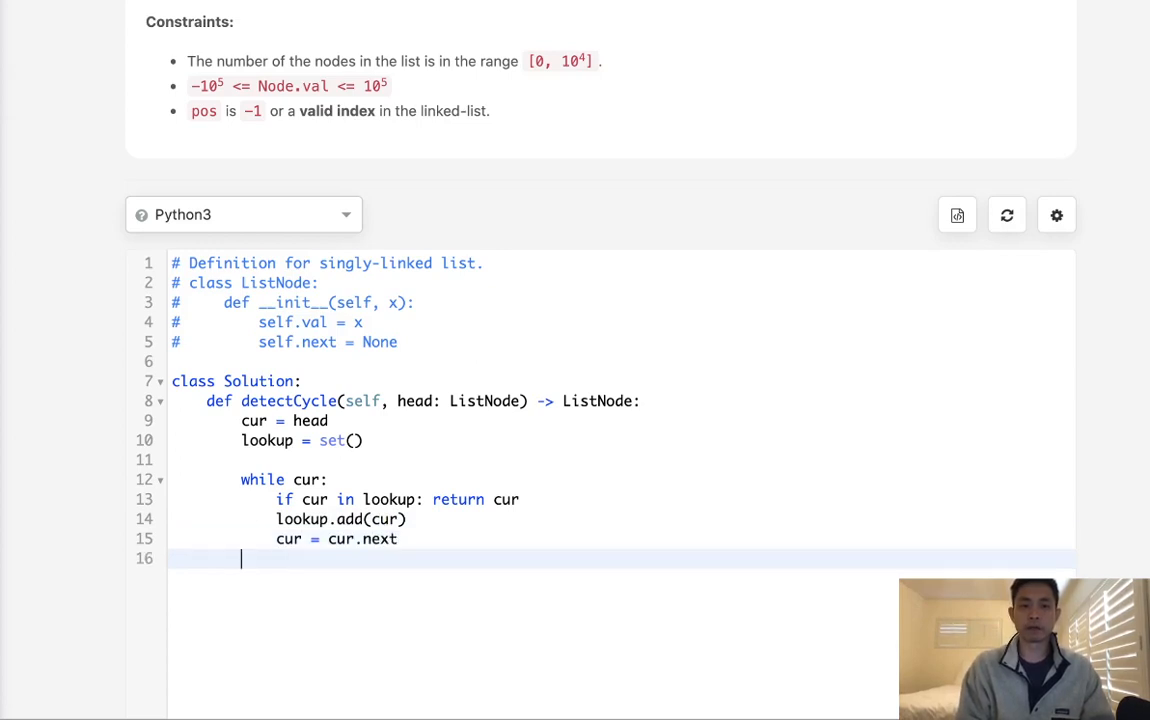
type("return")
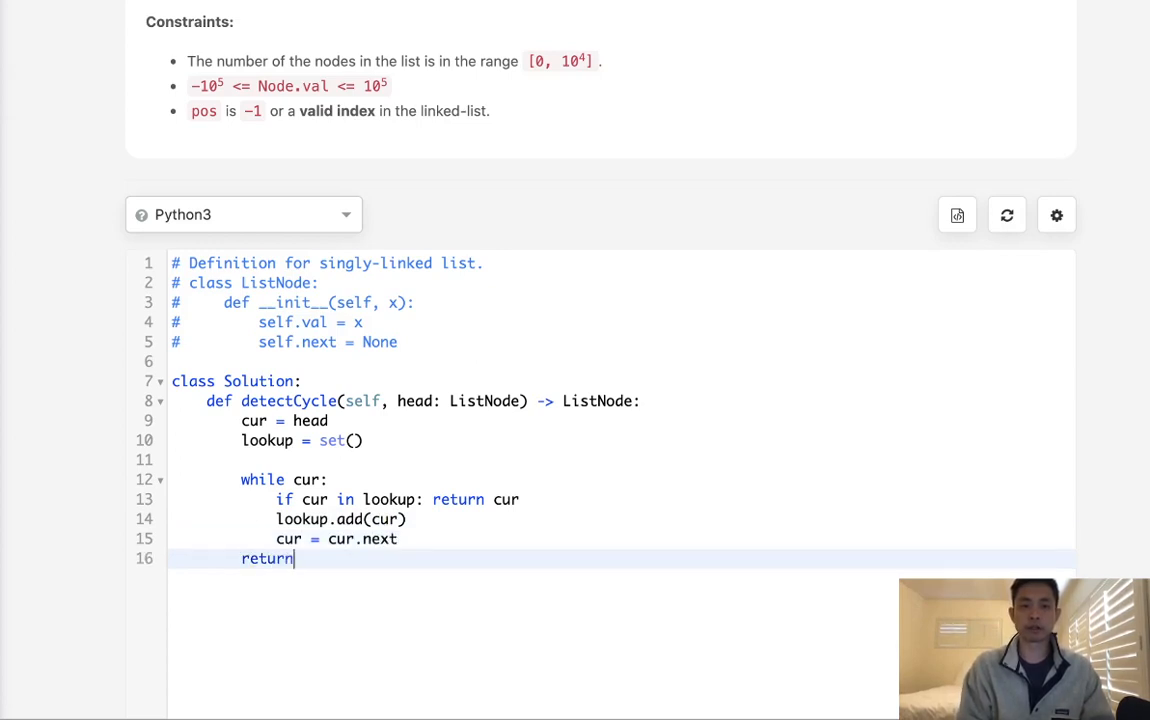
type("None")
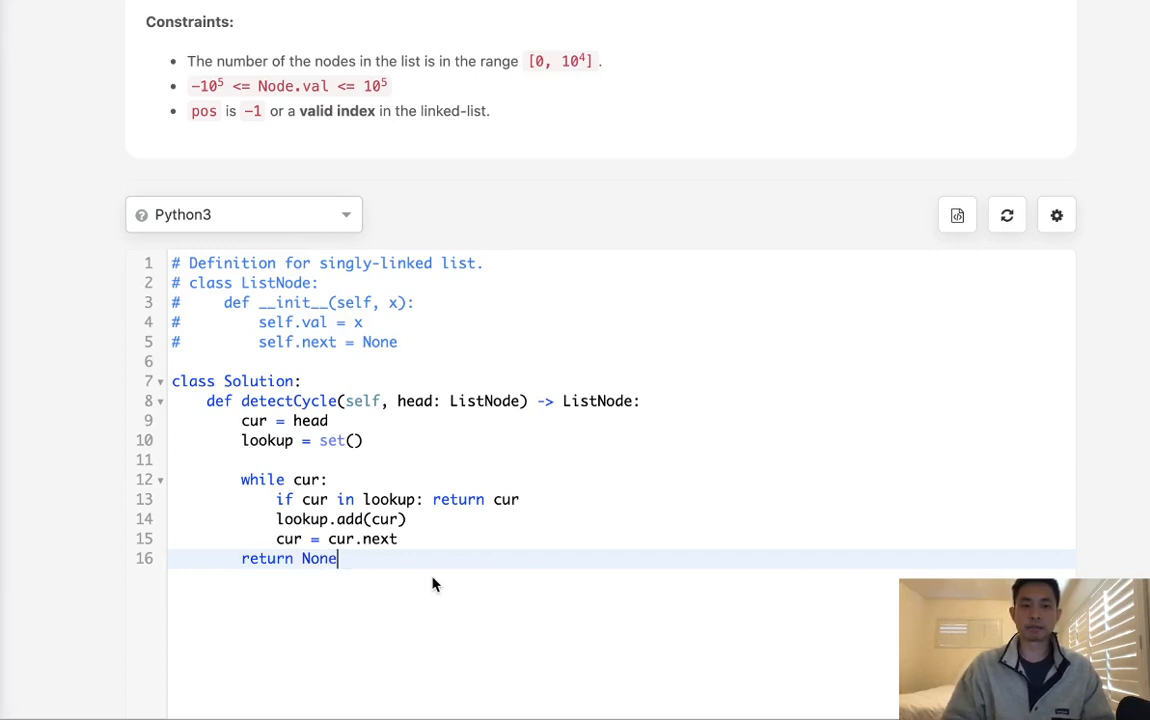
scroll("down", 3)
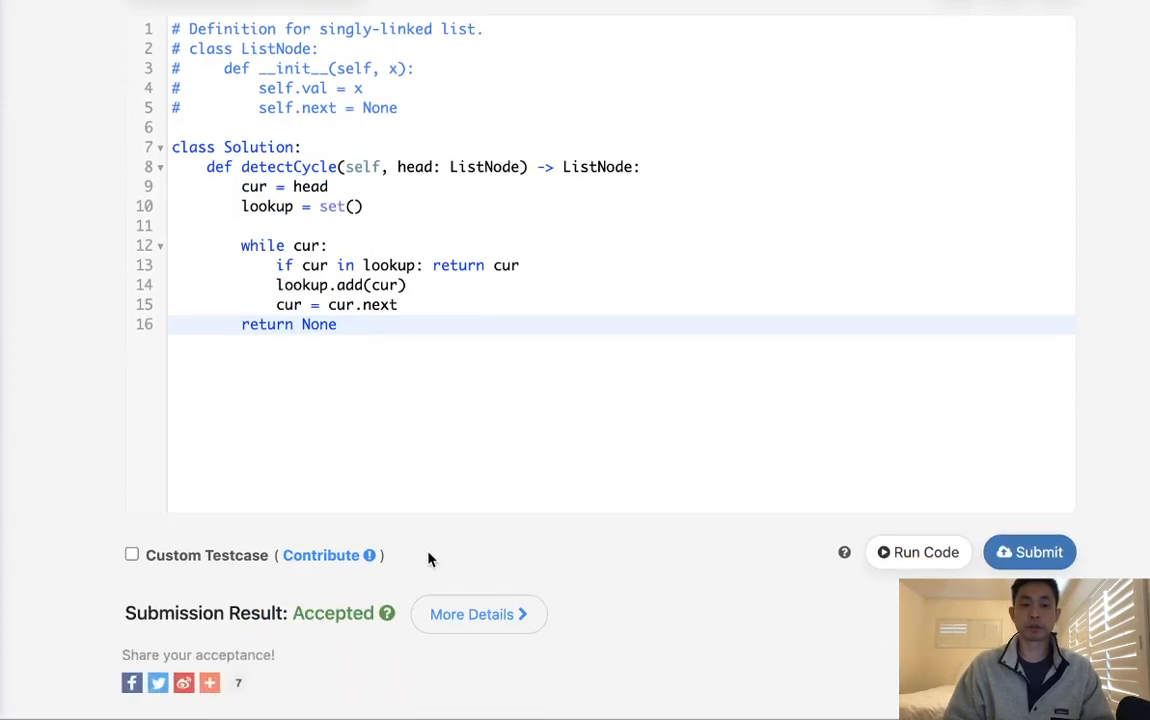
- Scroll up to review the cycle examples and constant-memory follow-up, then back down to the editor
scroll("up", 3)
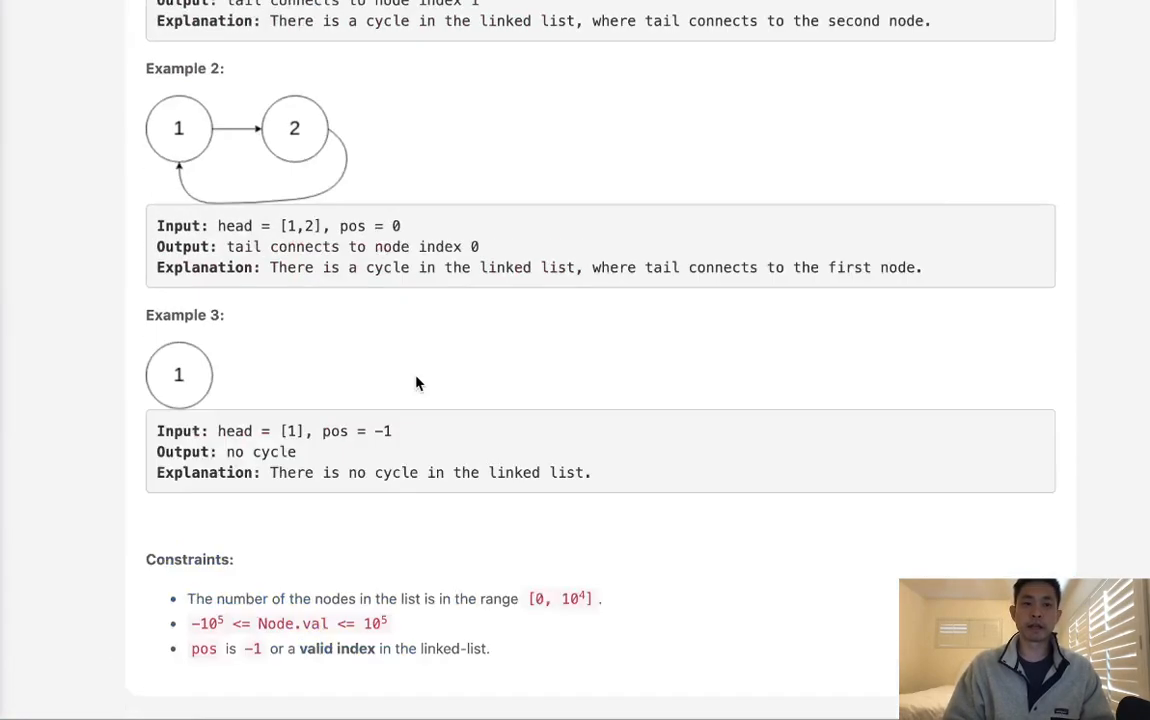
scroll("up", 3)
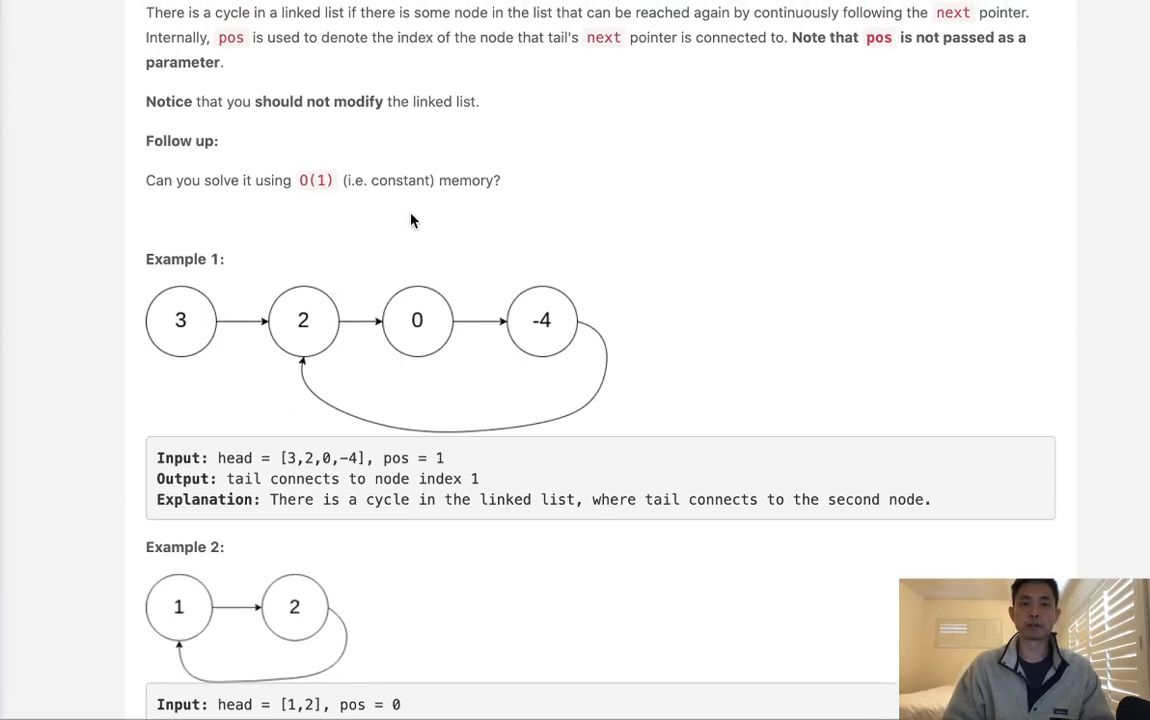
scroll("down", 3)
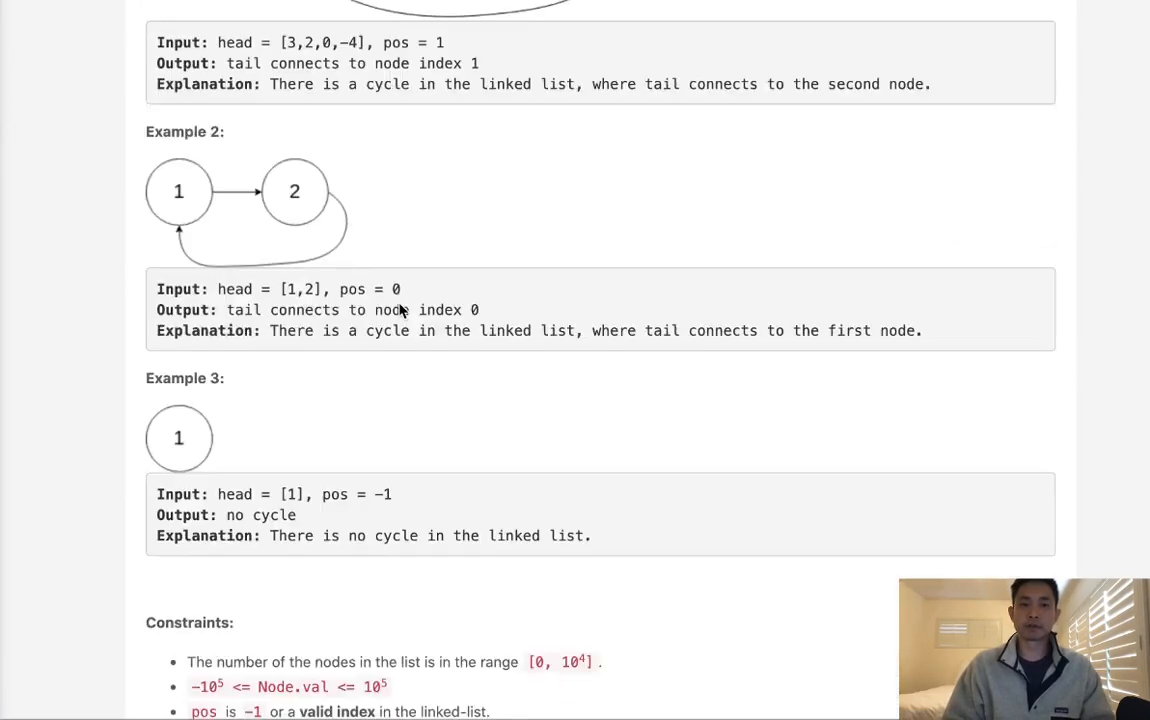
scroll("down", 3)
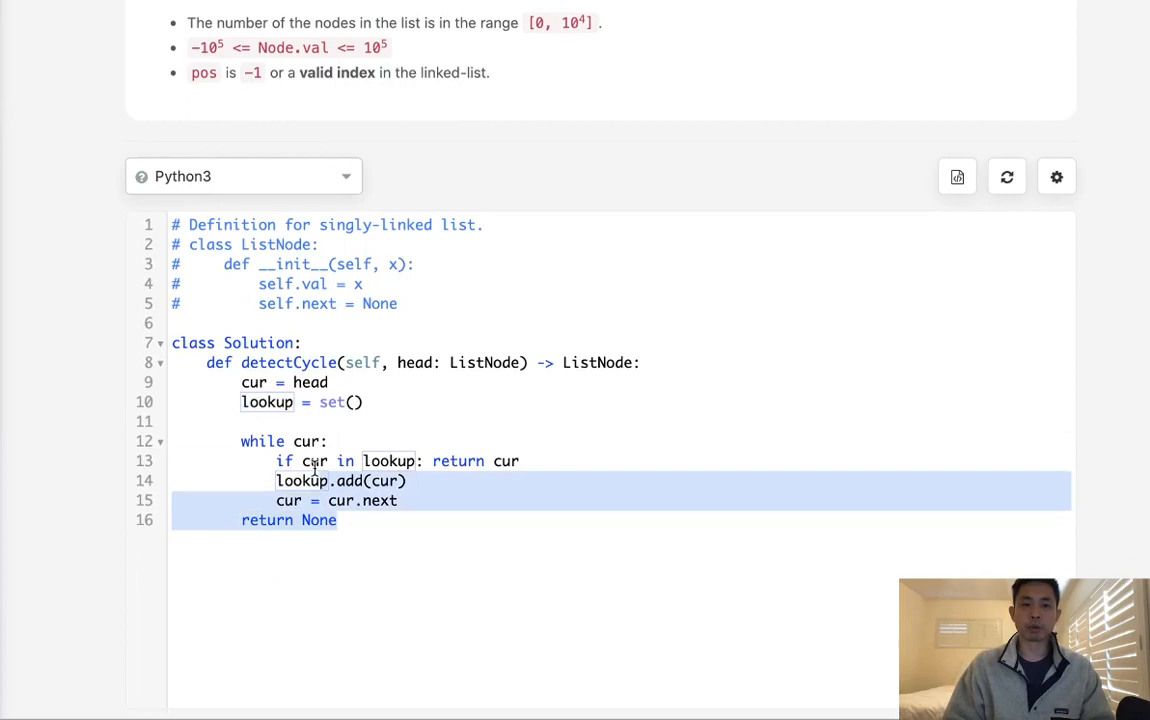
- Delete the set-based body of detectCycle and scroll up to reread the problem examples
key("Delete")
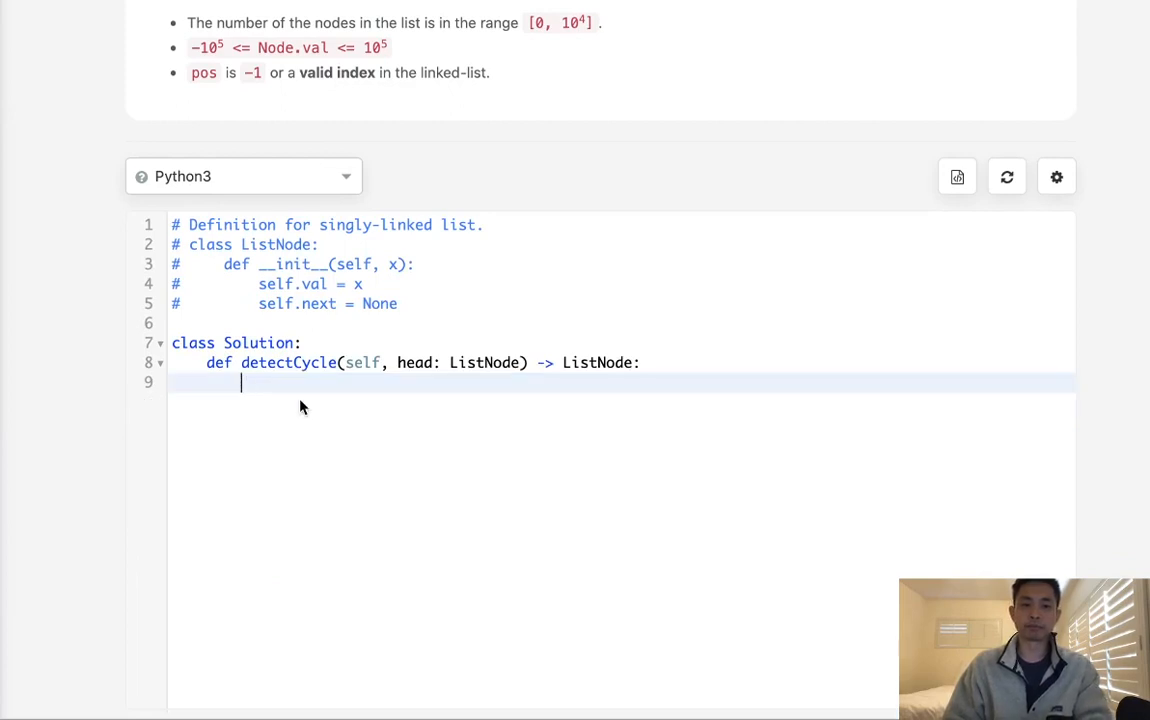
scroll("up", 3)
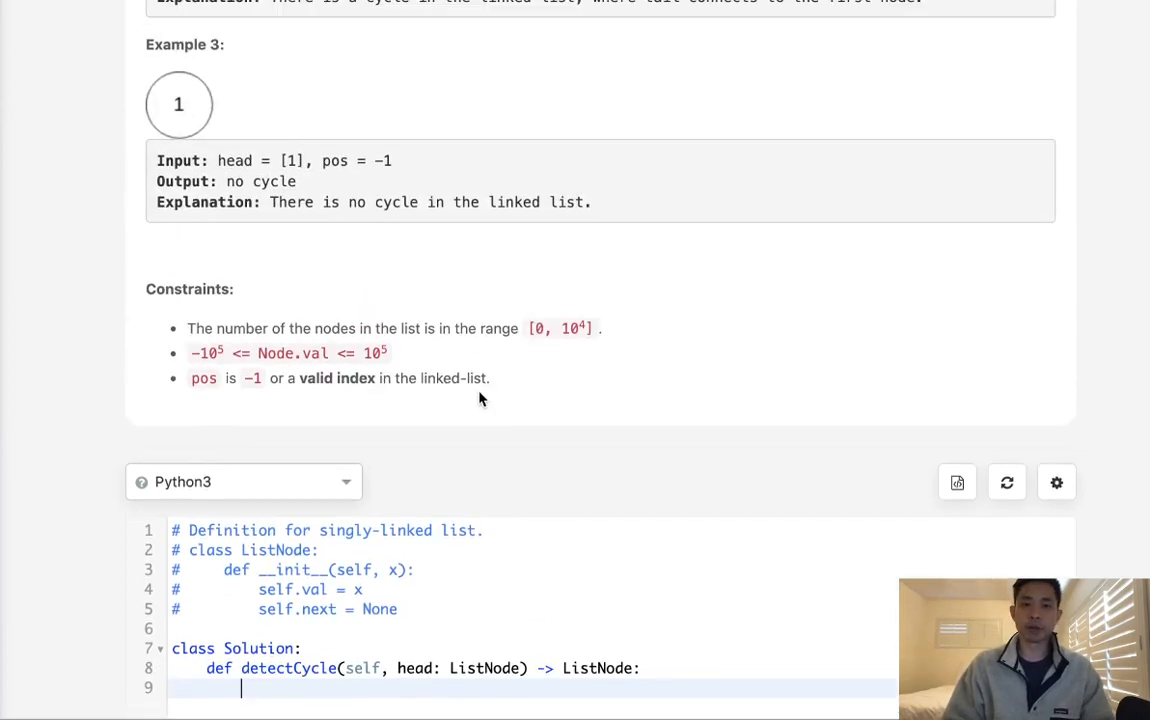
scroll("up", 3)
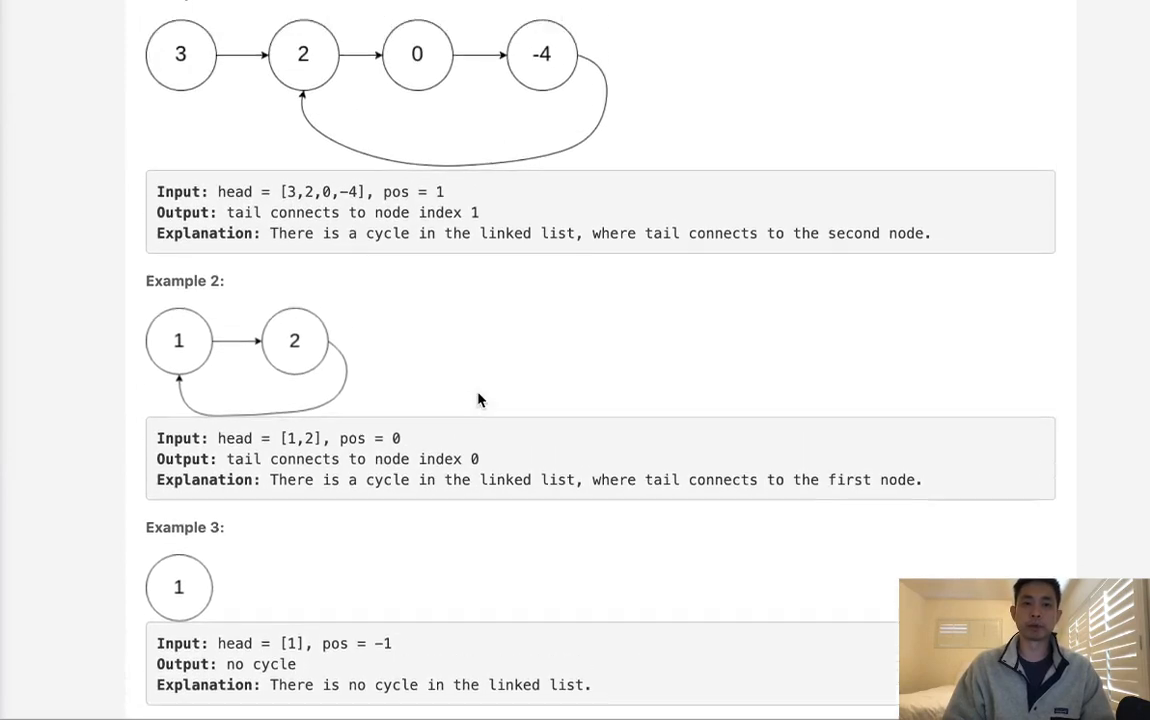
scroll("up", 3)
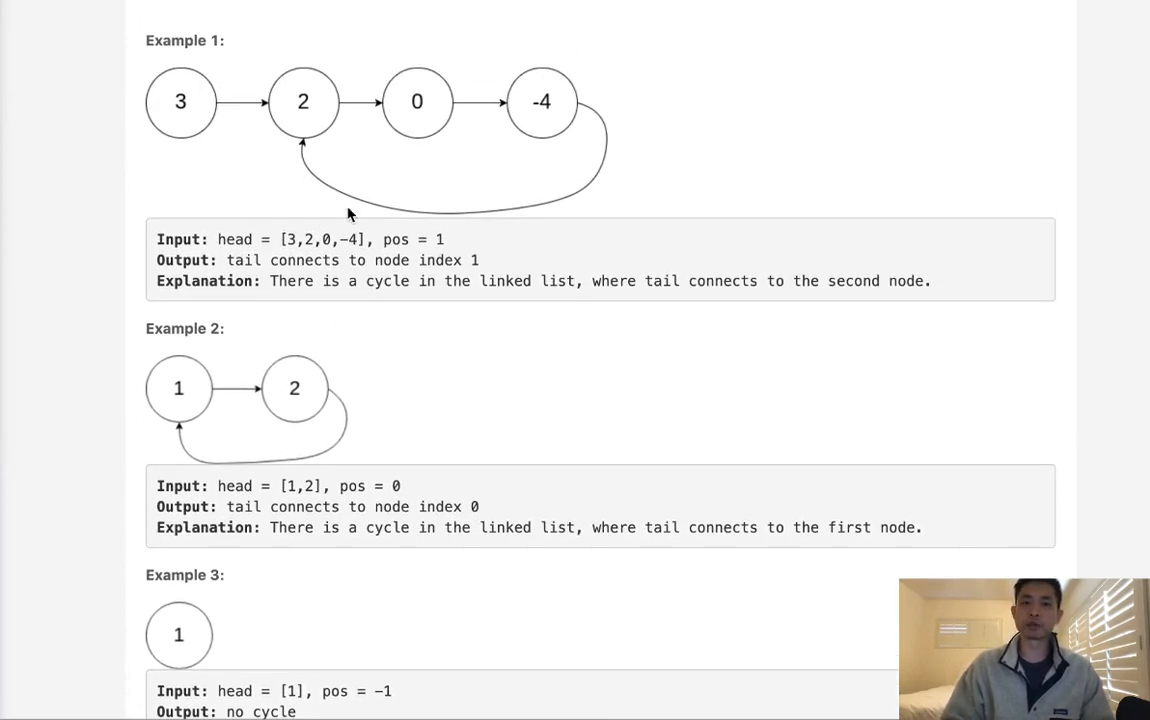
scroll("up", 3)
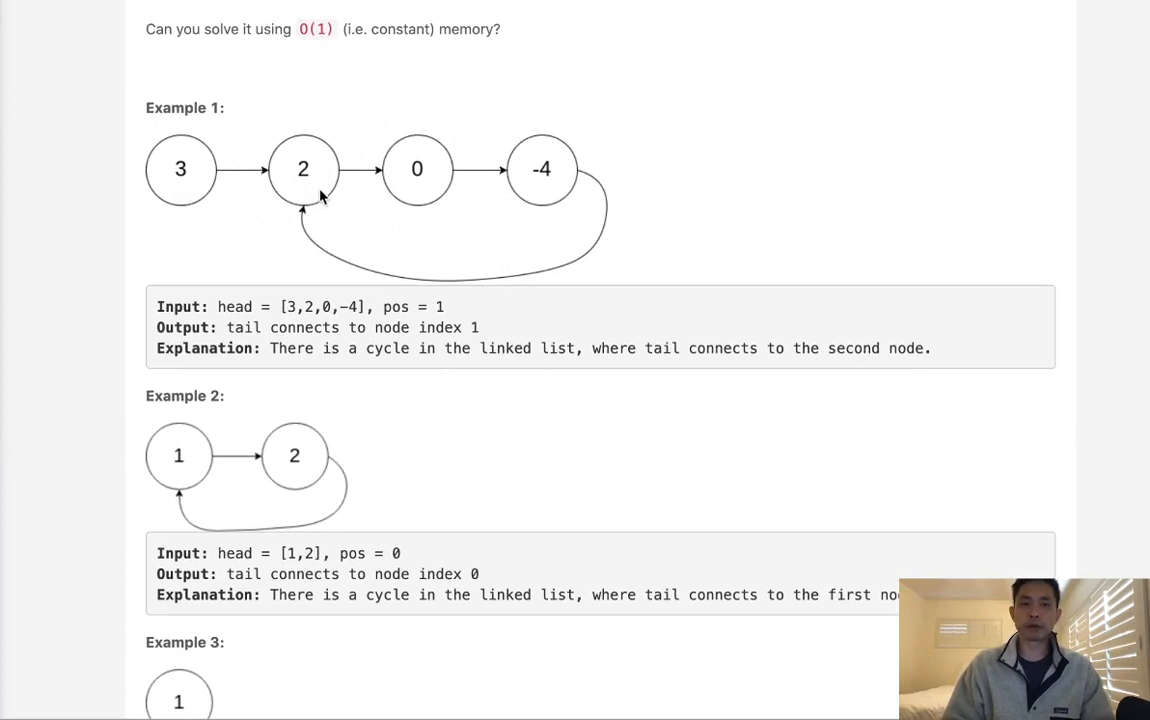
mouse_move(528, 204)
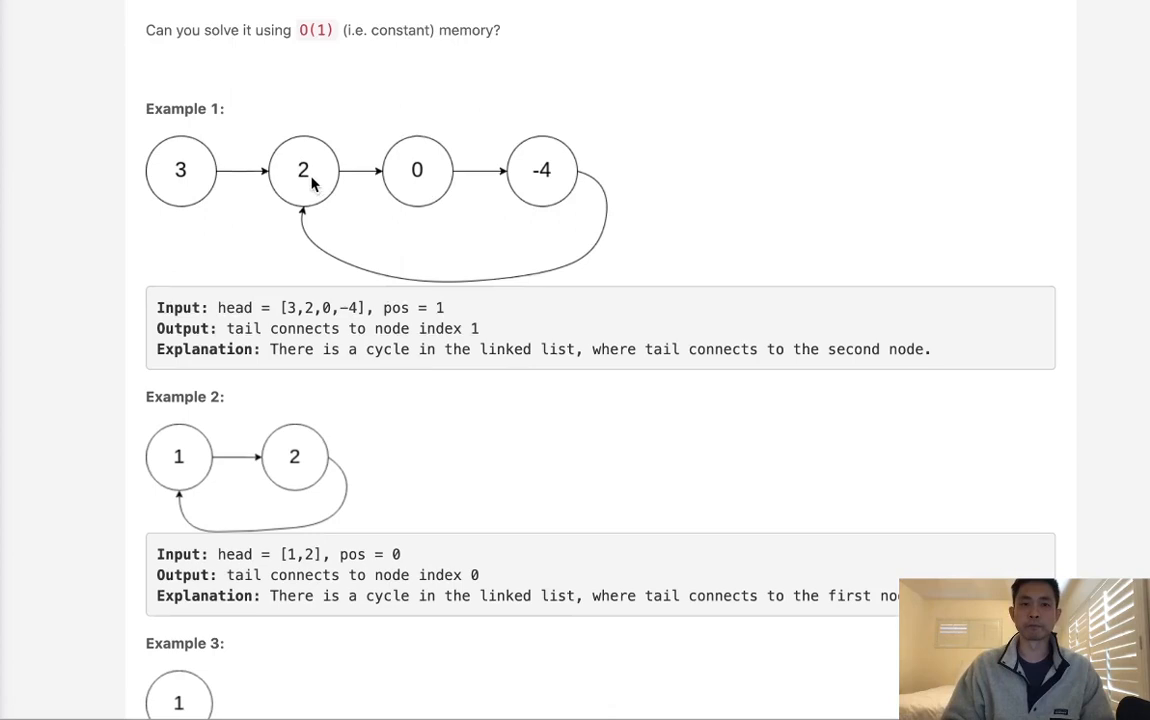
scroll("up", 3)
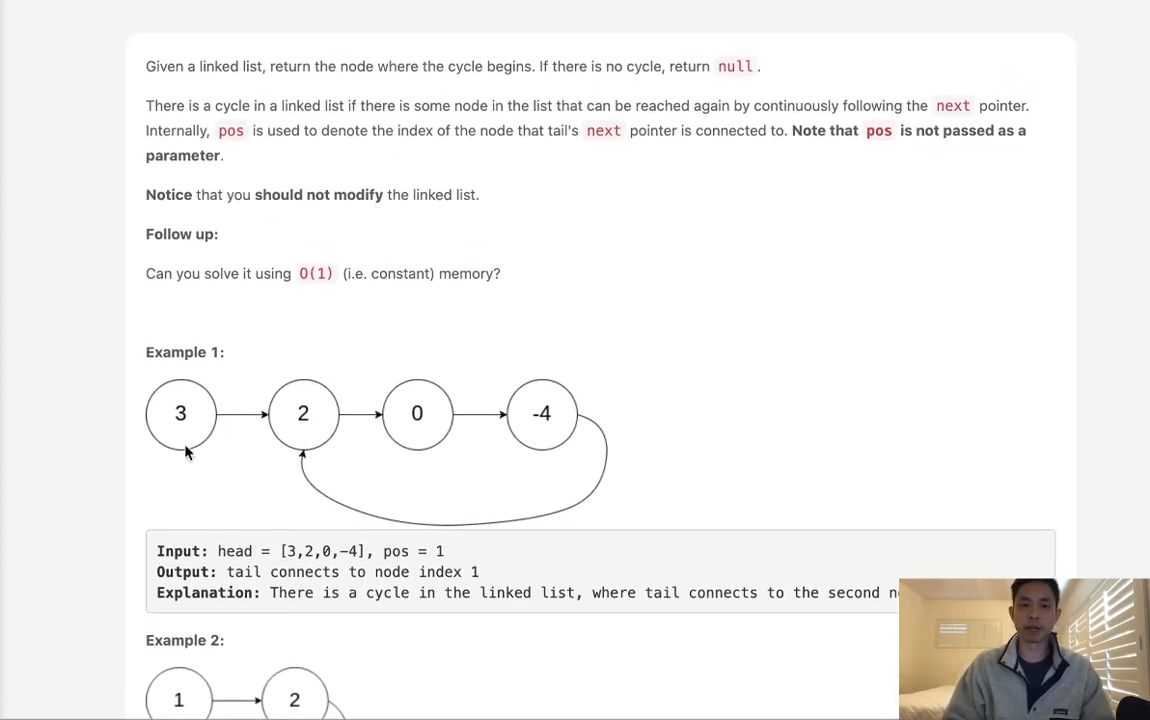
mouse_move(568, 442)
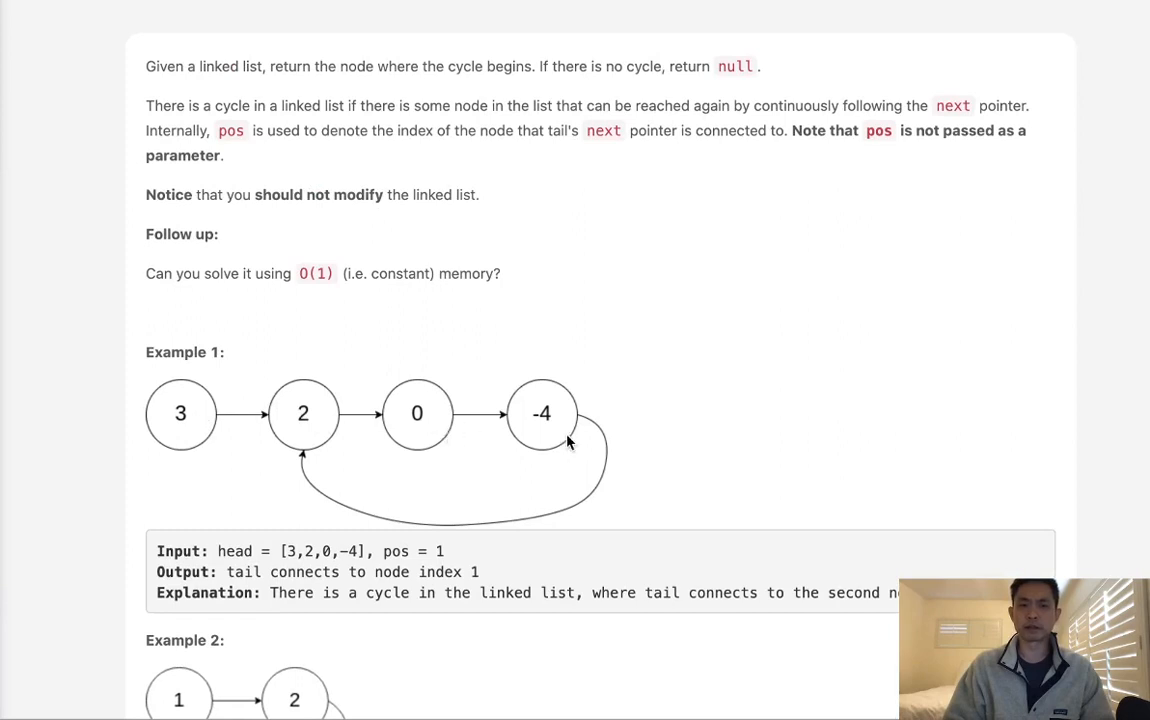
- Review the cycle examples once more and scroll back down to the empty detectCycle editor
scroll("down", 3)
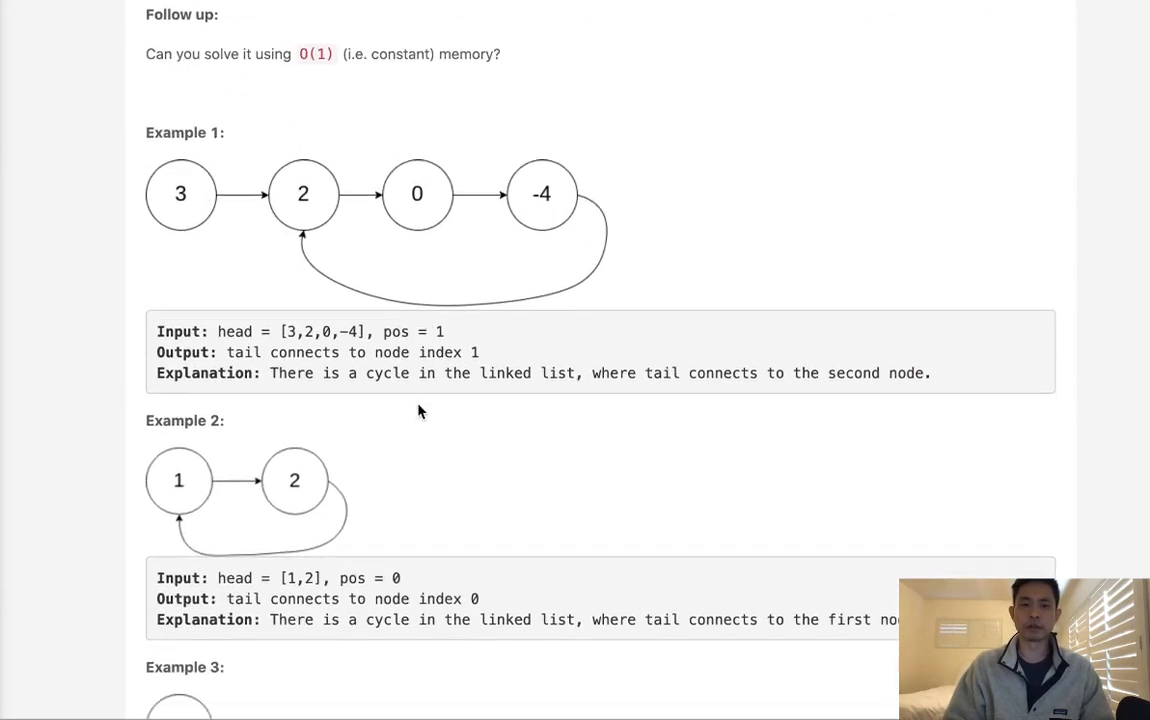
scroll("down", 3)
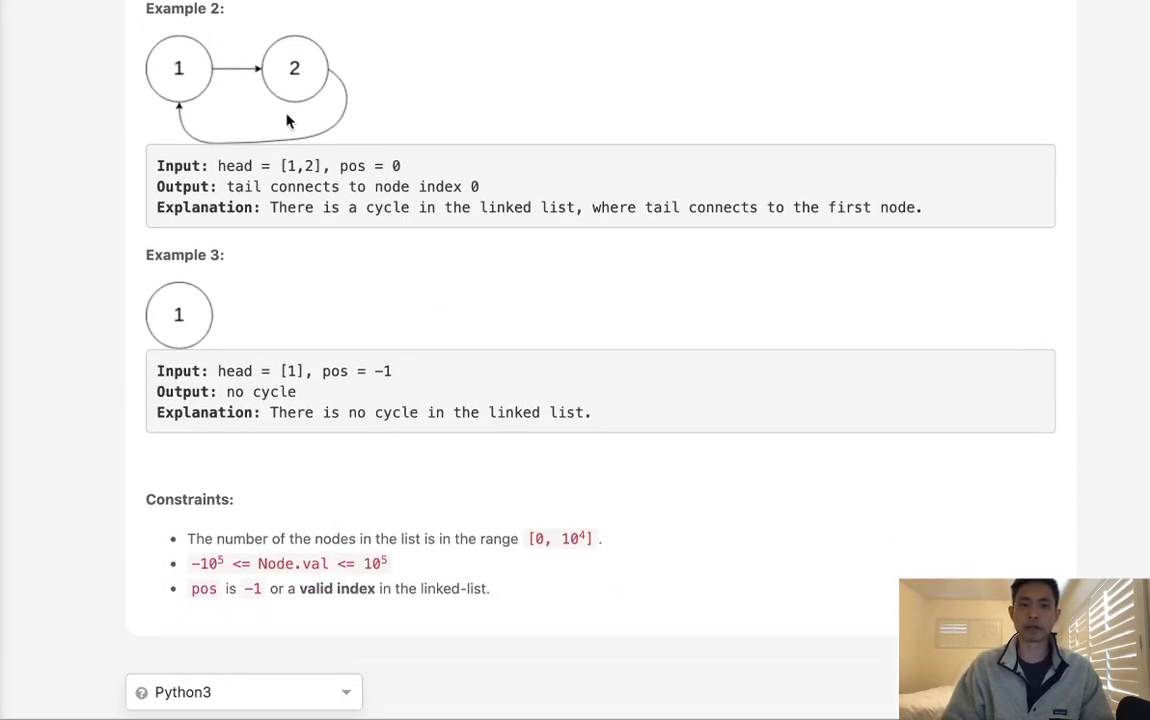
scroll("up", 3)
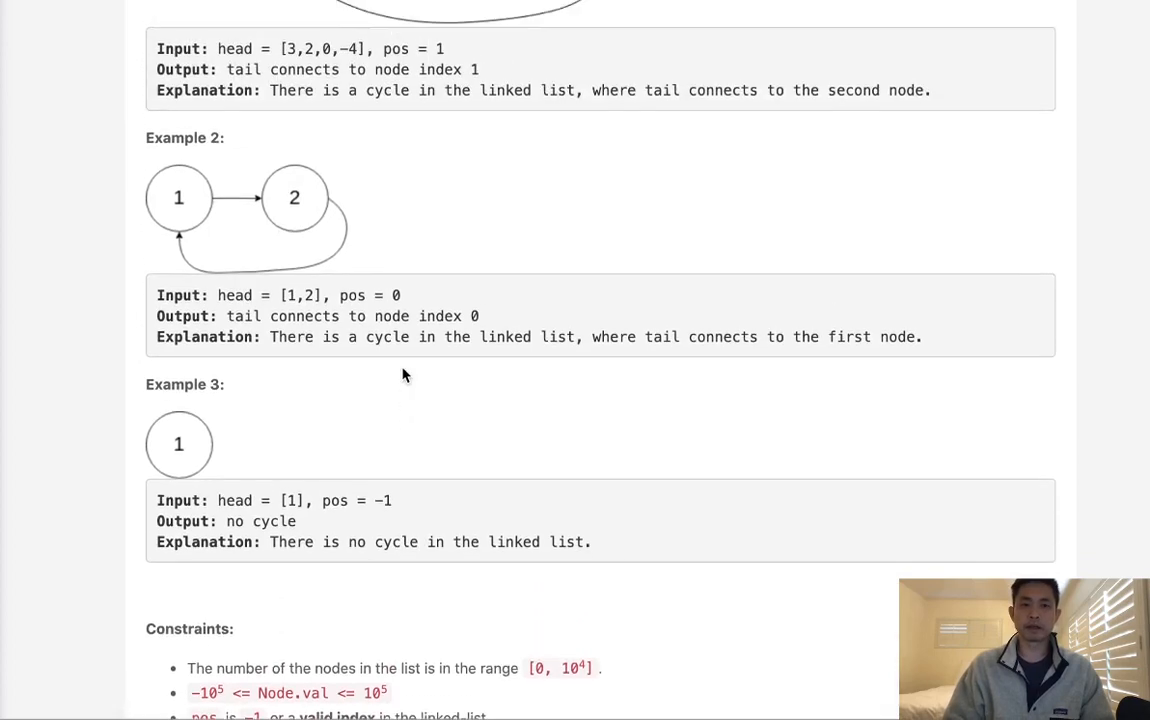
scroll("up", 3)
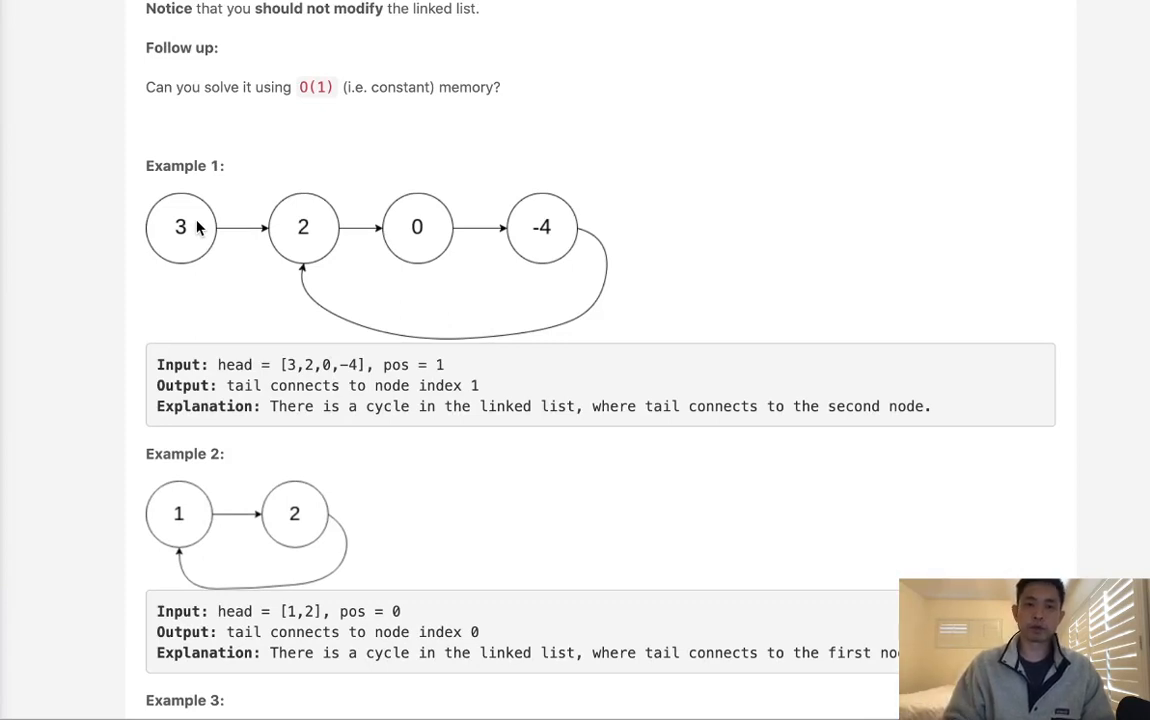
mouse_move(212, 250)
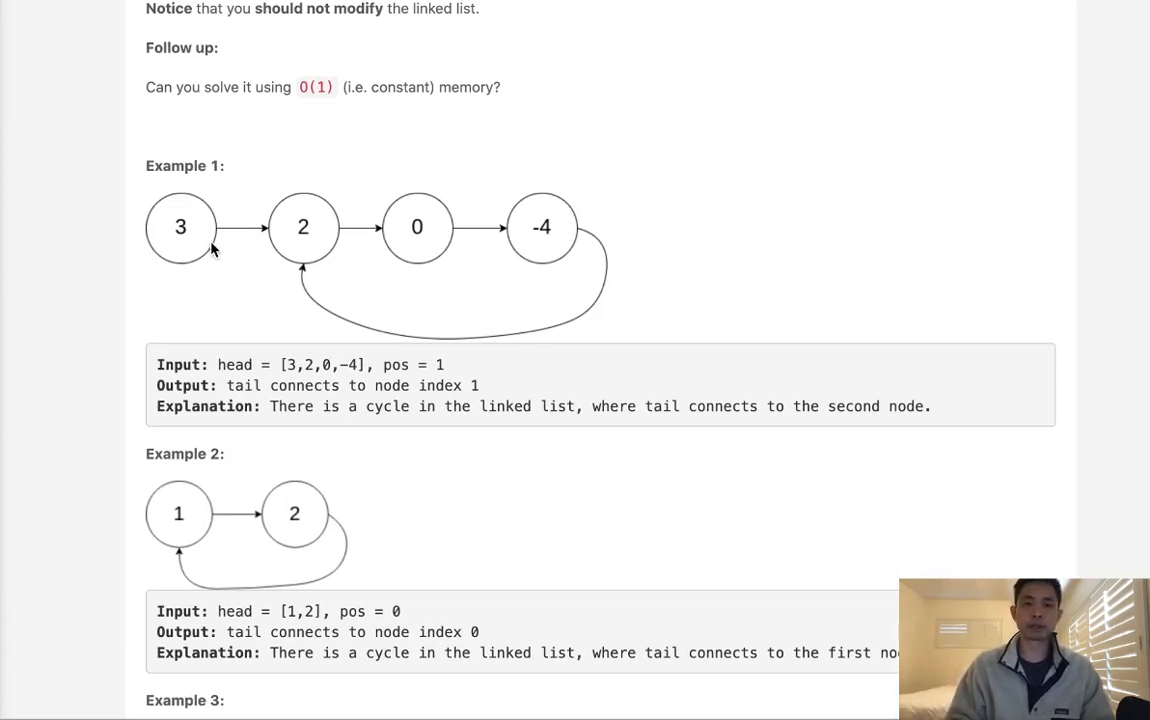
mouse_move(224, 300)
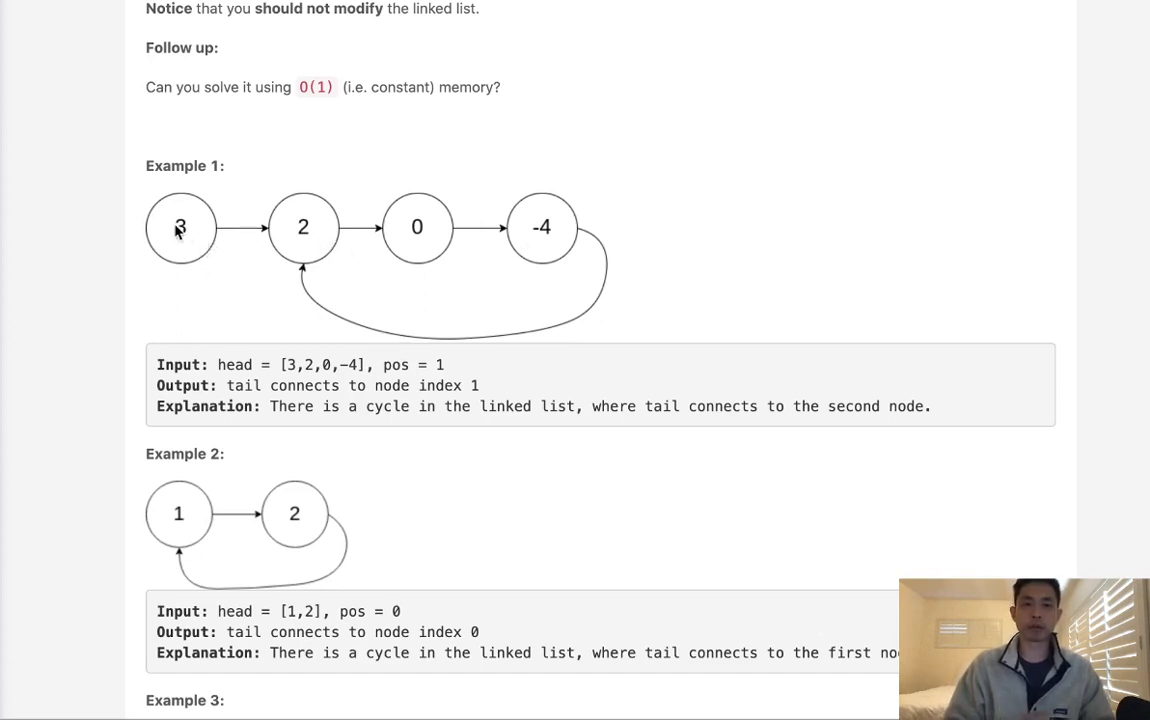
mouse_move(194, 232)
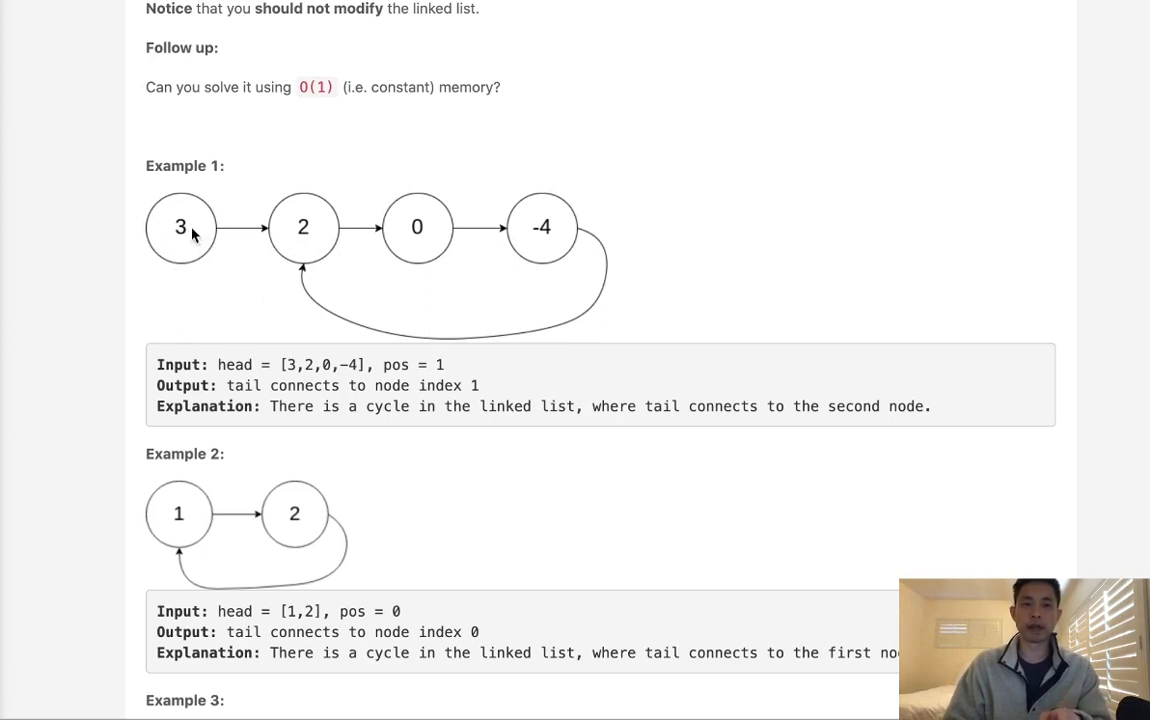
mouse_move(148, 234)
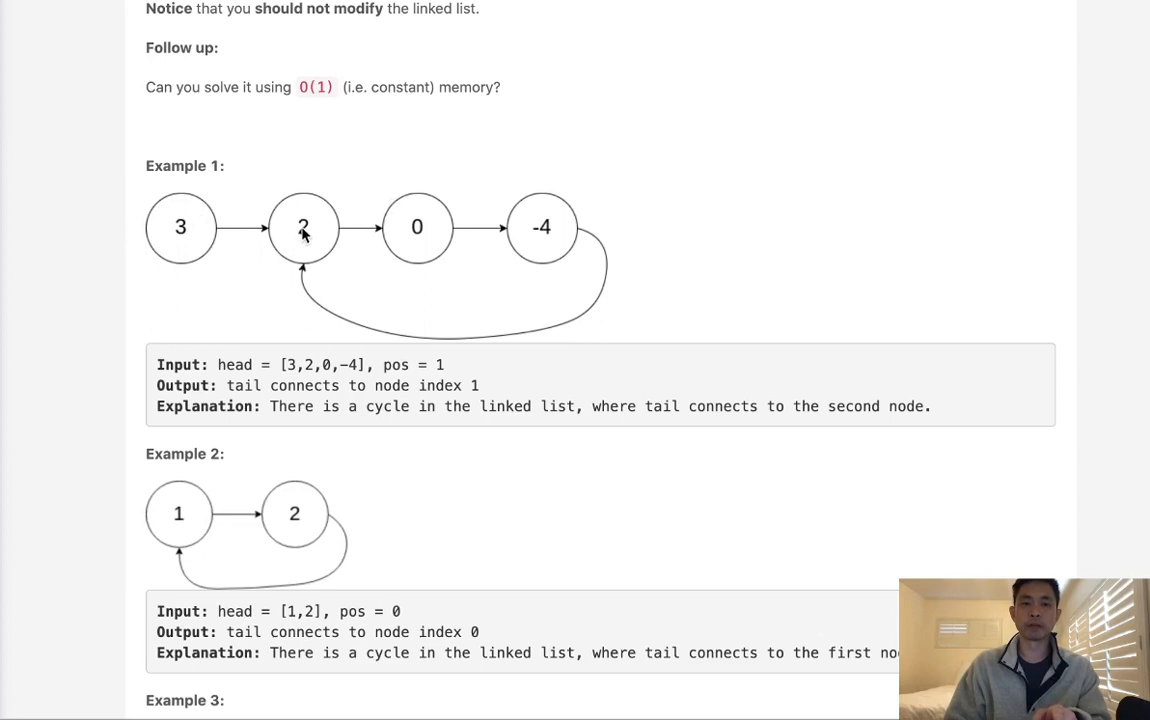
mouse_move(620, 270)
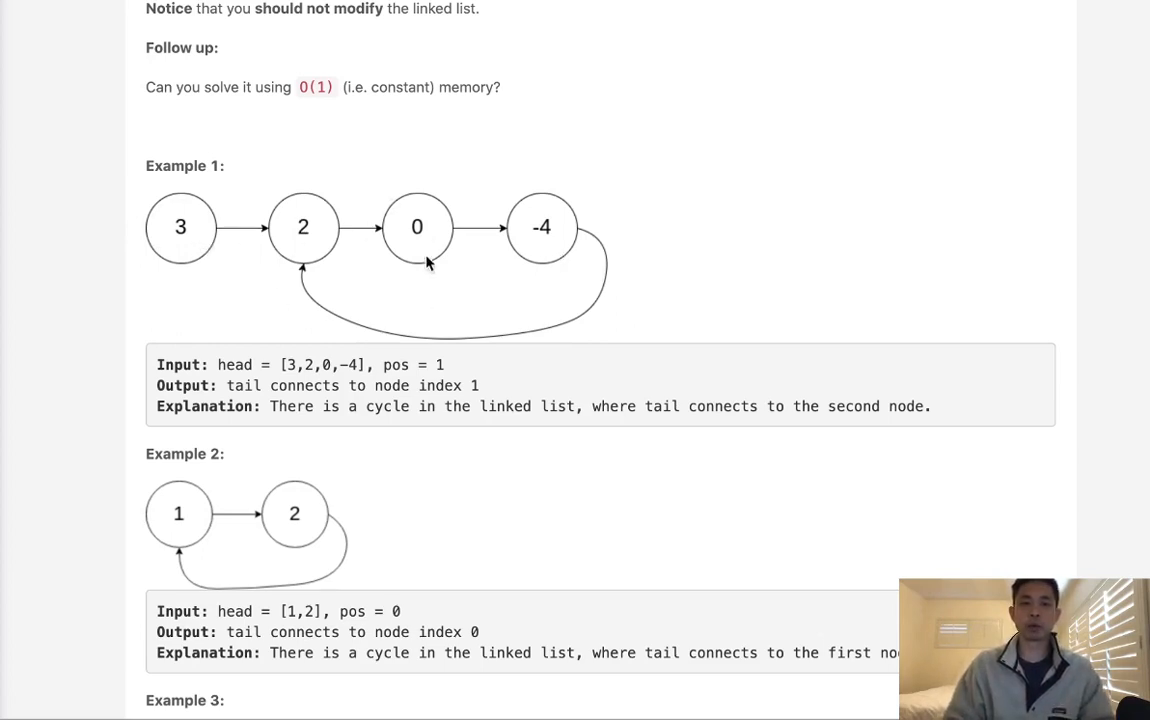
mouse_move(276, 300)
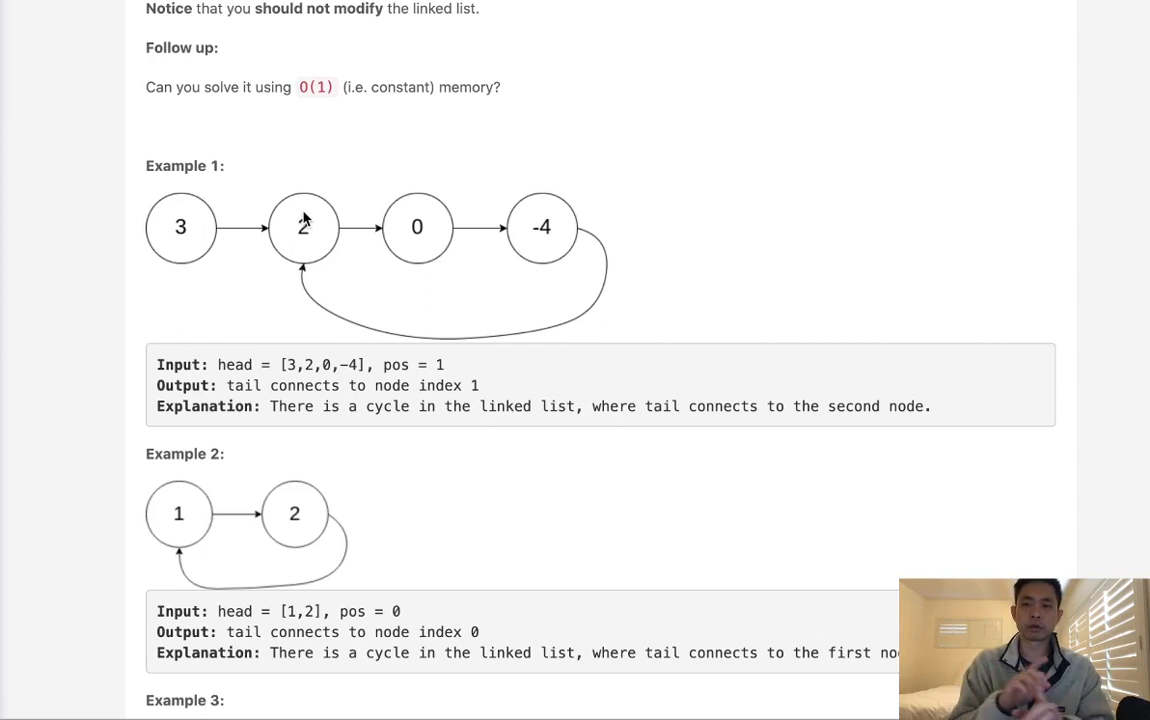
mouse_move(408, 204)
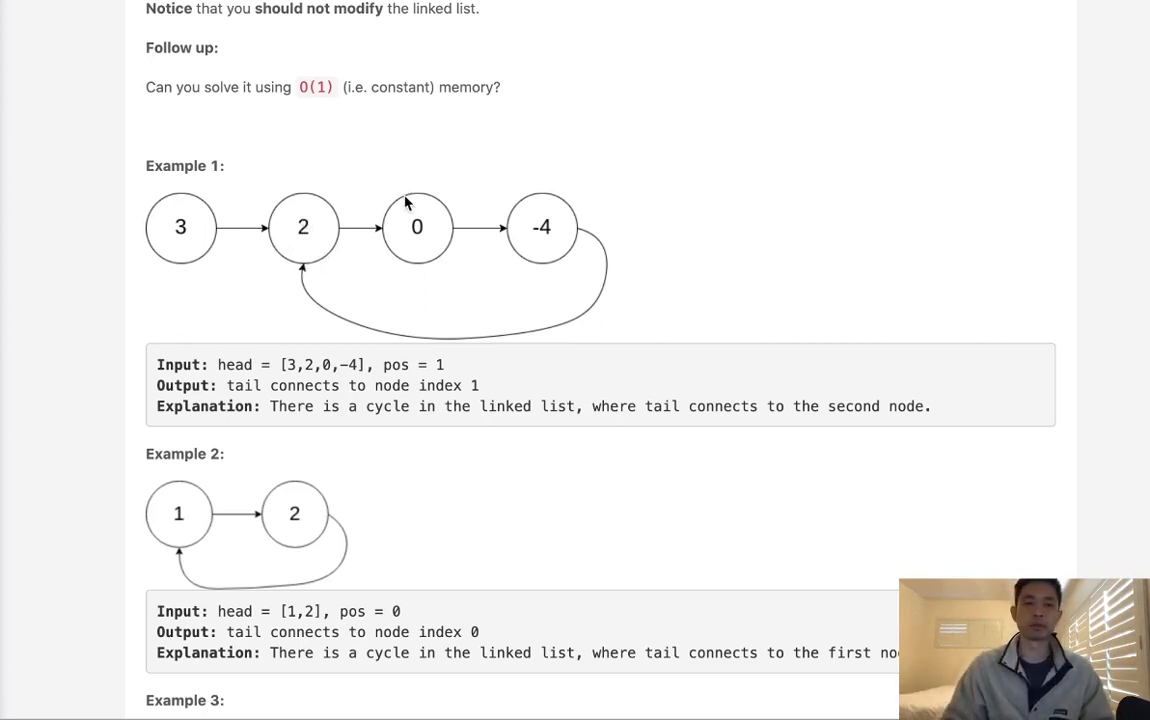
scroll("down", 3)
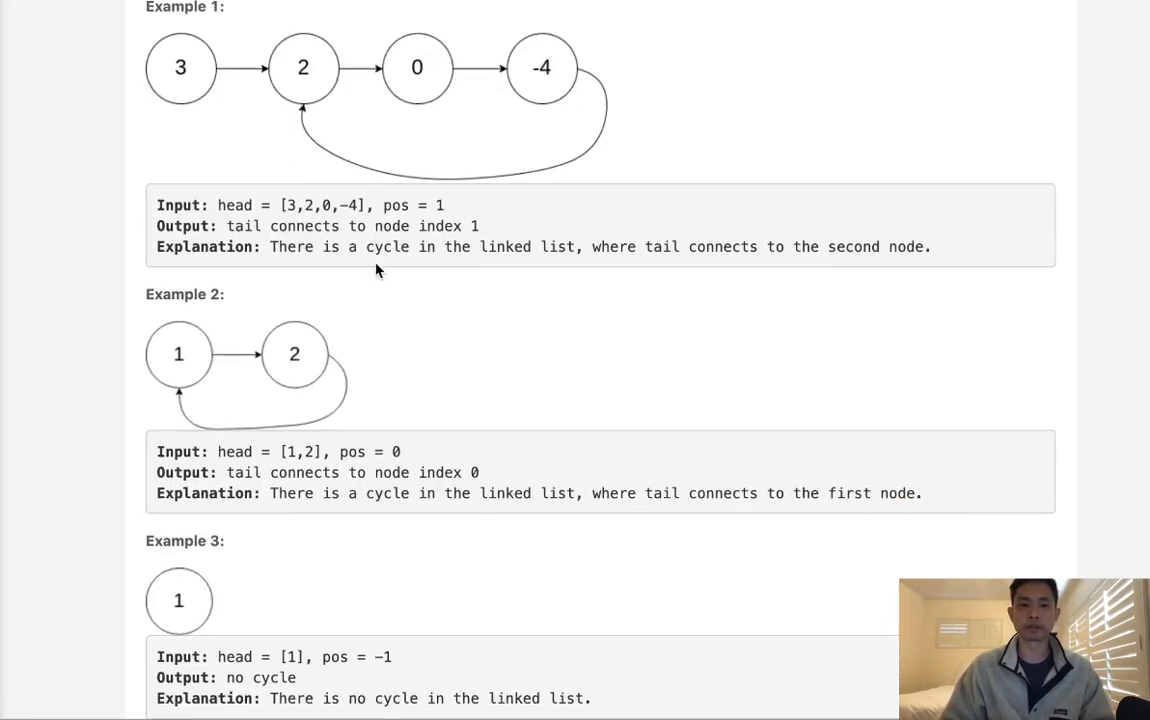
scroll("down", 3)
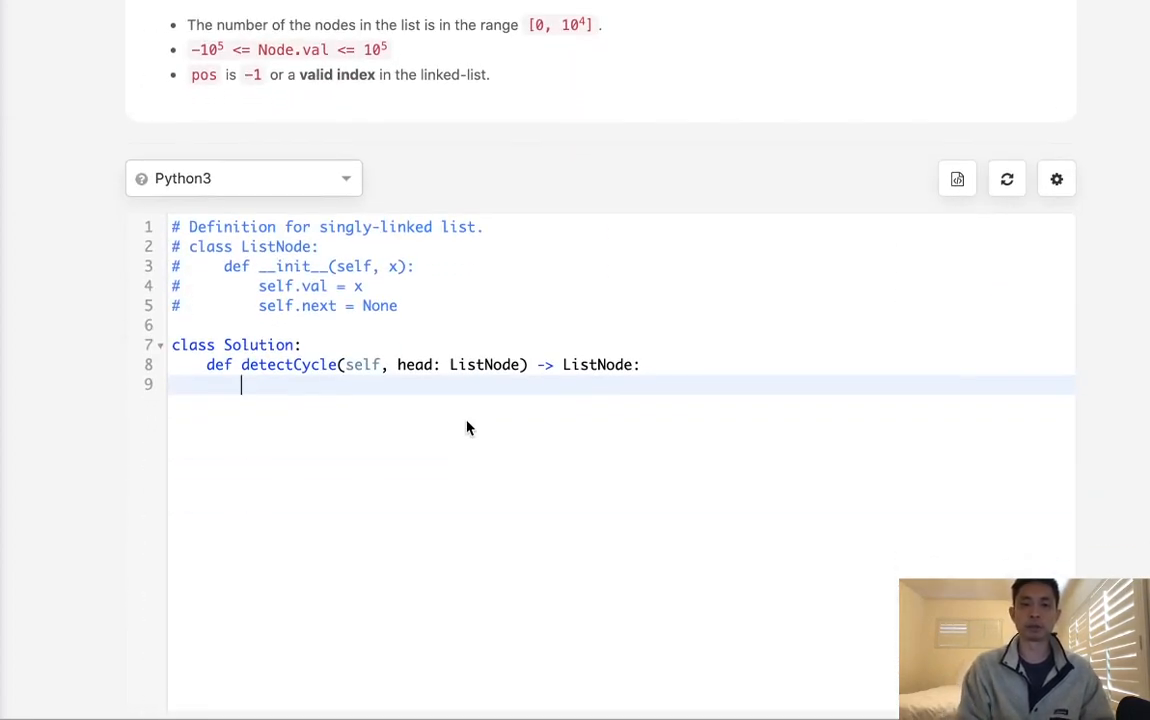
- Write 'if not head: return' and initialise slow, fast = head, head
type("if")
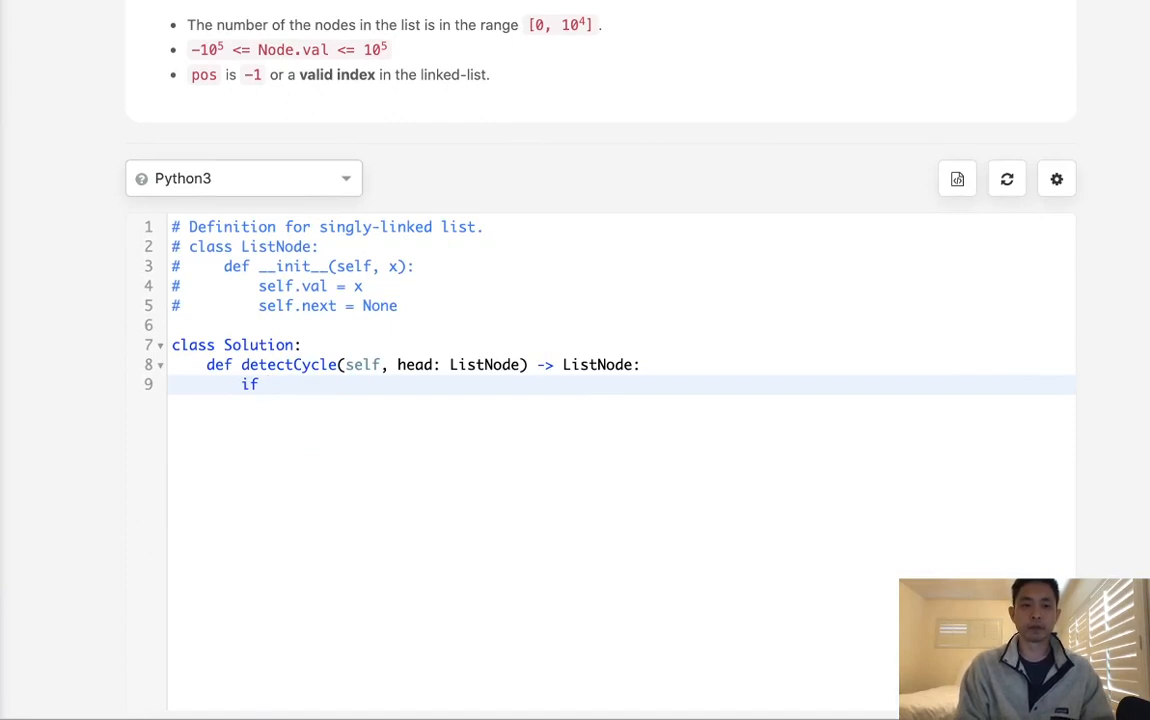
type("not")
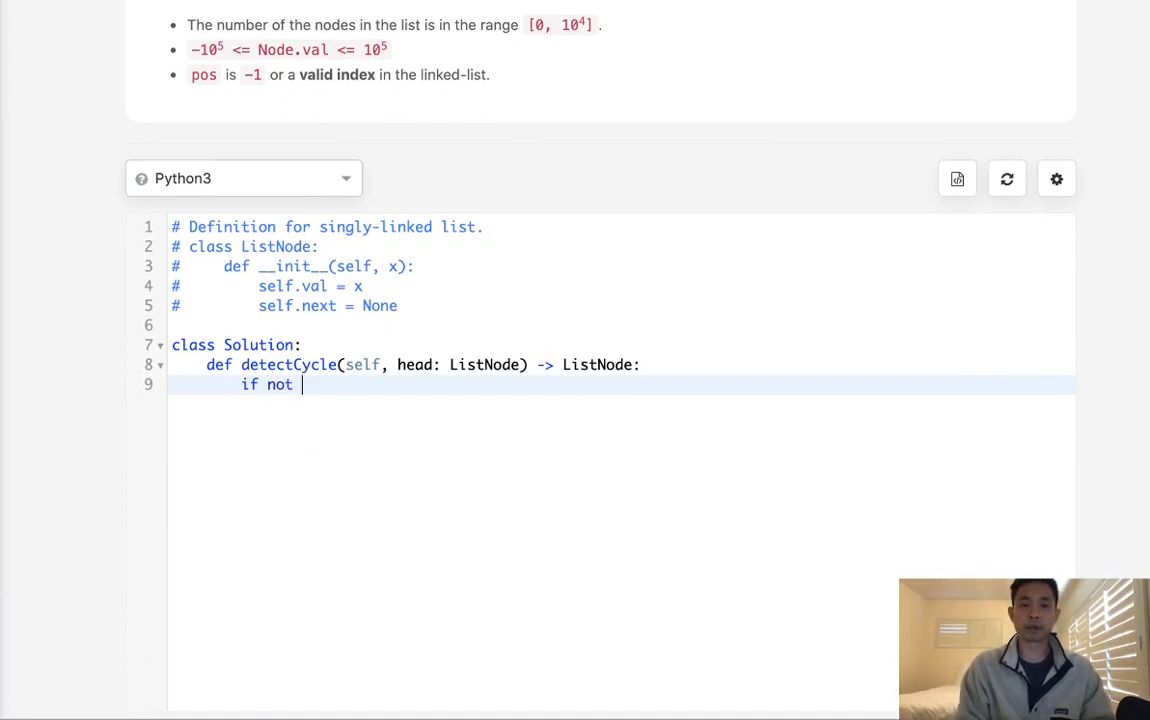
type("head: return")
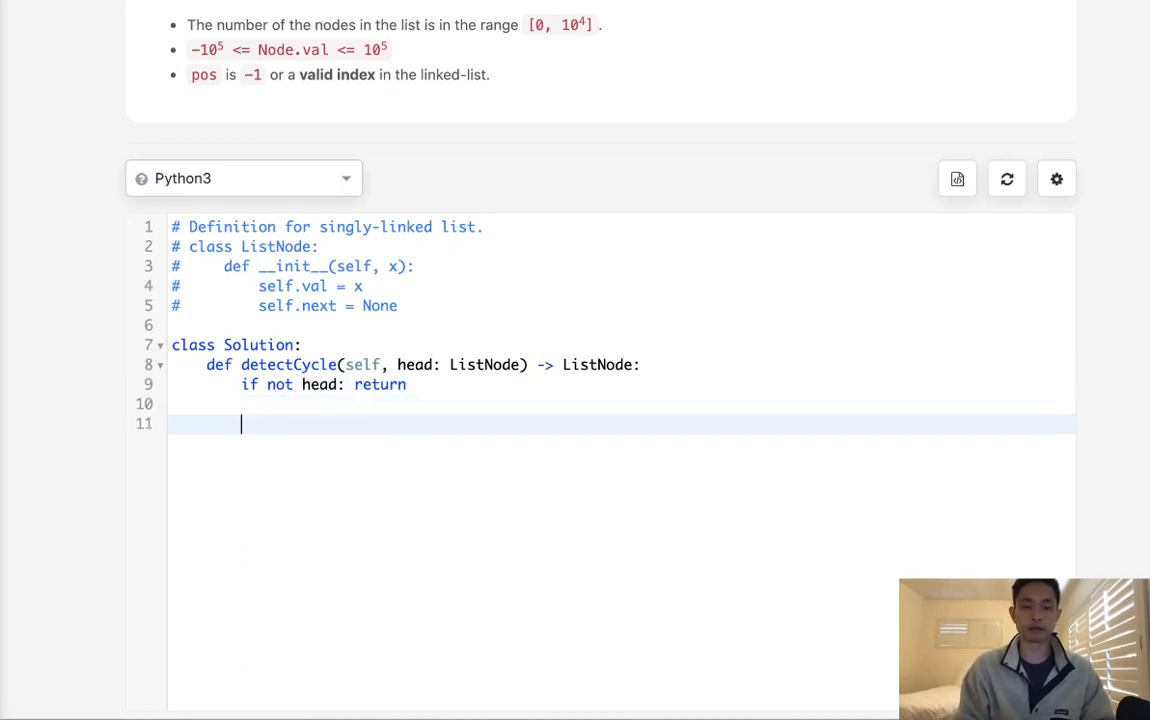
type("slow,")
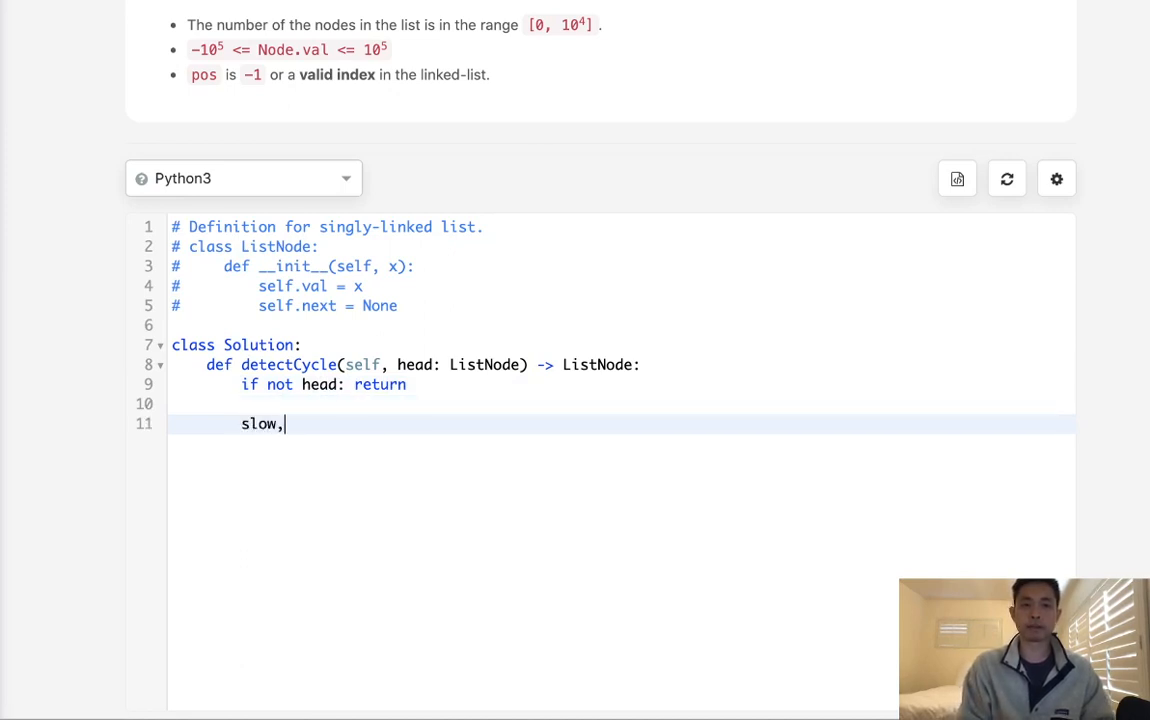
type("fast = hea")
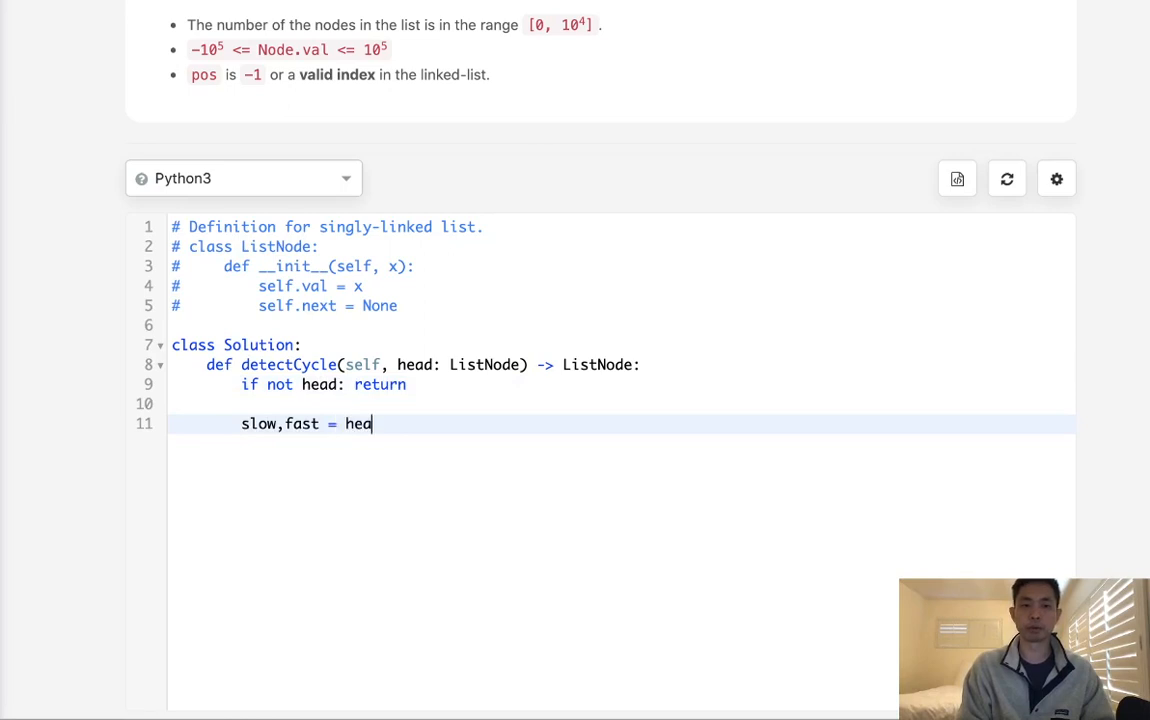
type("d,head")
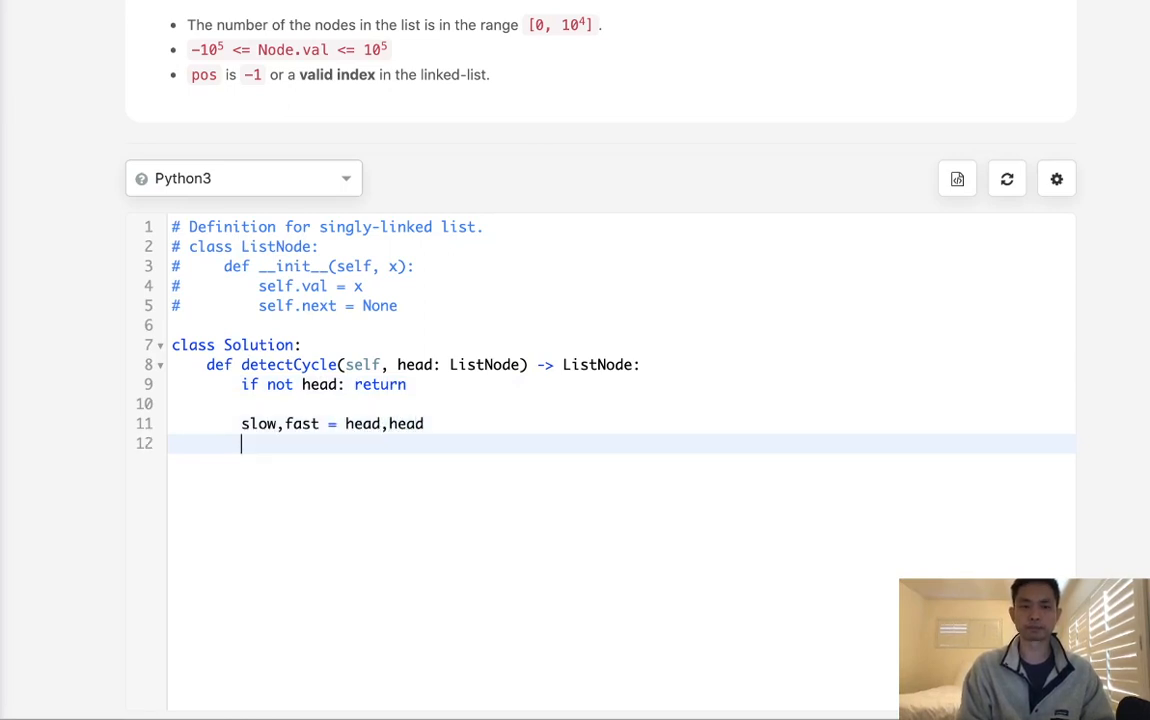
- Add 'while fast.next and fast.next.next:' advancing slow = slow.next and fast = fast.next.next
type("while fas")
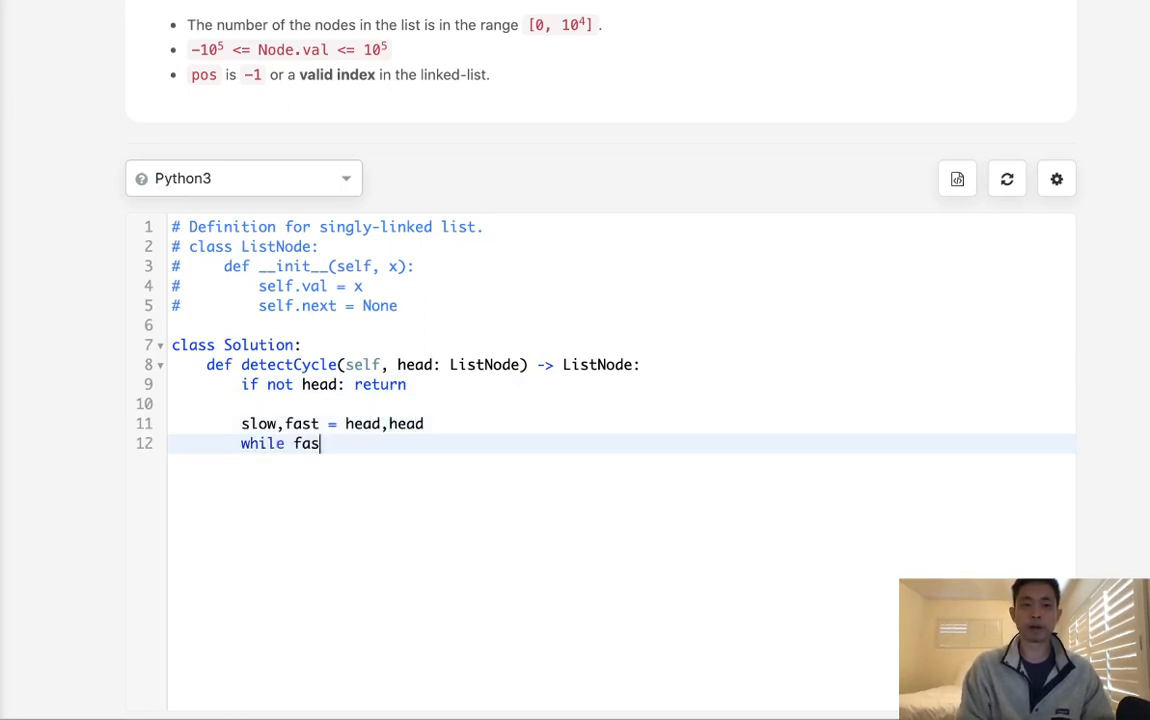
type("t.next and fast.next")
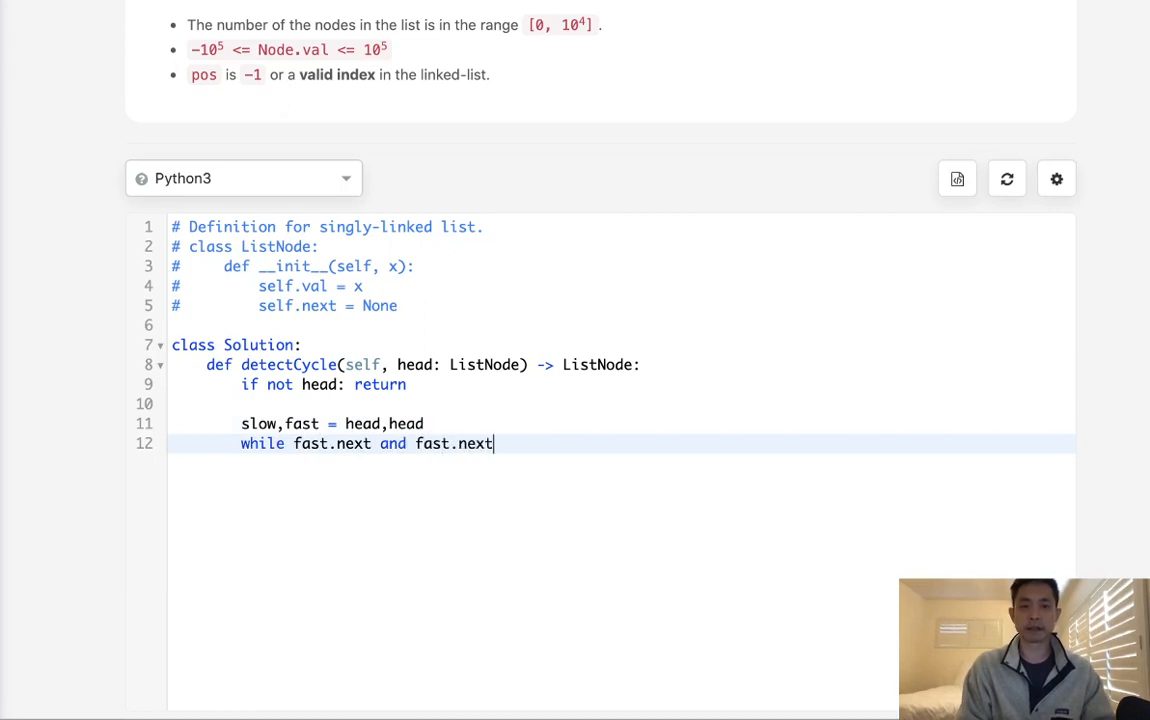
type(".next:")
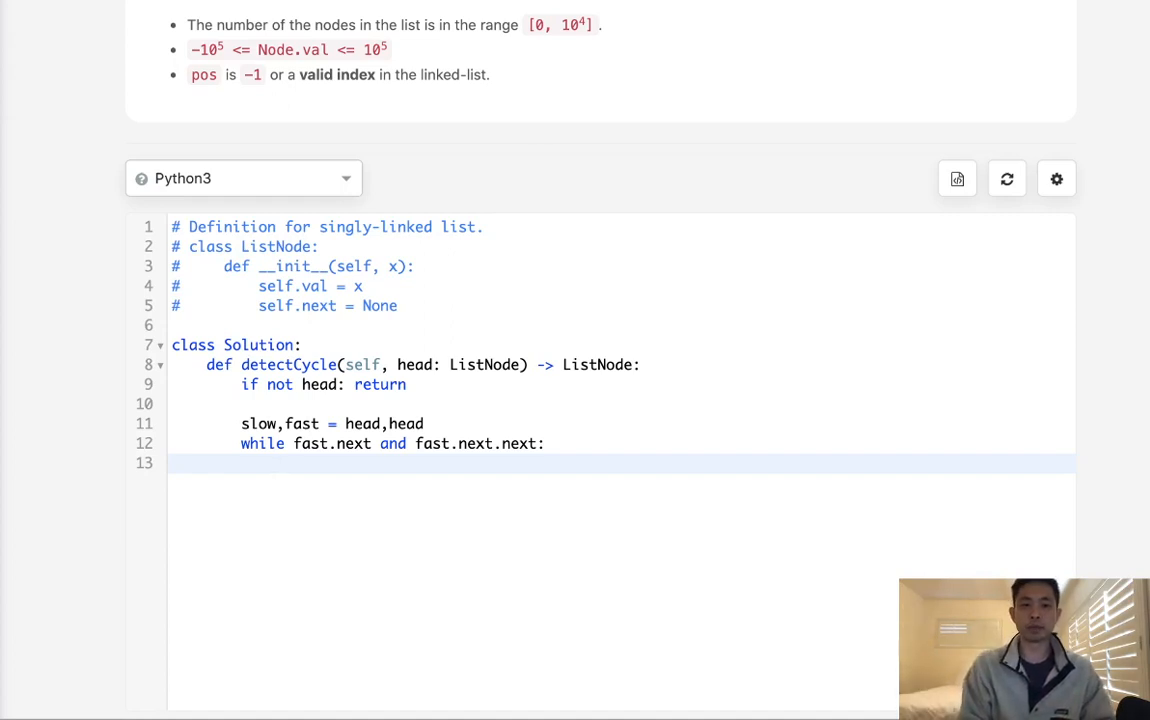
type("sl")
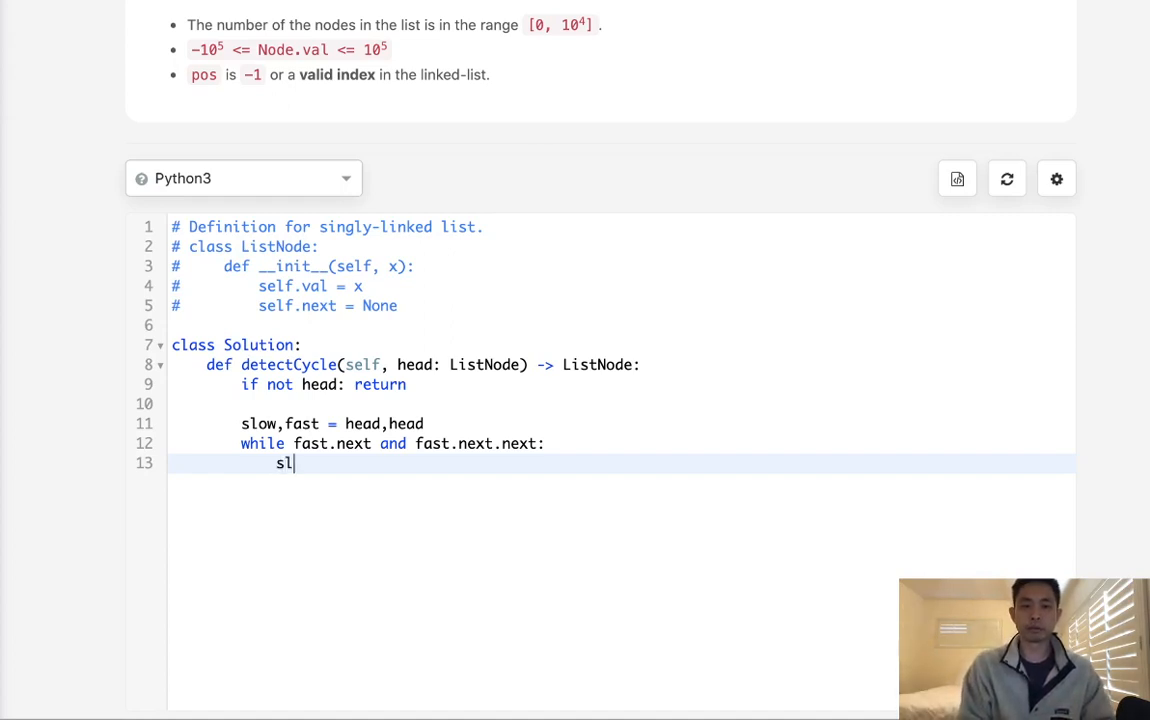
type("ow = slow.next")
type("fast")
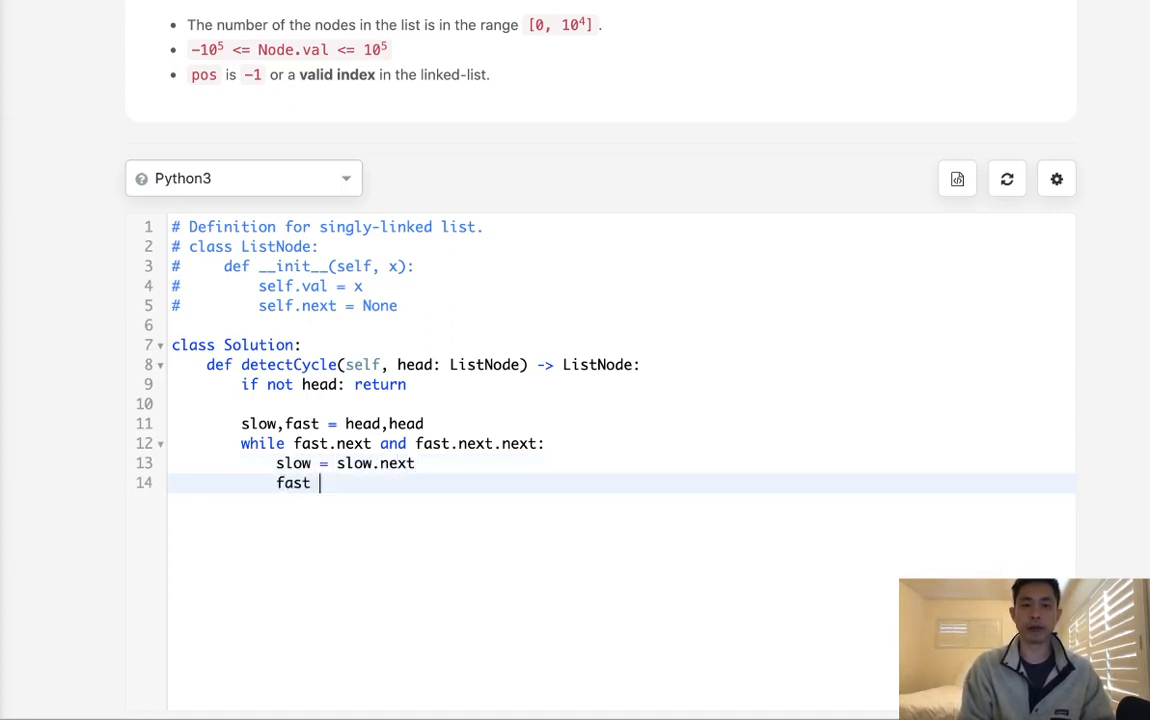
type("= fast.next.nex")
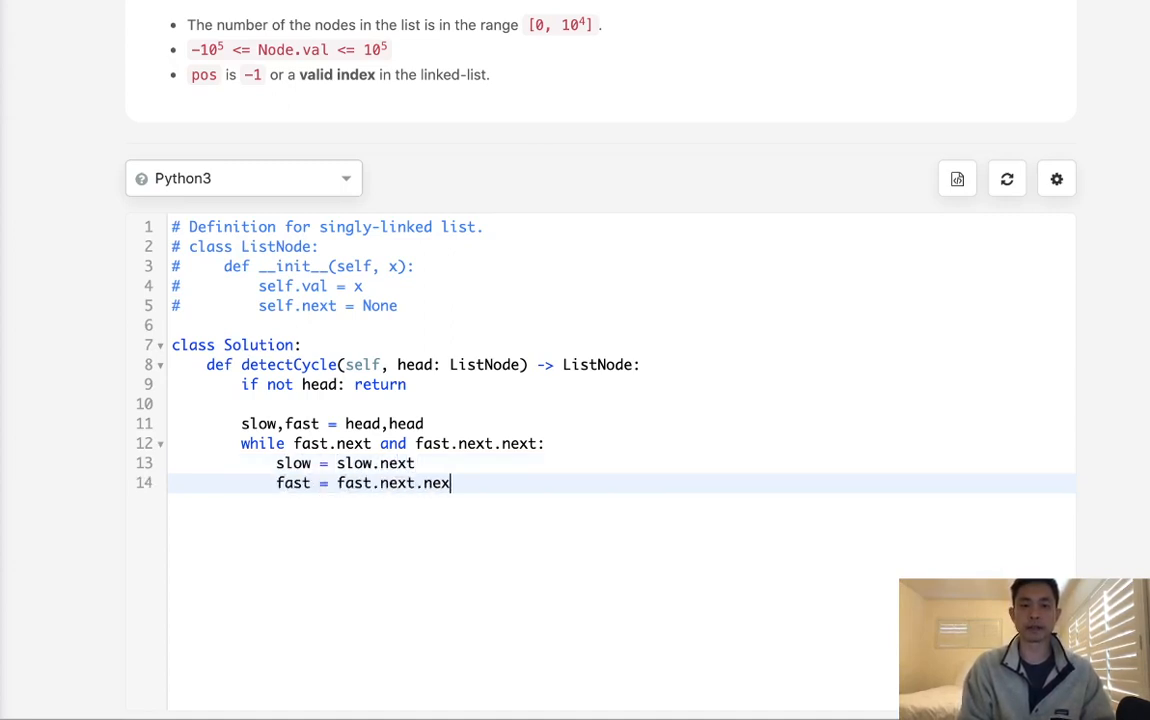
key("Return")
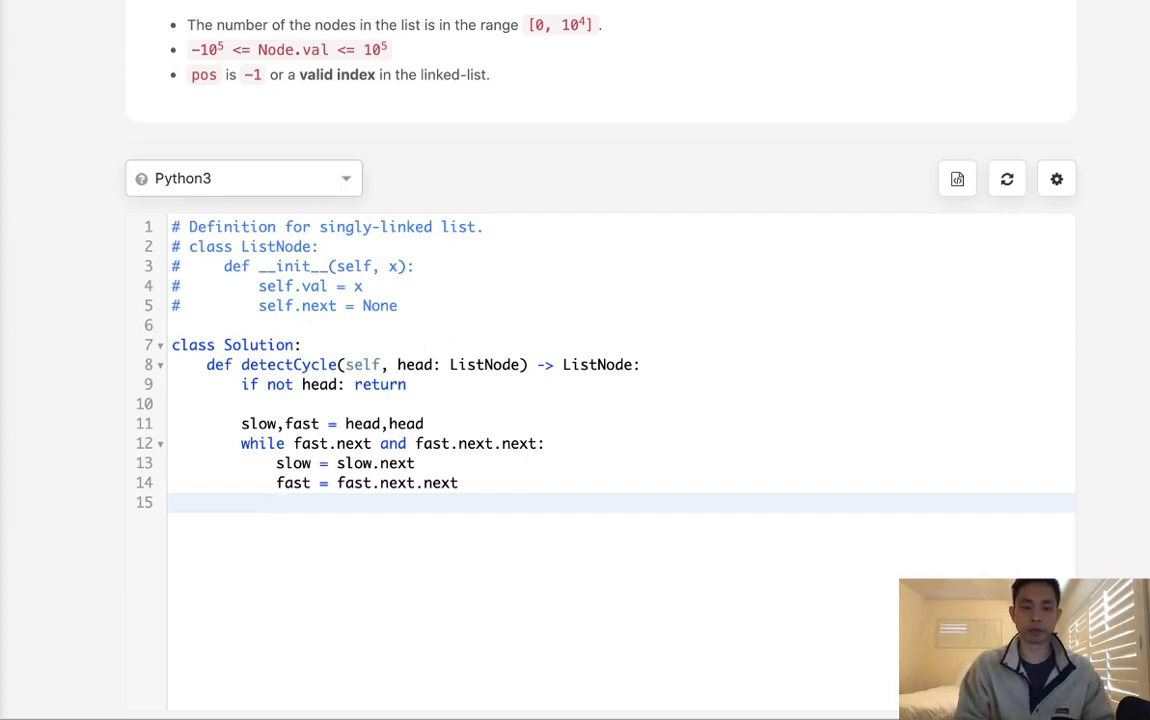
- Break out of the loop with 'if fast == slow: break'
type("if fa")
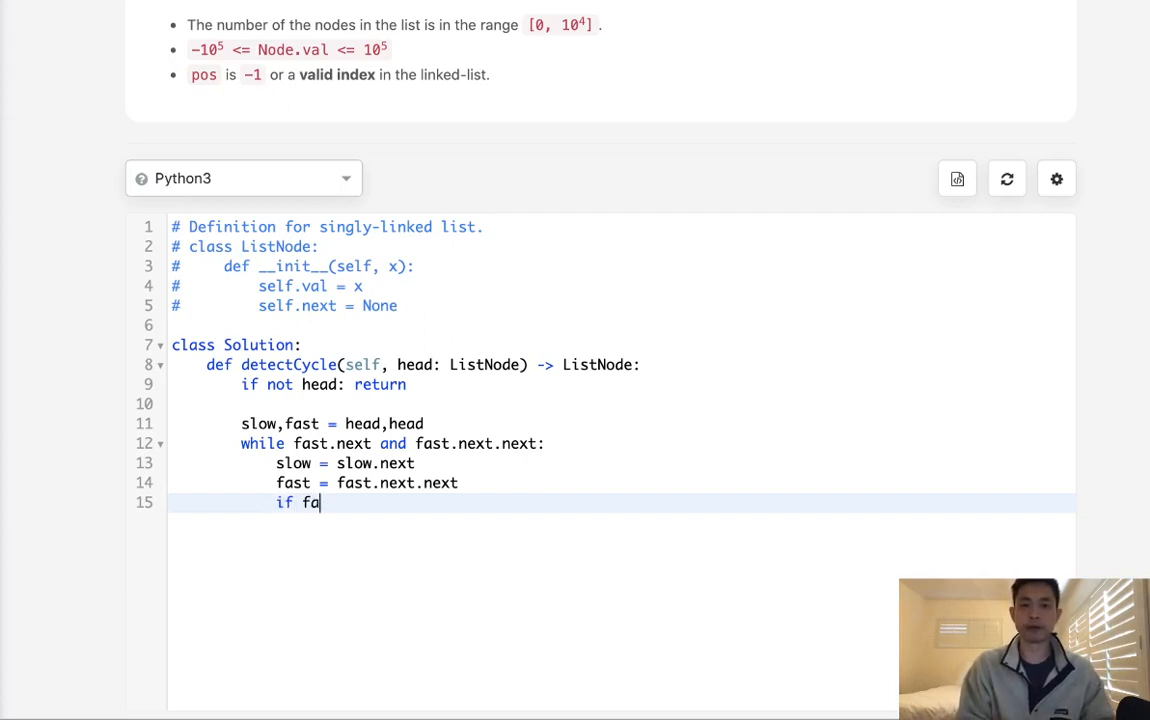
type("st == slow:")
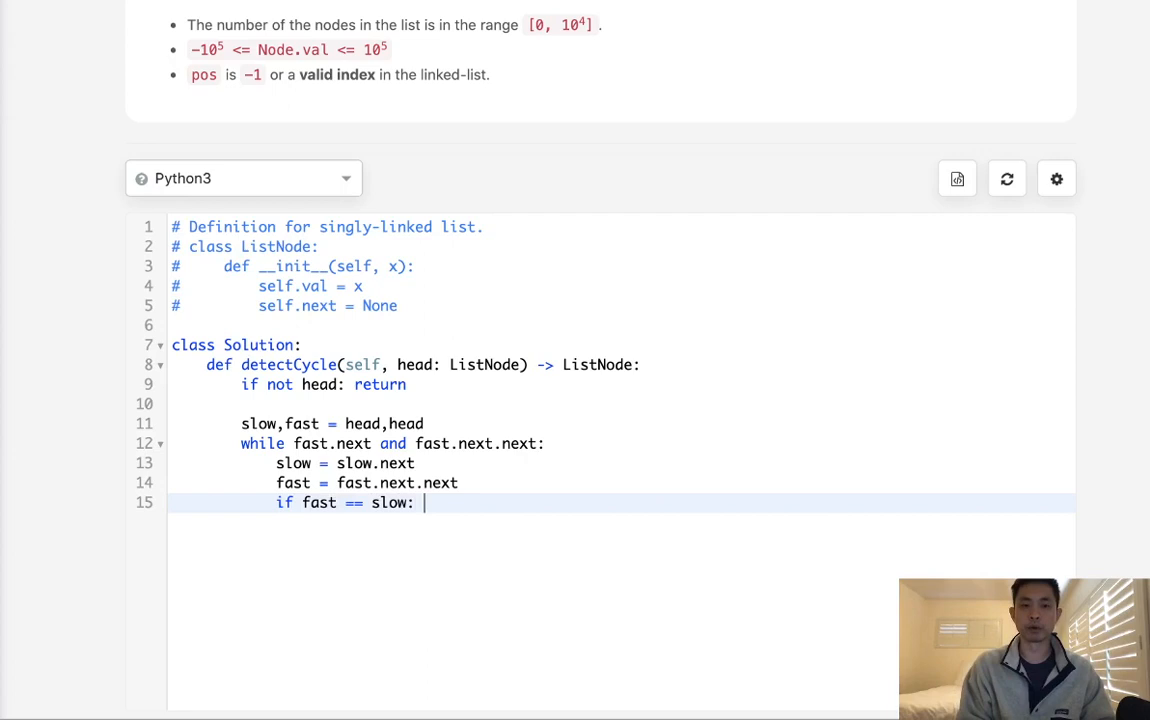
type("break")
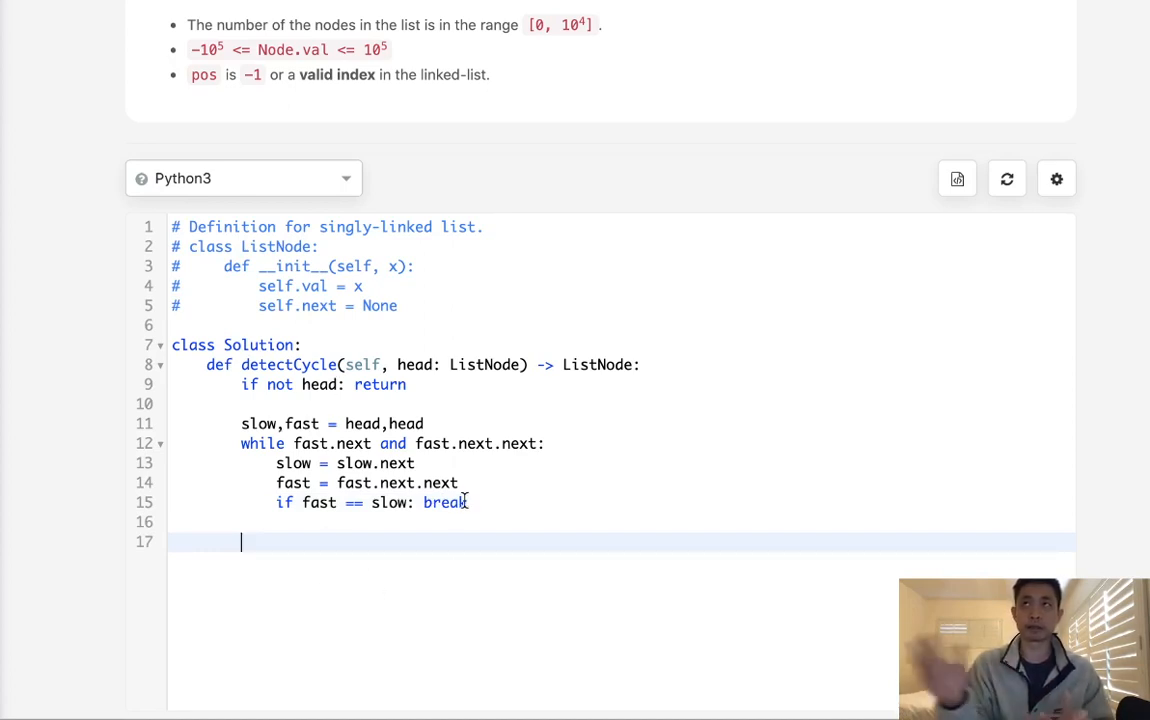
- Add the early exit 'if not fast.next or not fast.next.next: return' after the loop
type("if")
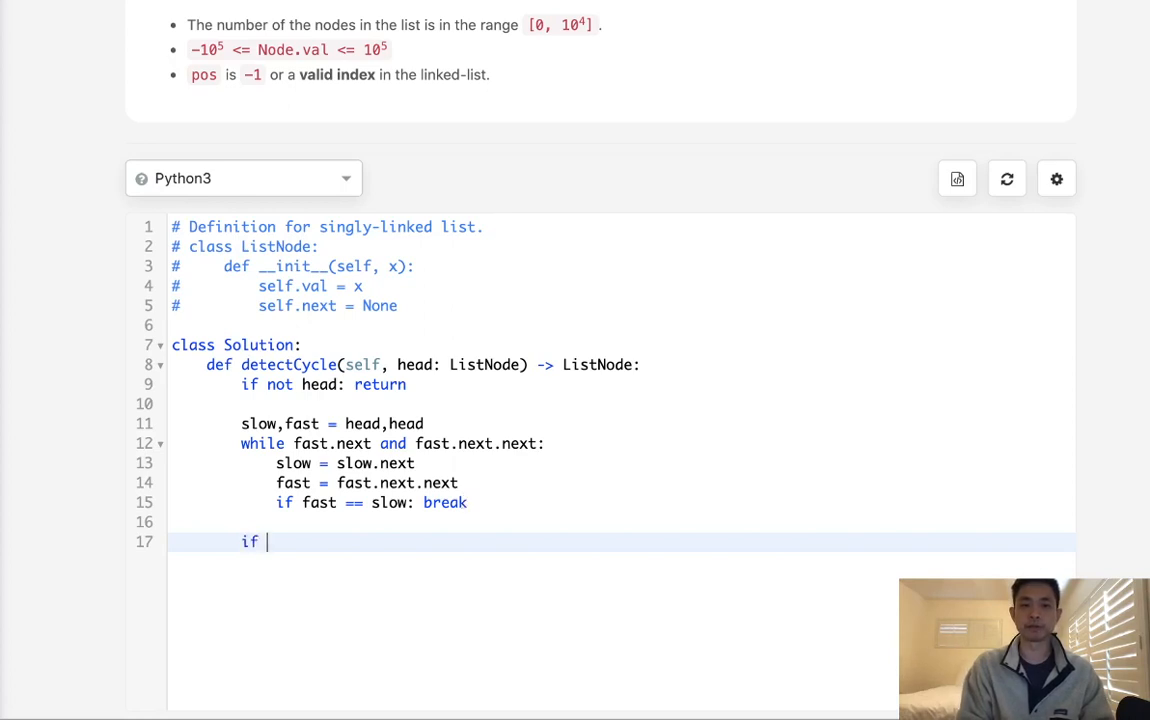
type("no")
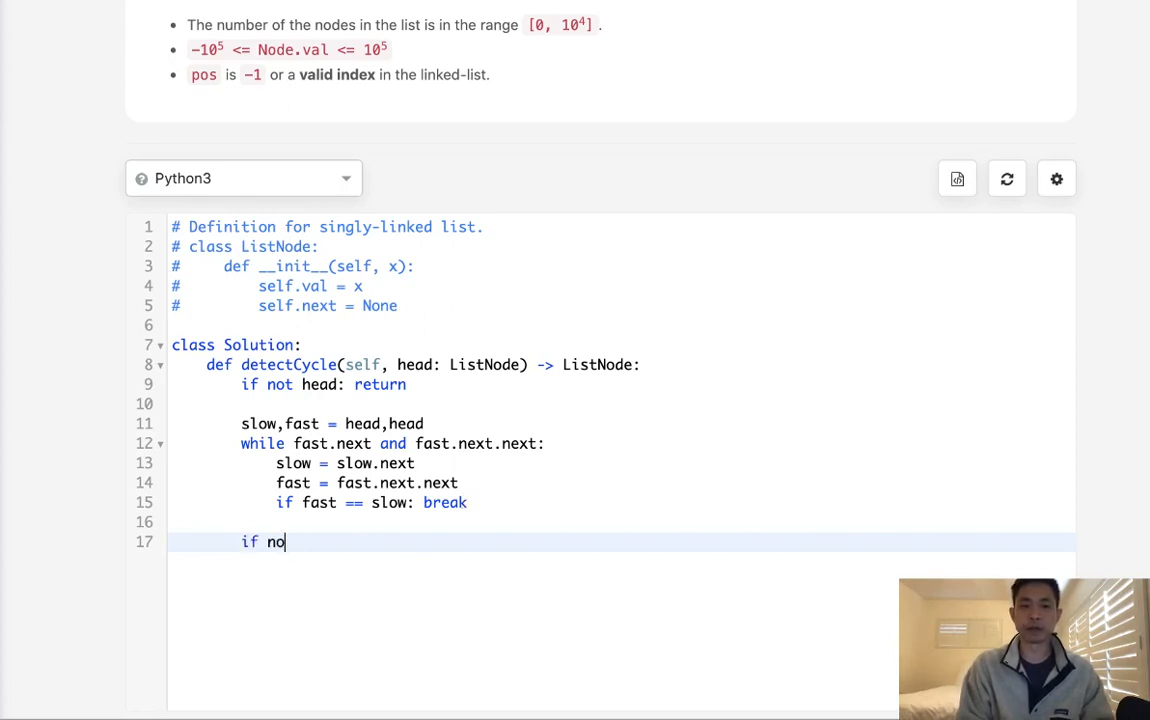
type("t fast.next and")
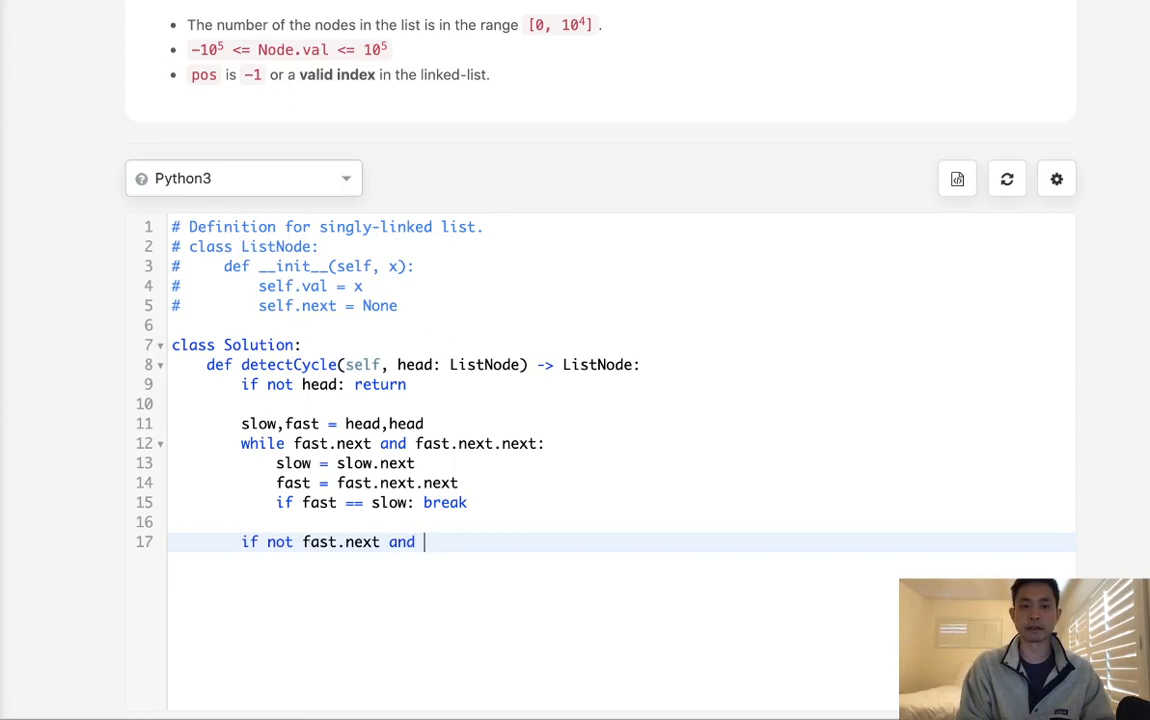
type("not fast.")
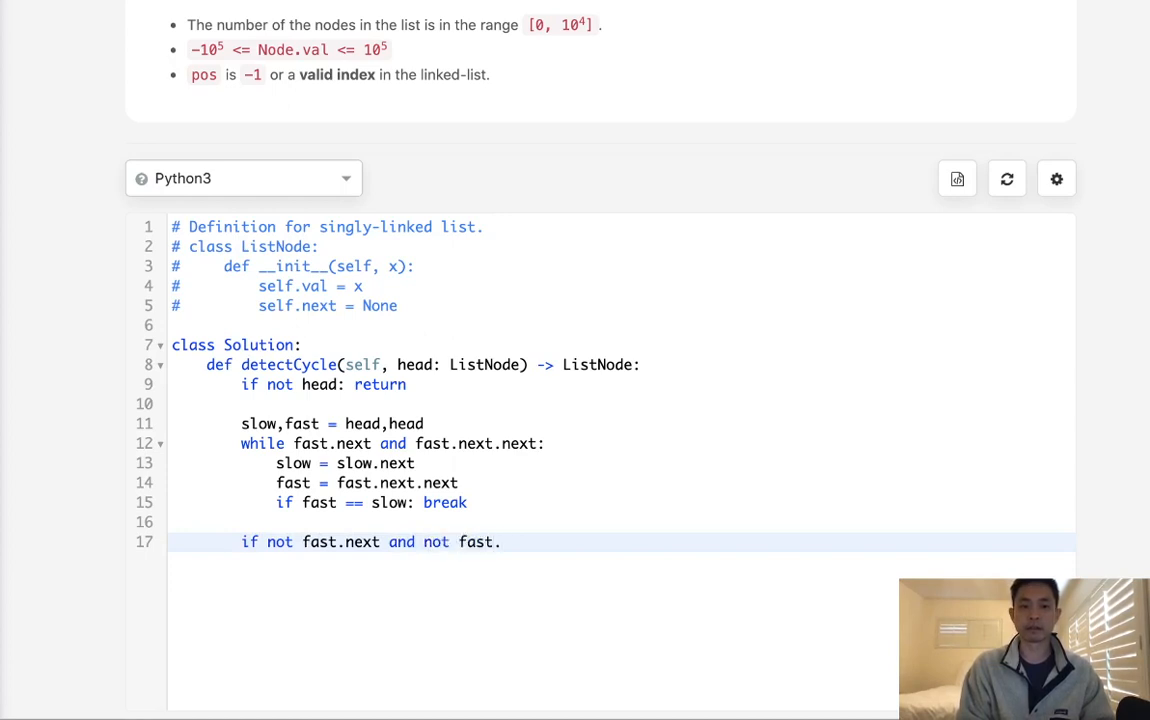
key("BackSpace")
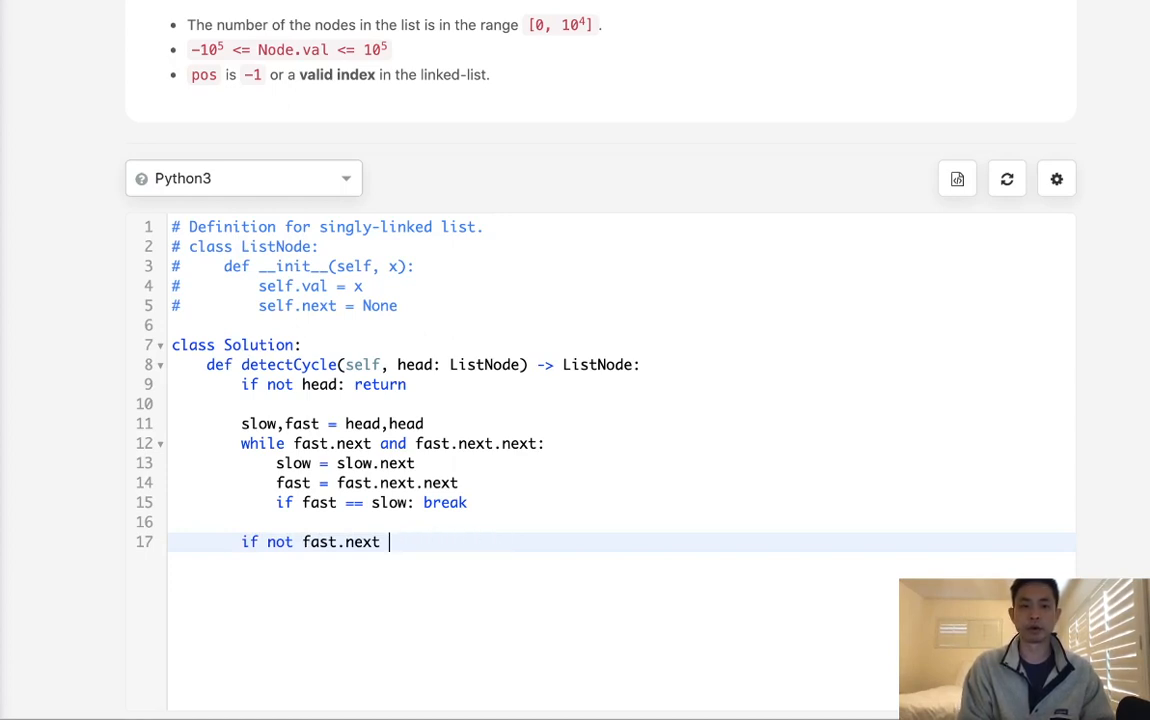
type("or fast")
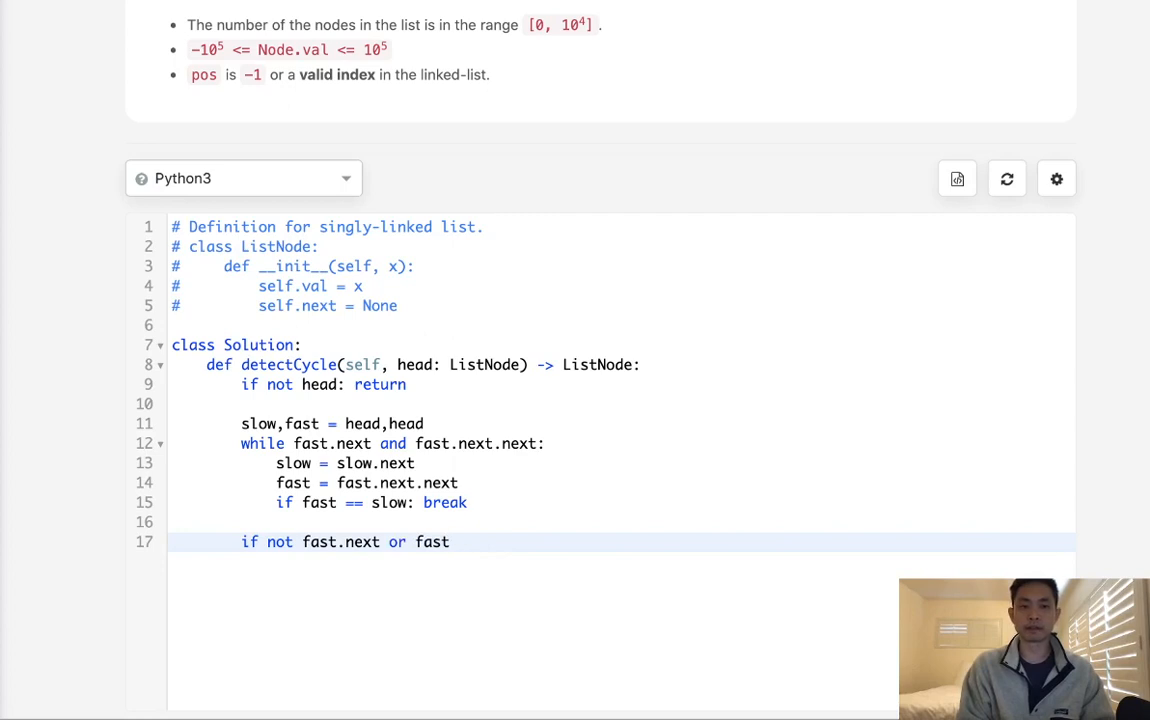
type("not fast.nex")
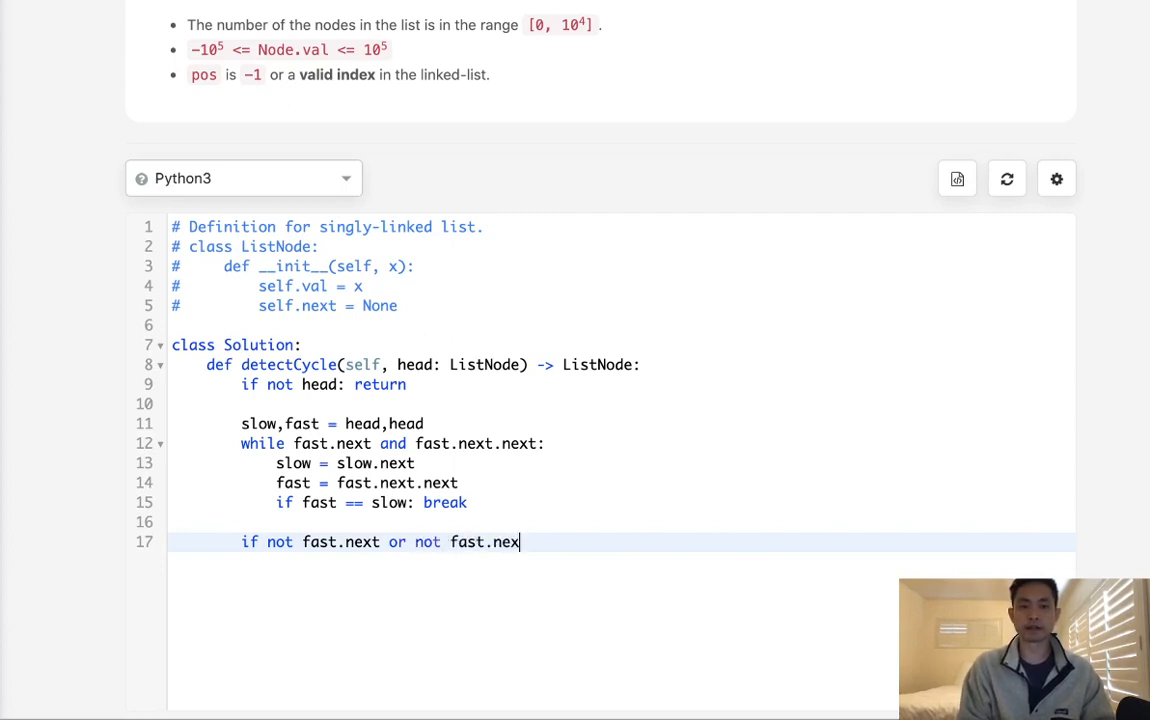
type(".next")
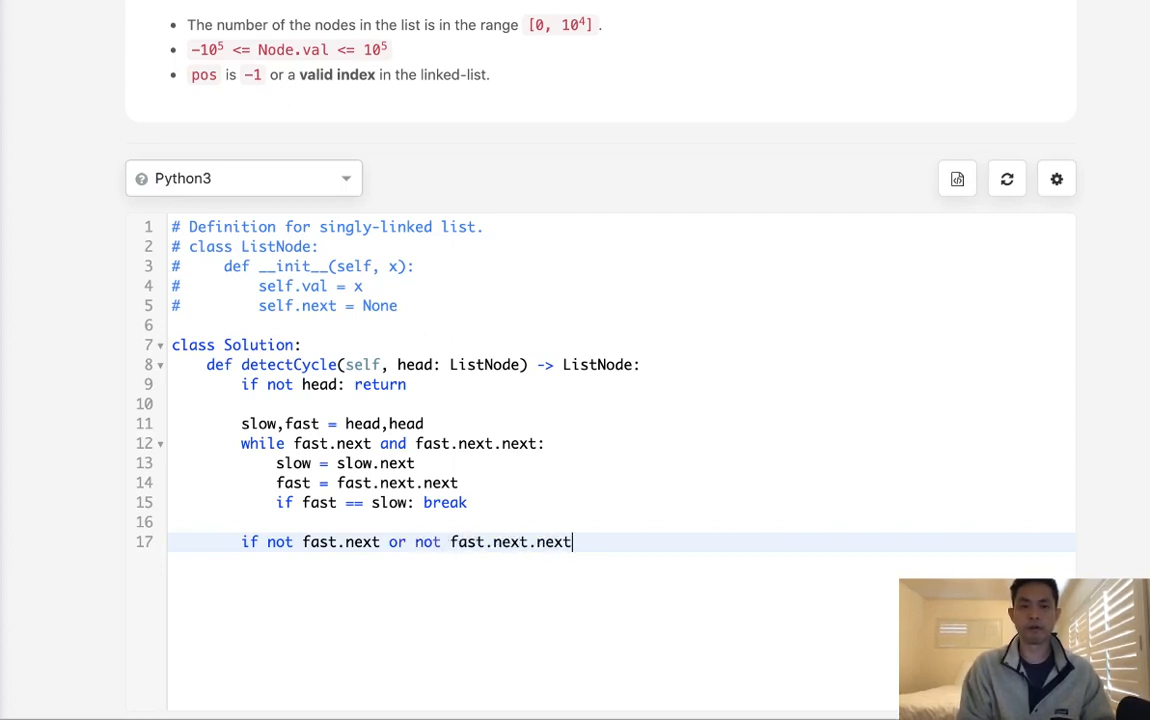
type(": return")
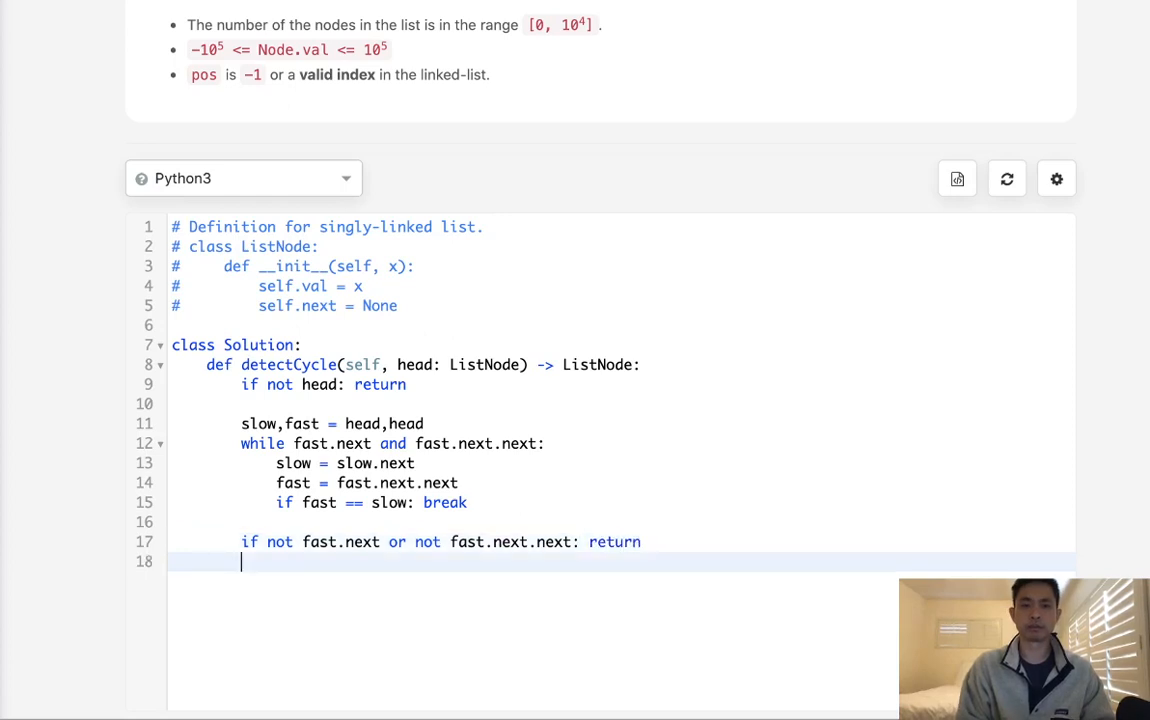
key("enter")
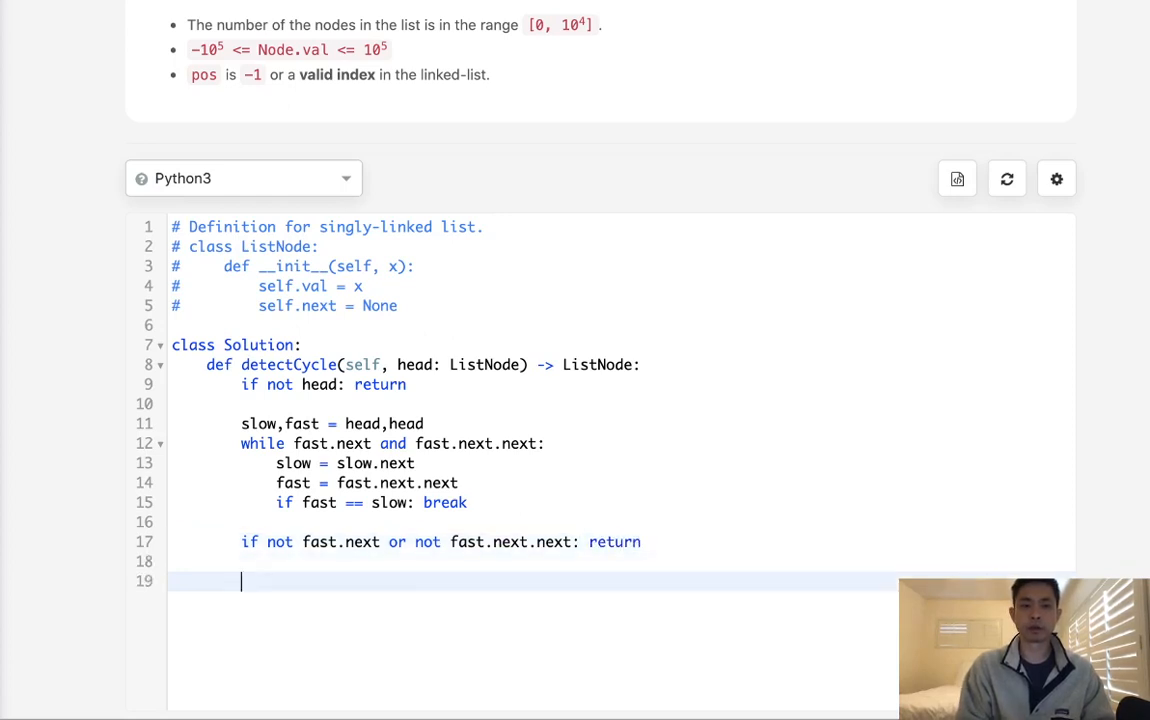
scroll("up", 3)
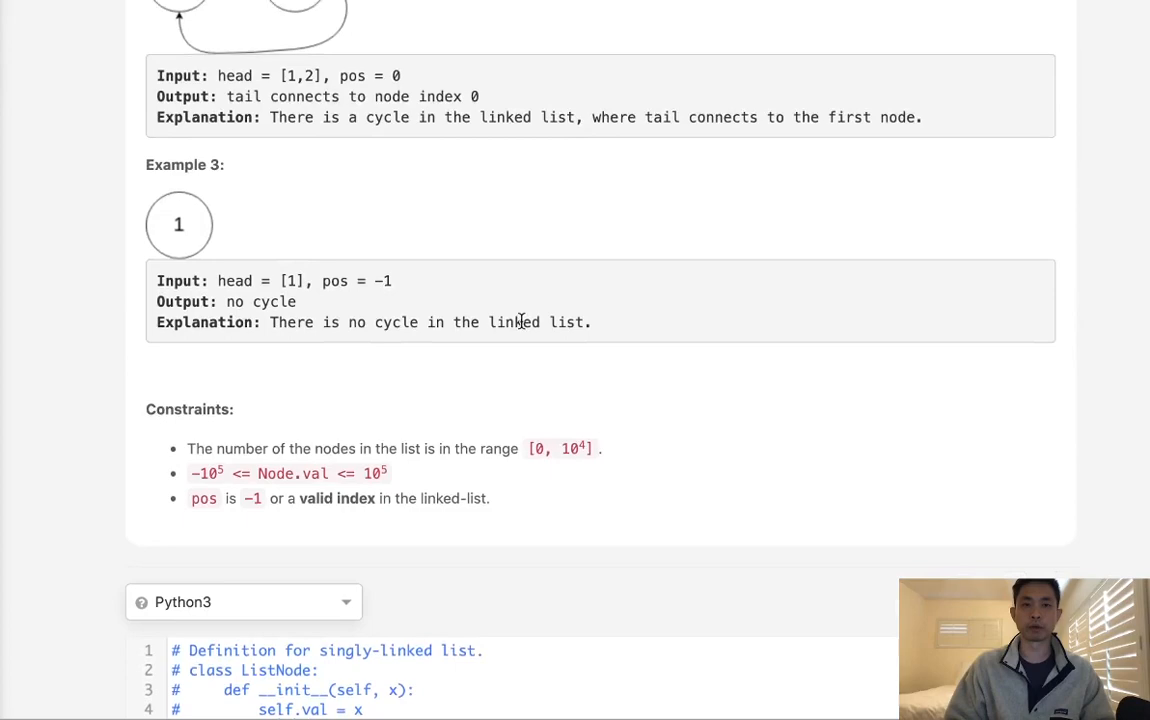
scroll("down", 3)
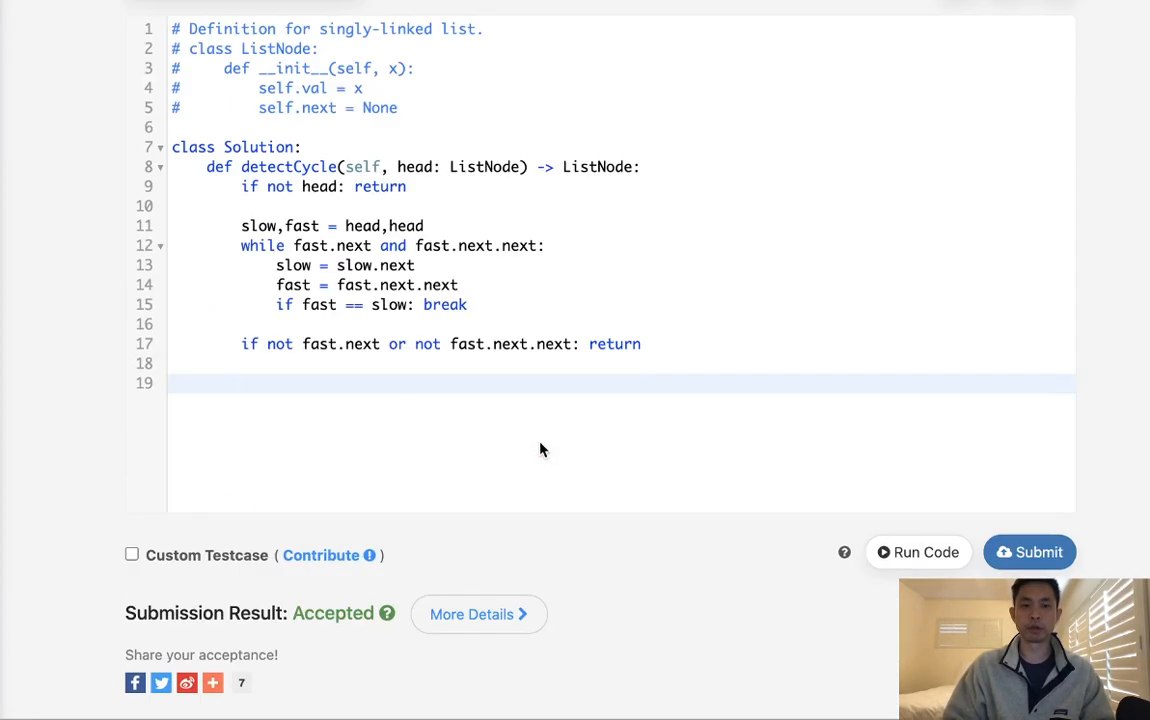
- Set slow2 = fast and open a second loop 'while slow.next:'
left_click(352, 384)
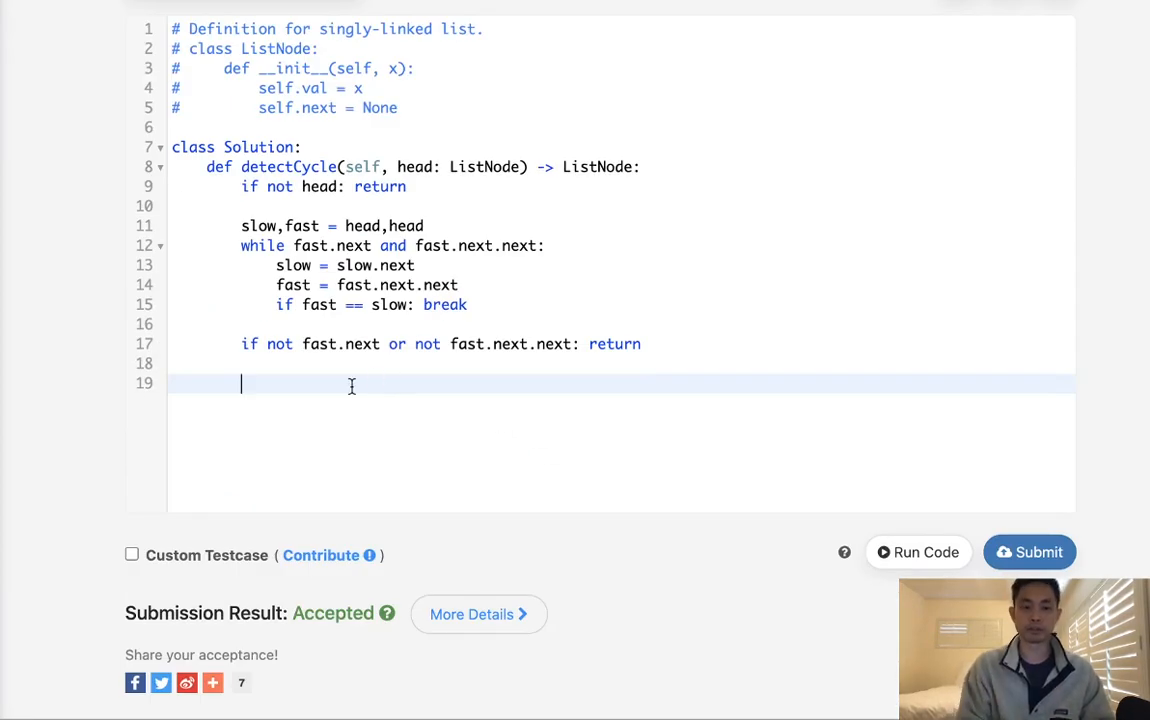
type("slow2 = fast")
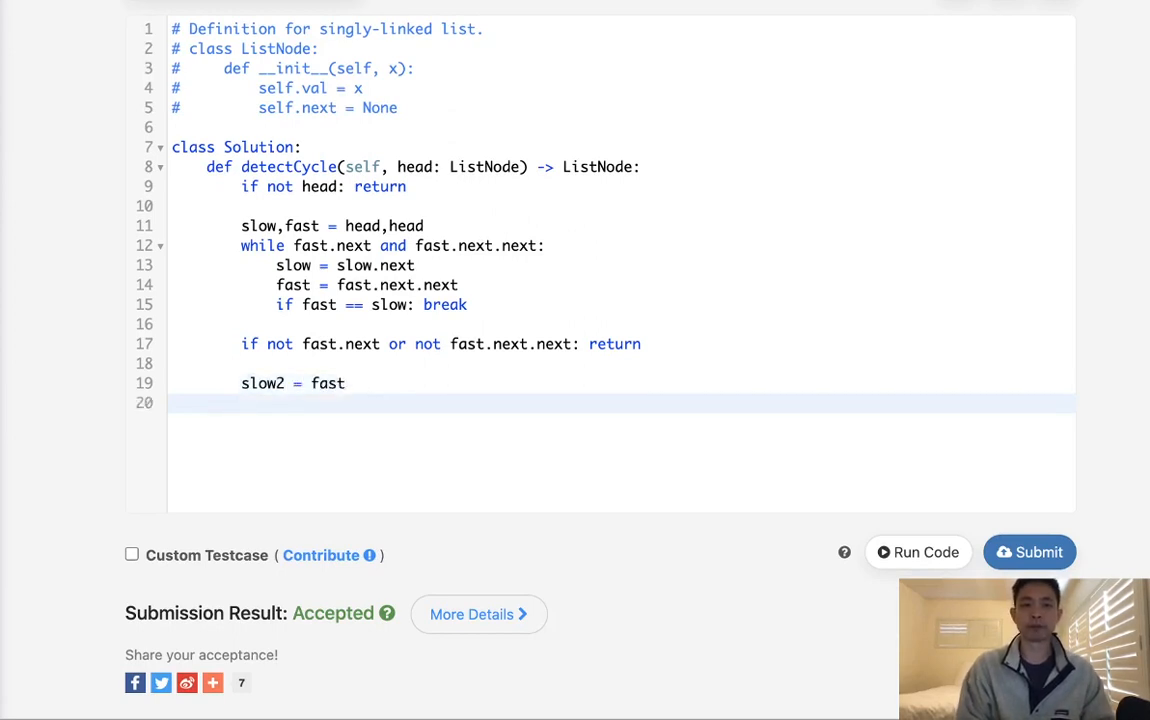
type("while")
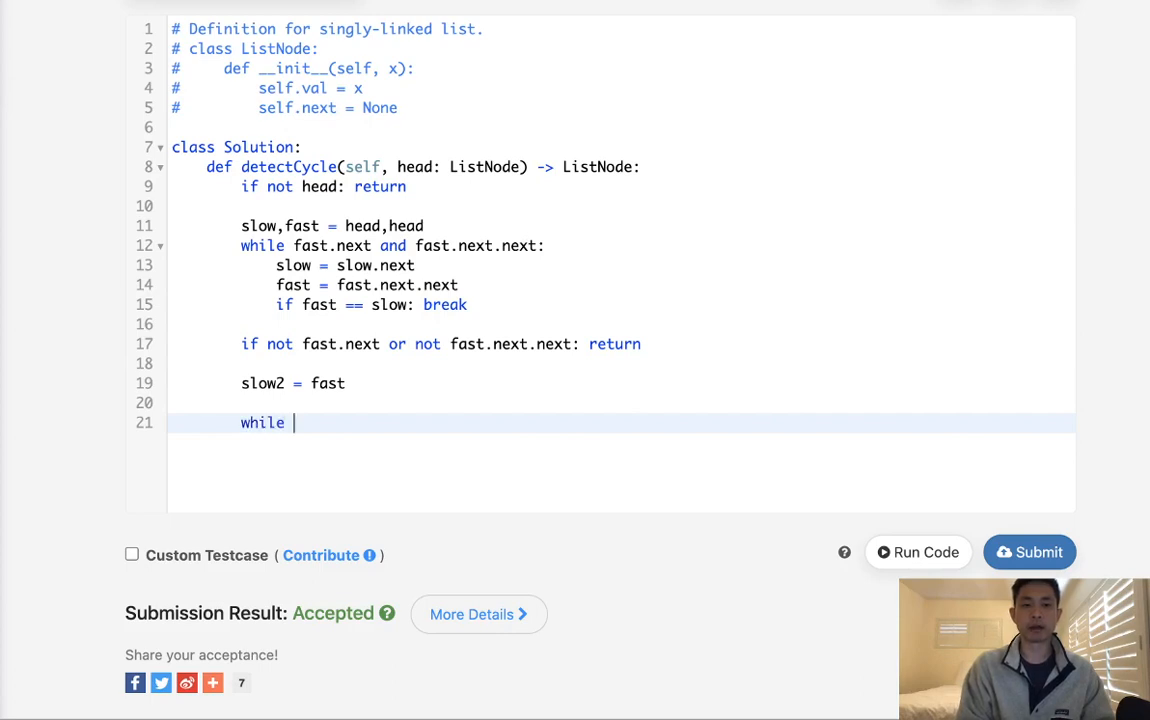
type("s")
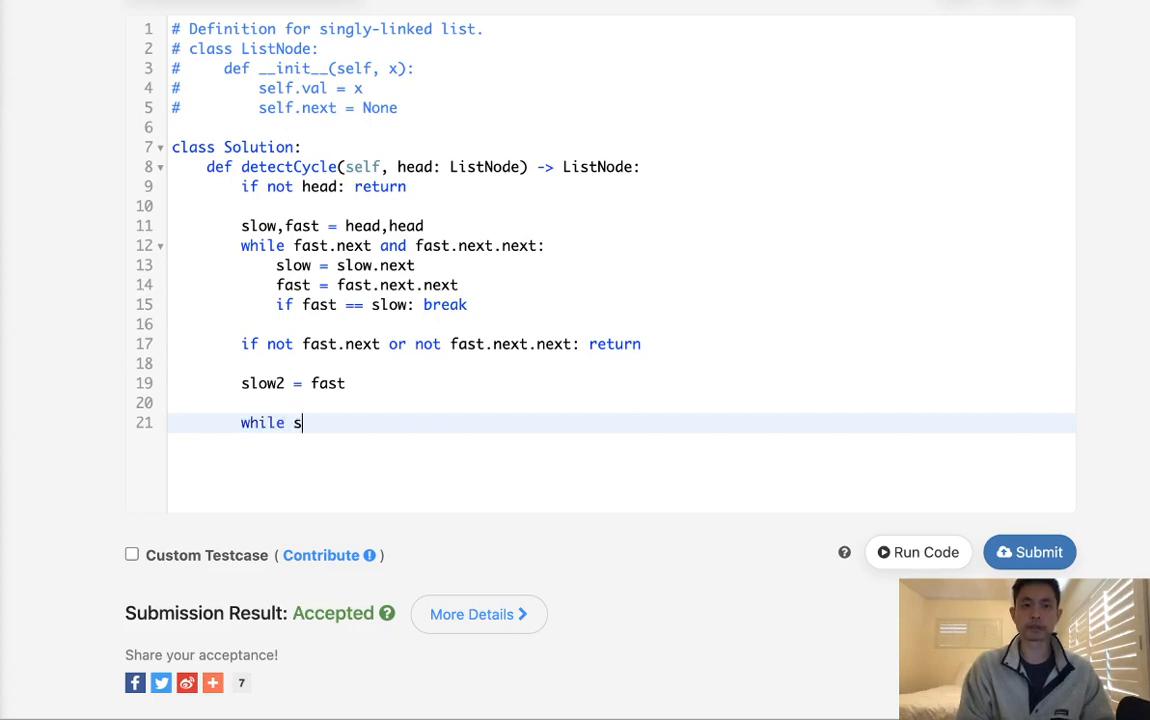
key("backspace")
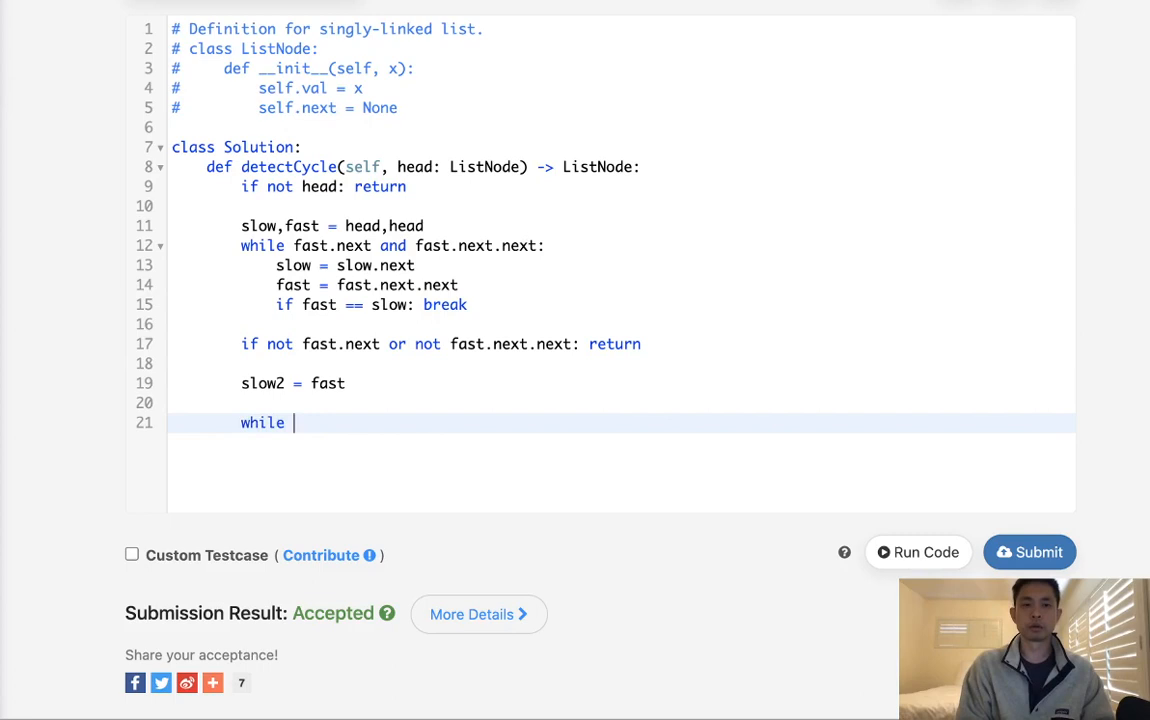
type("slo")
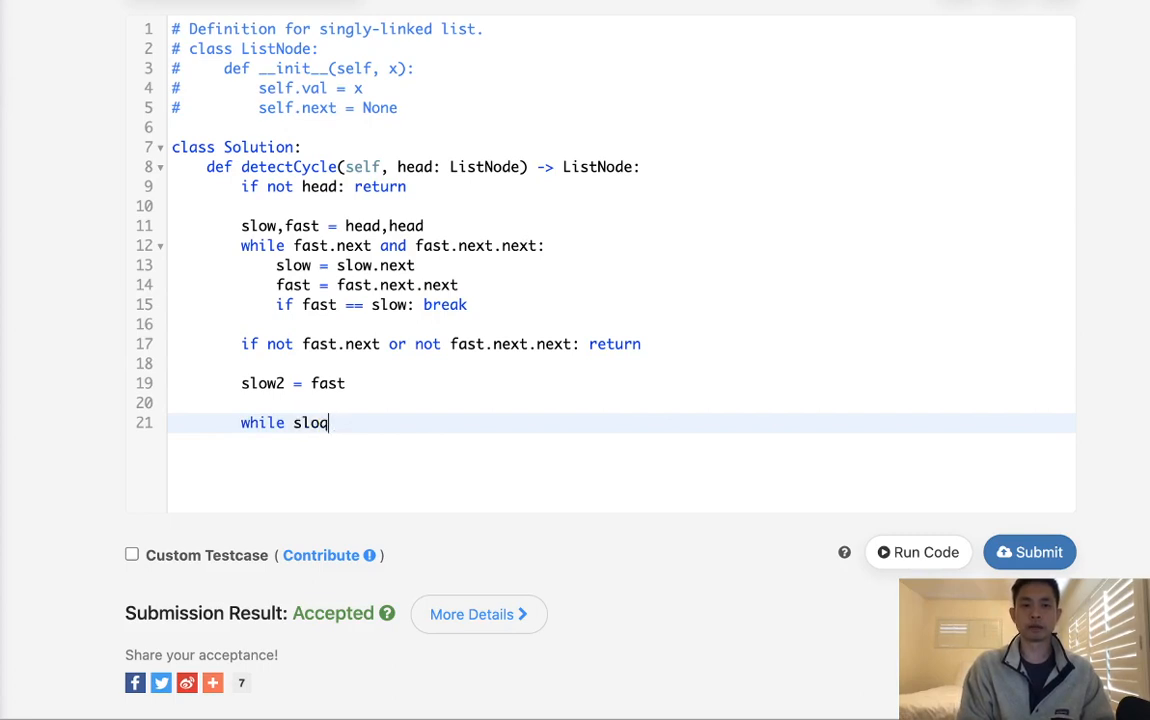
type("w.next")
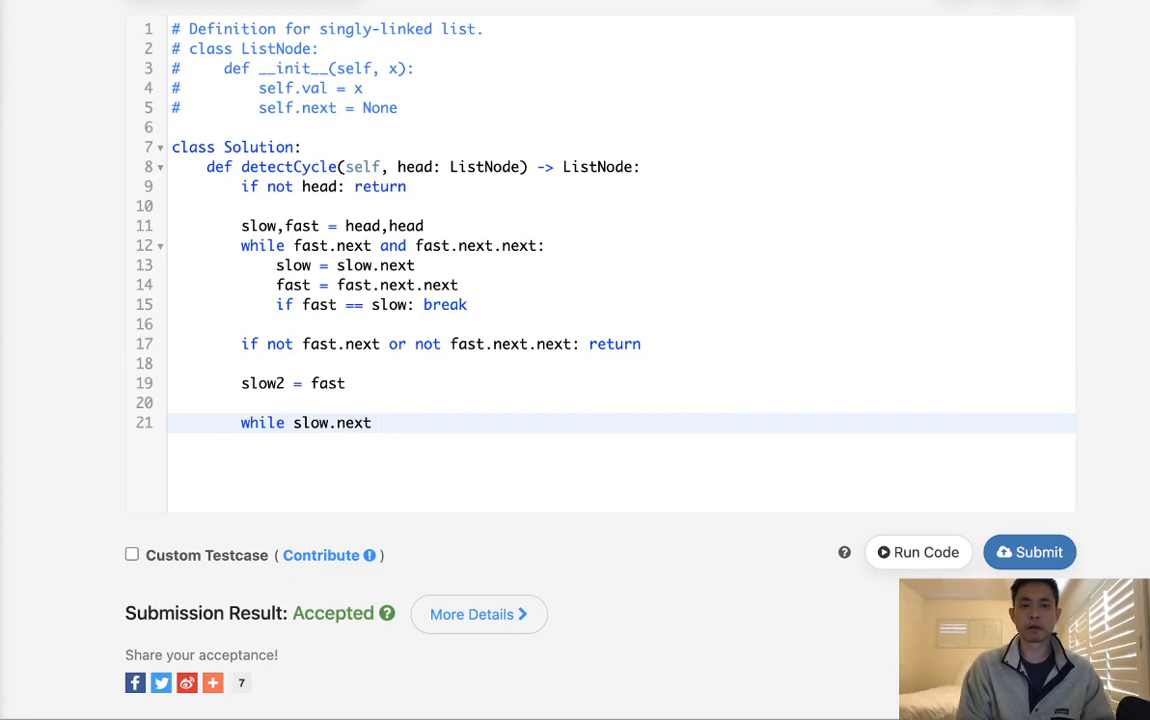
type("an")
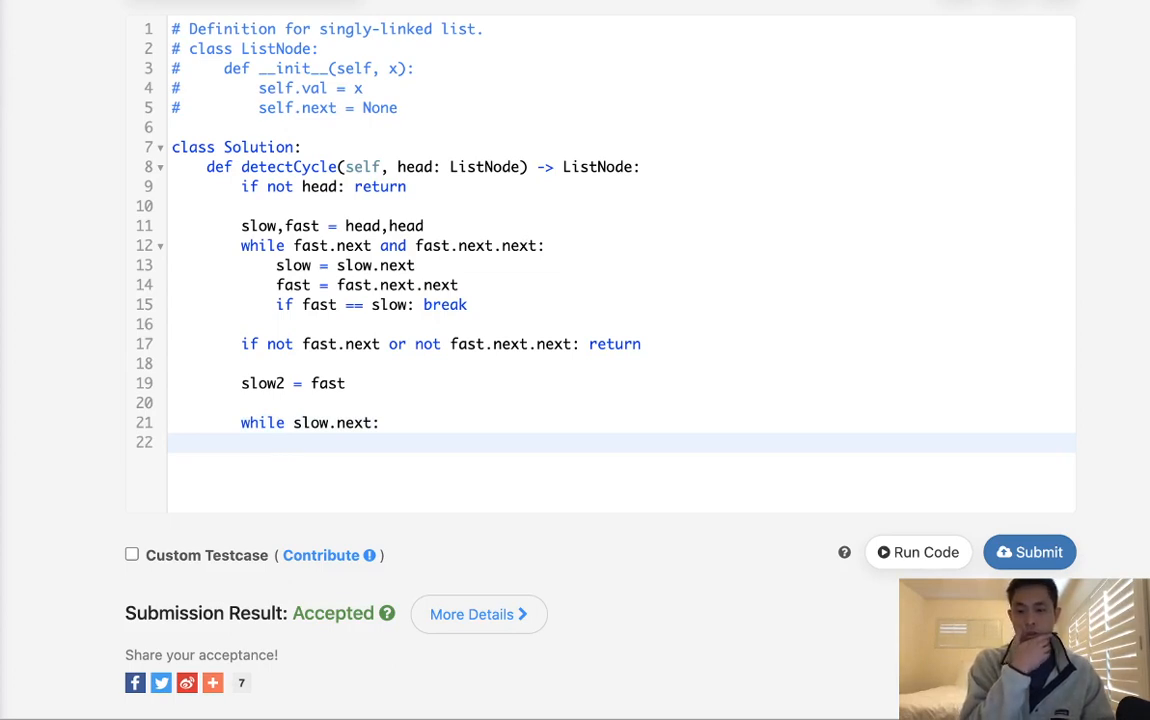
- Begin the loop body with the comparison 'if slow = slow2'
type("if")
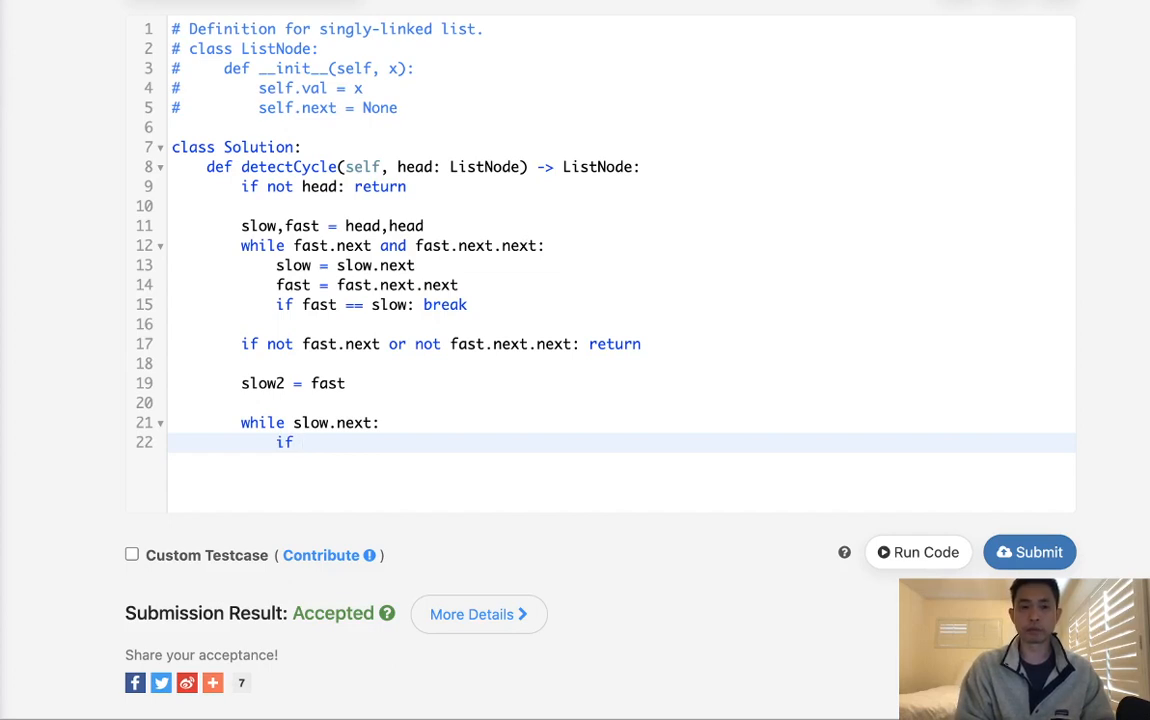
type("sl")
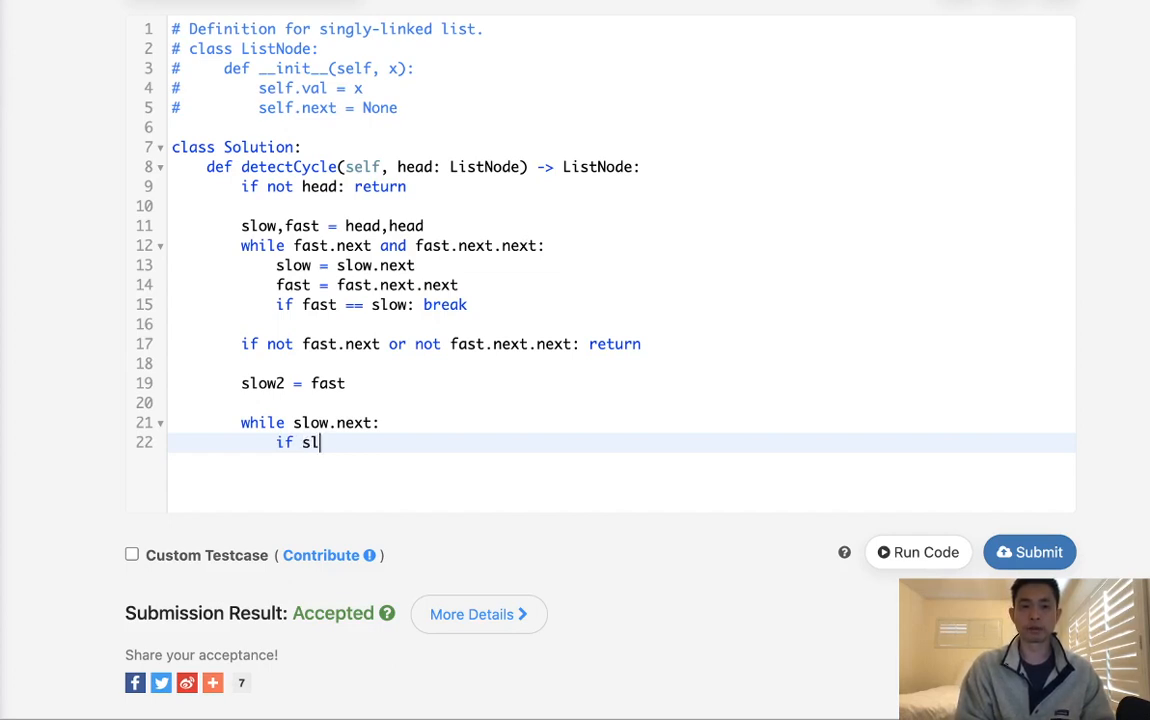
type("ow")
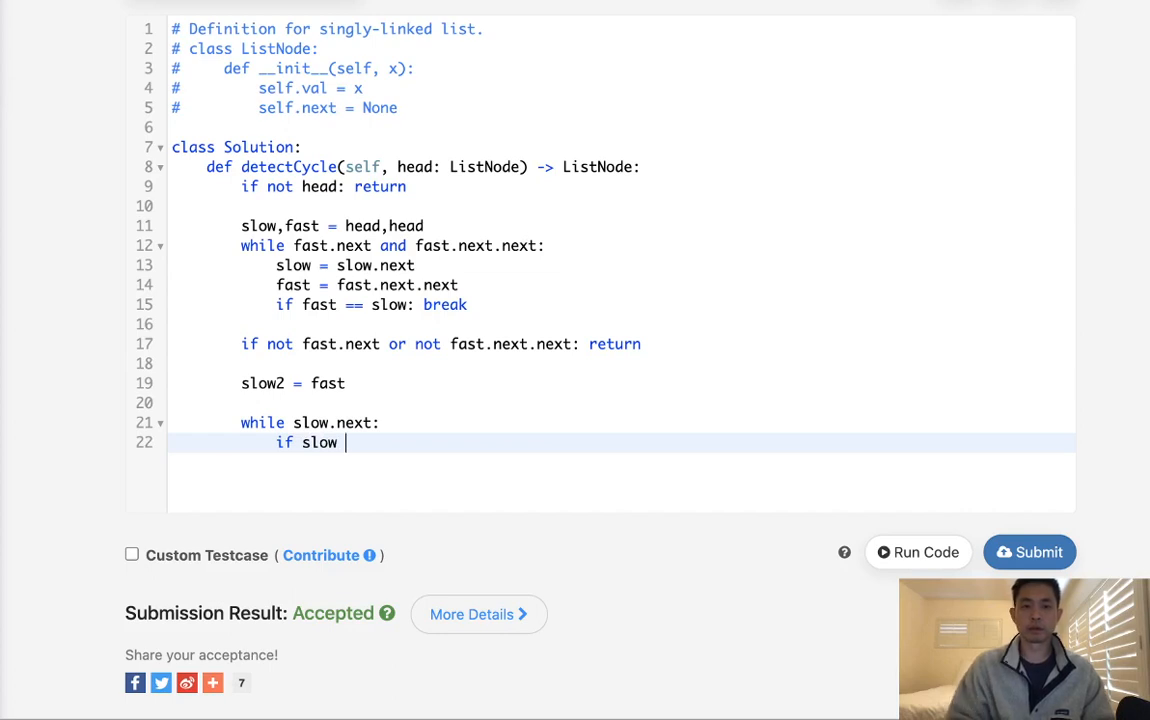
type("-")
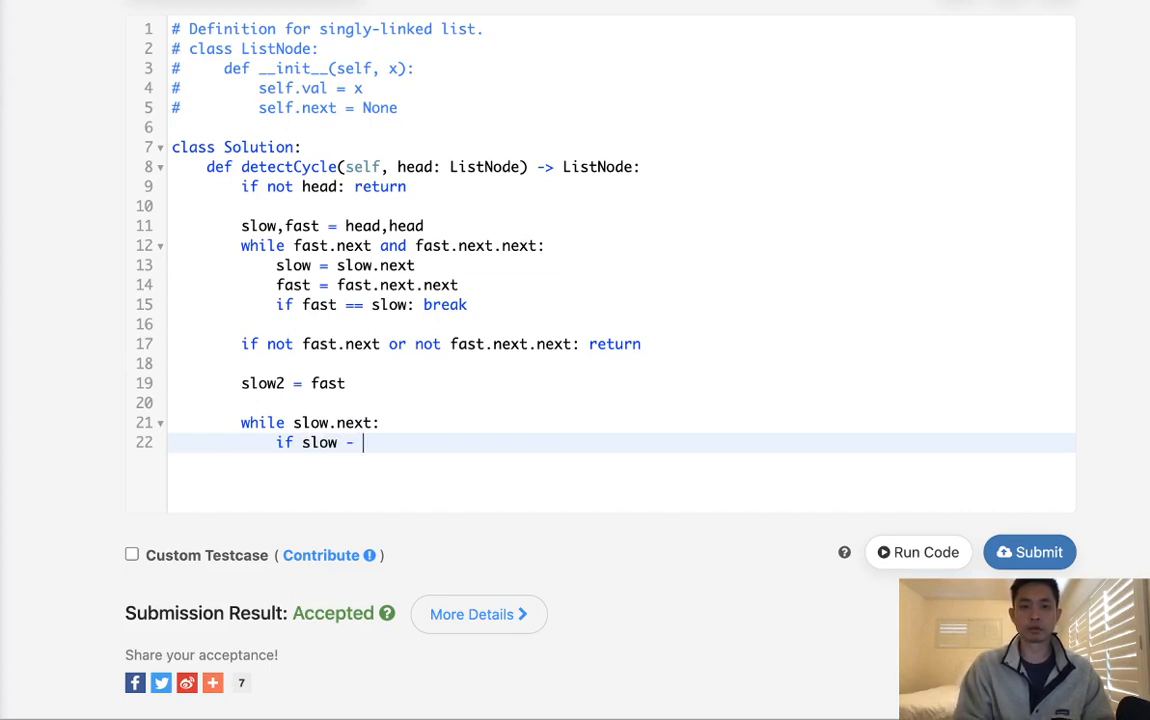
type("=")
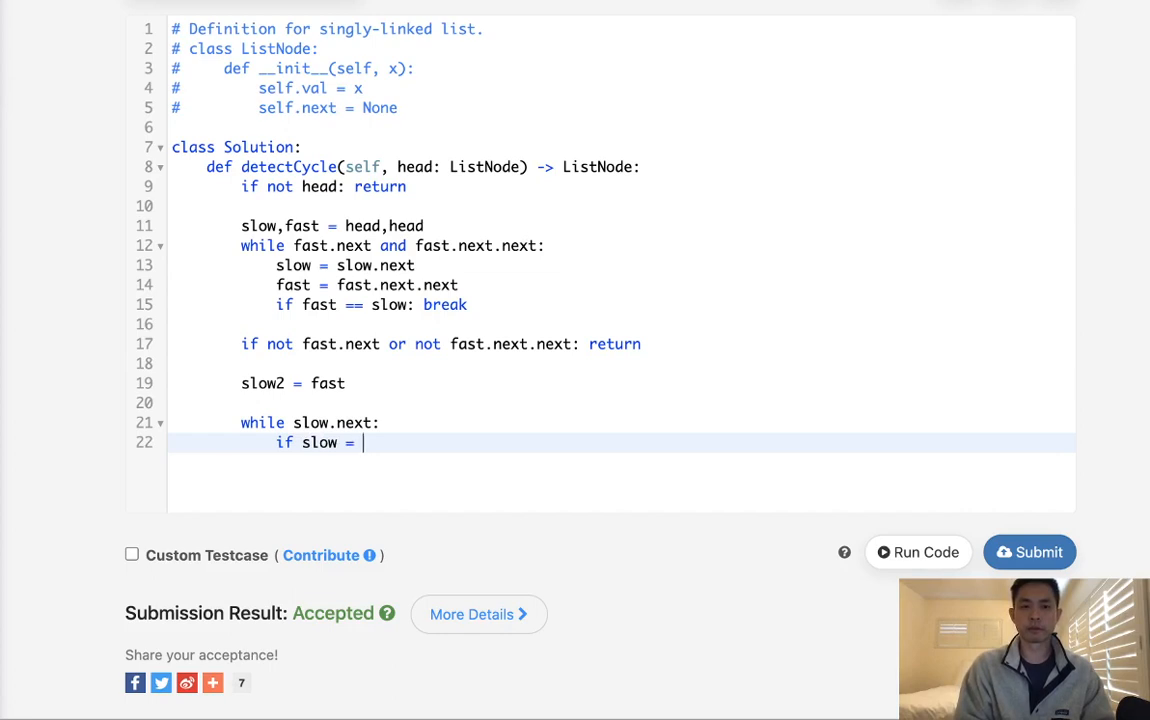
type("slow2")
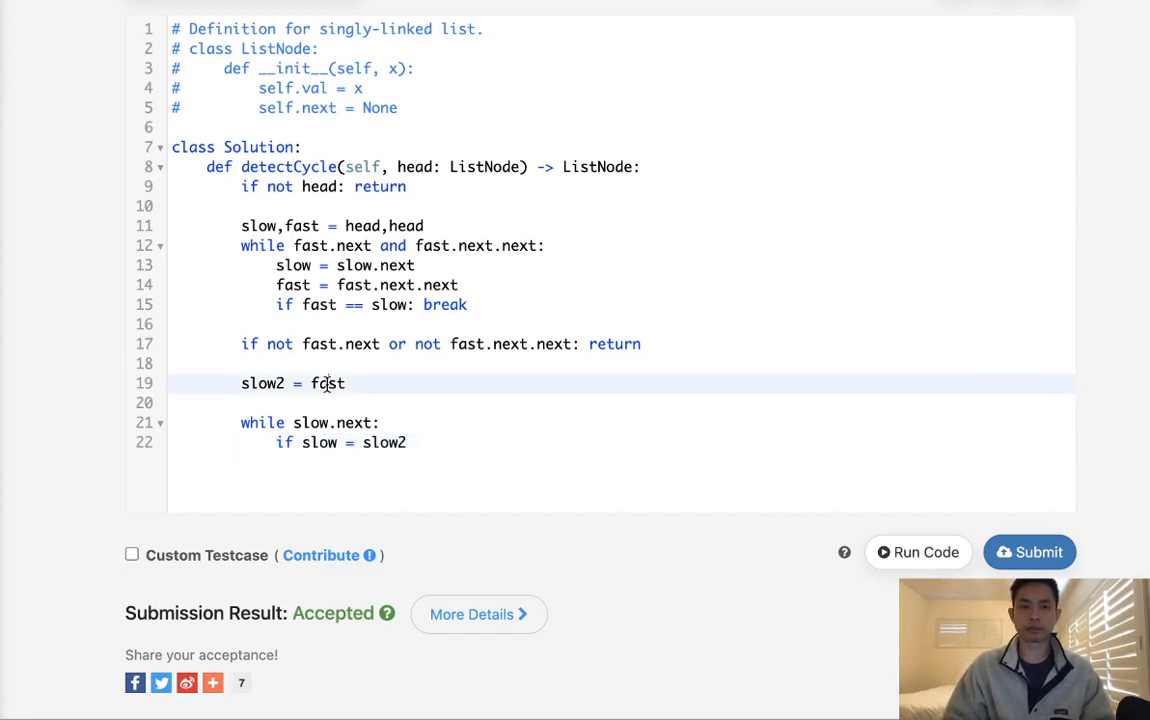
- Change slow2 to start at head and make the condition 'if slow == slow2: return slow'
type("head")
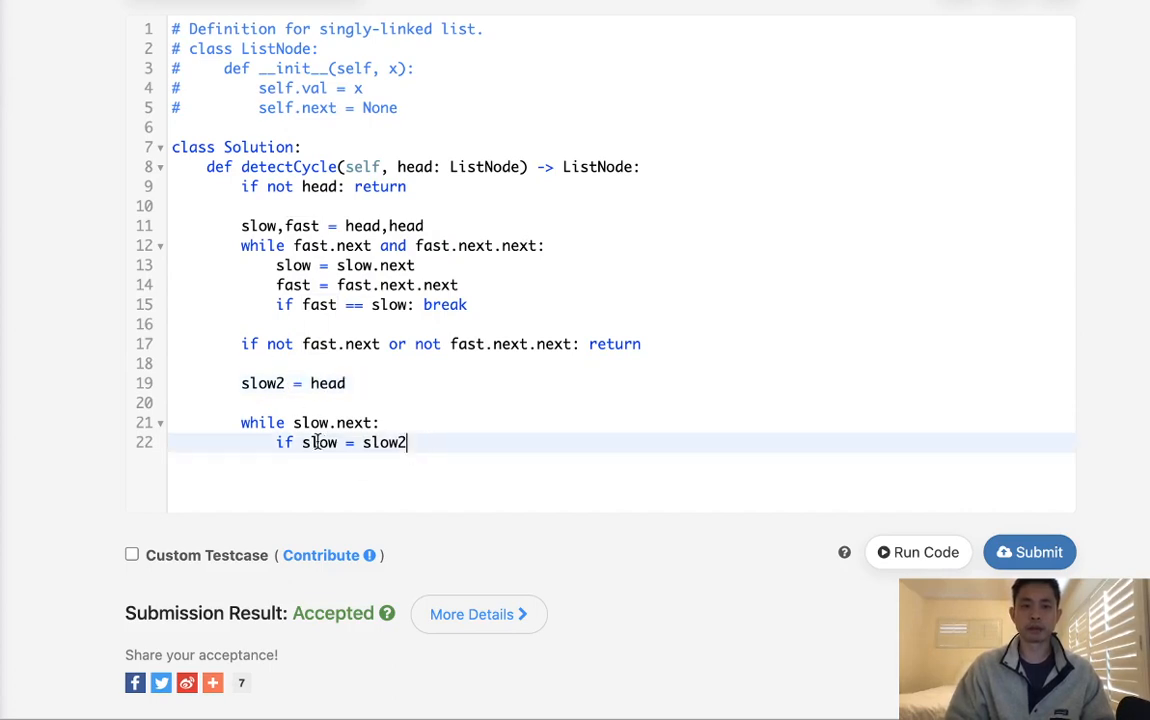
type("=")
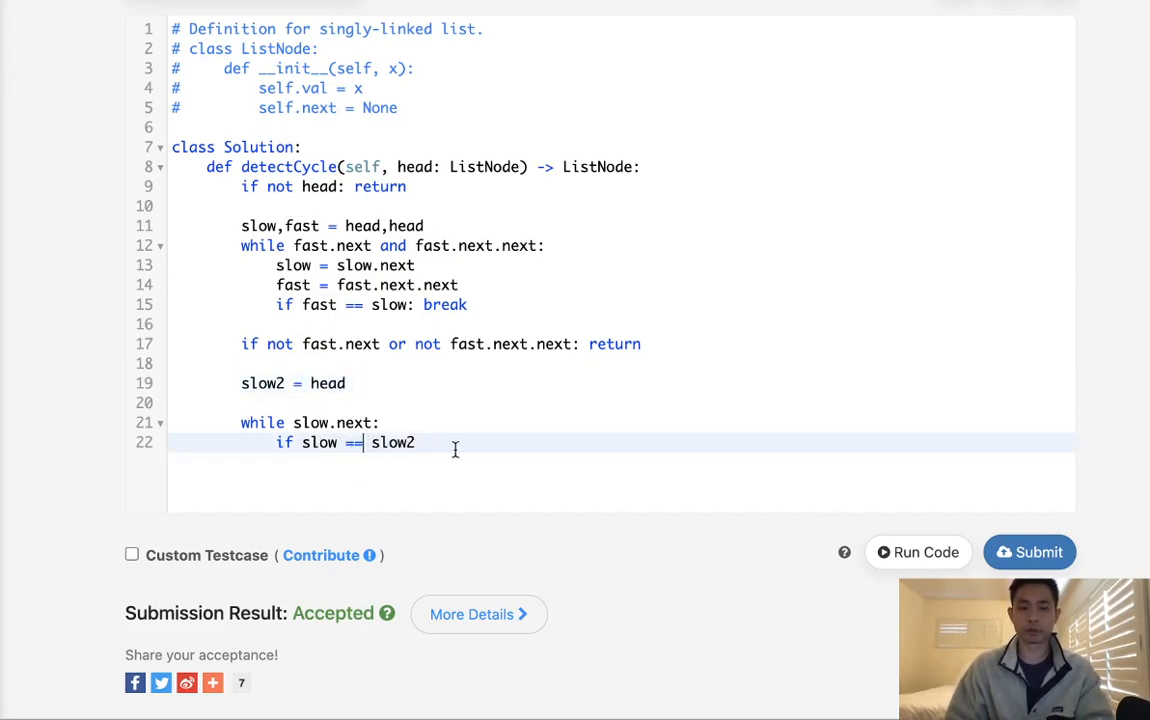
type(": return")
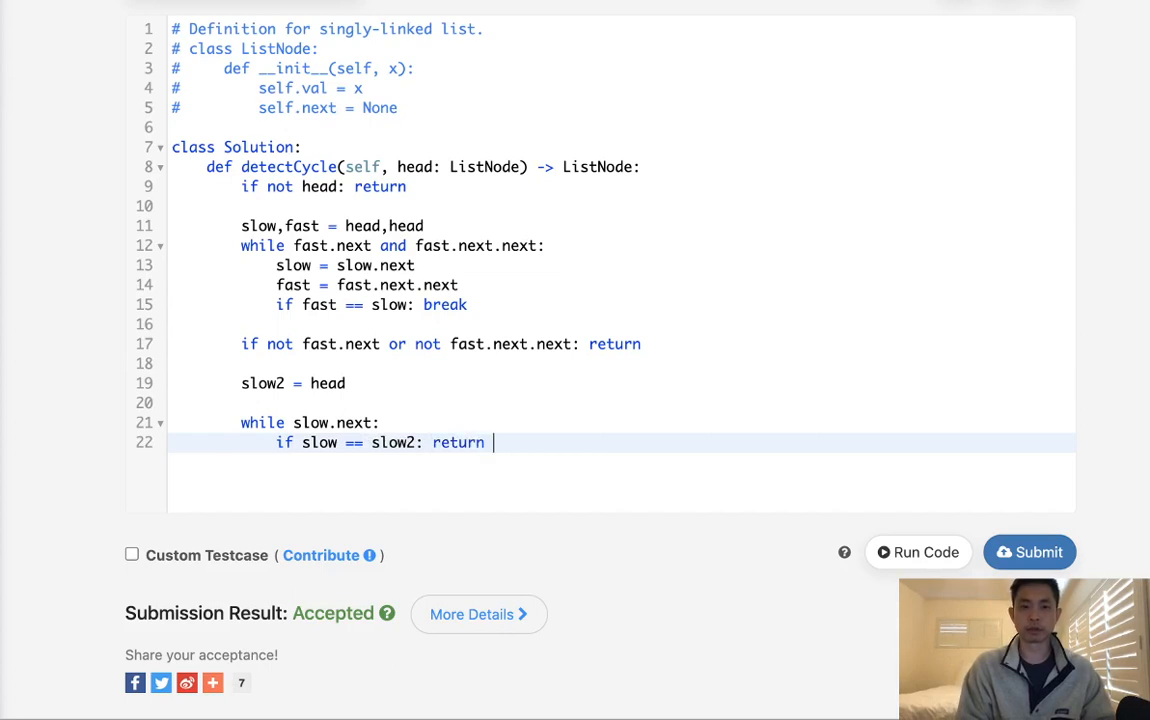
type("slow")
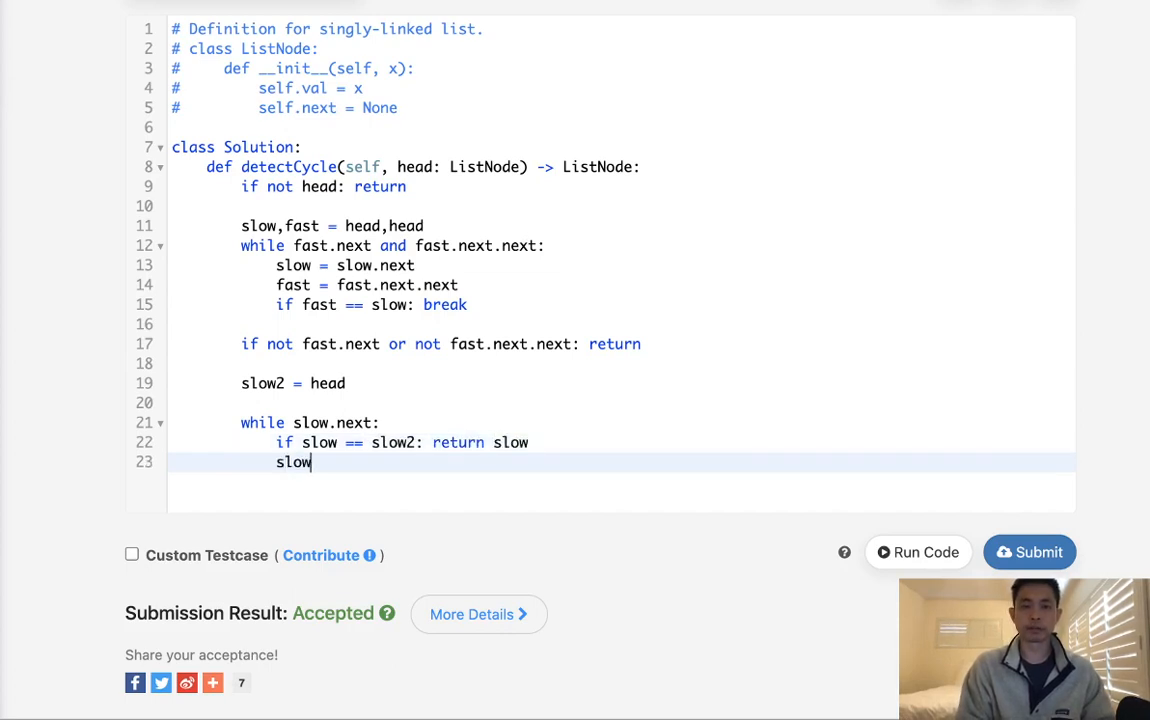
- Advance both pointers with slow = slow.next and slow2 = slow2.next
type(".next")
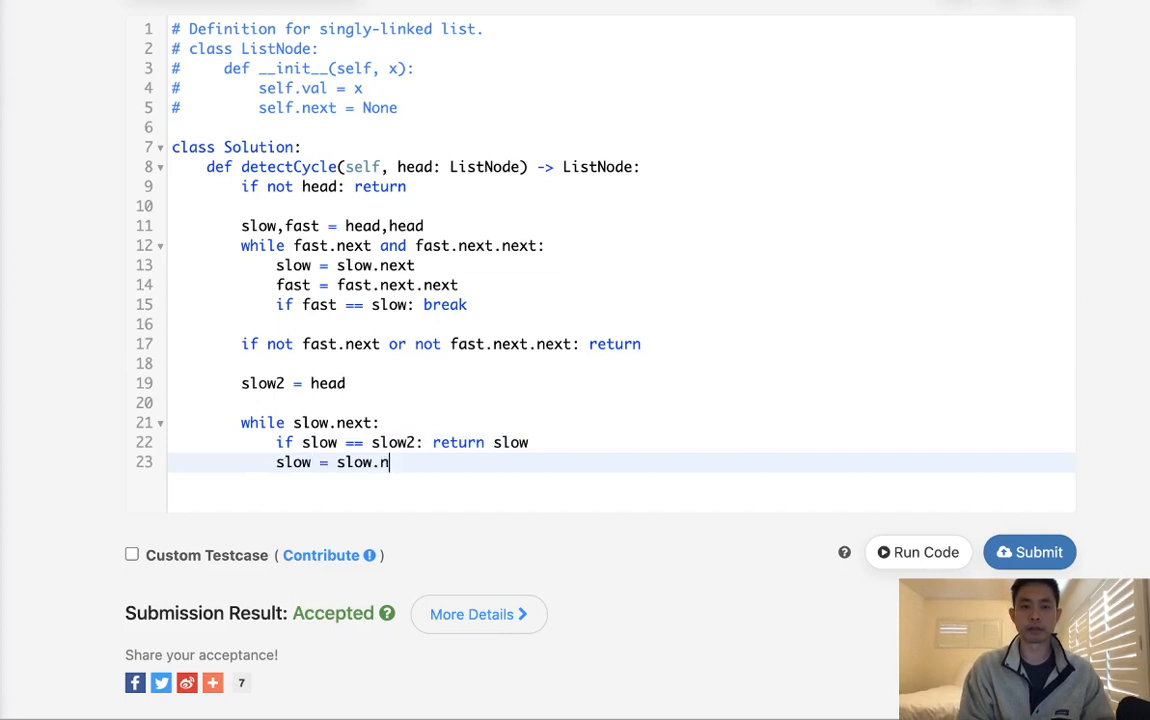
type("ext")
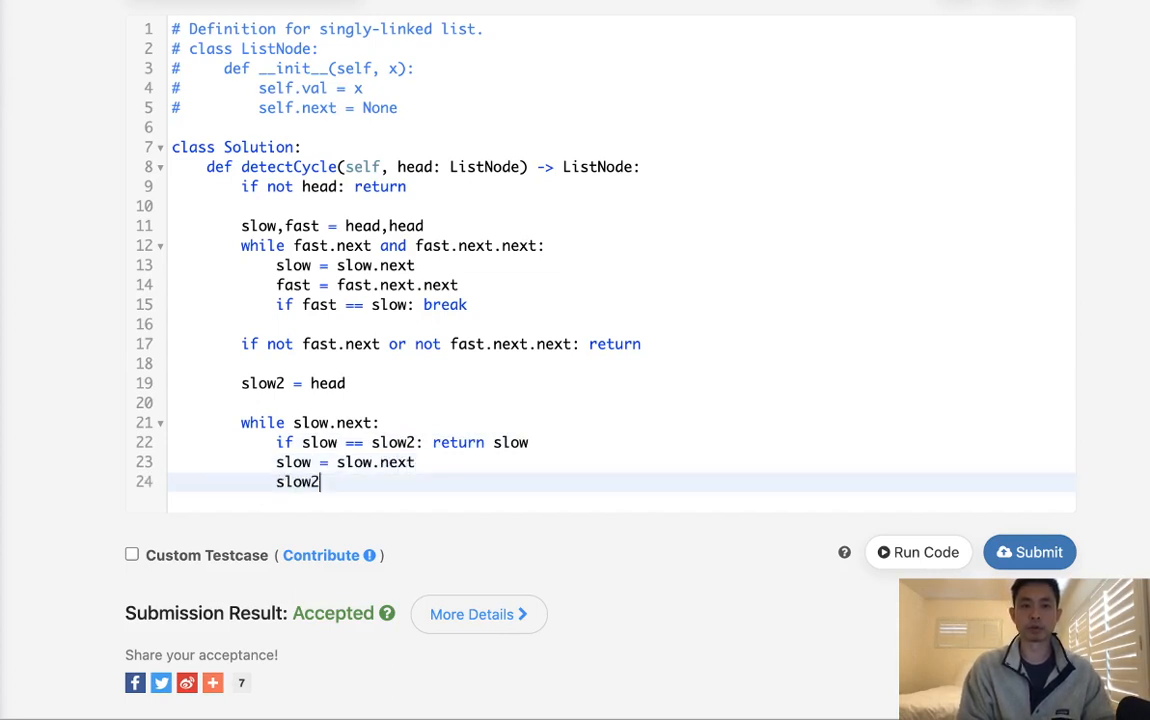
type("= slow2")
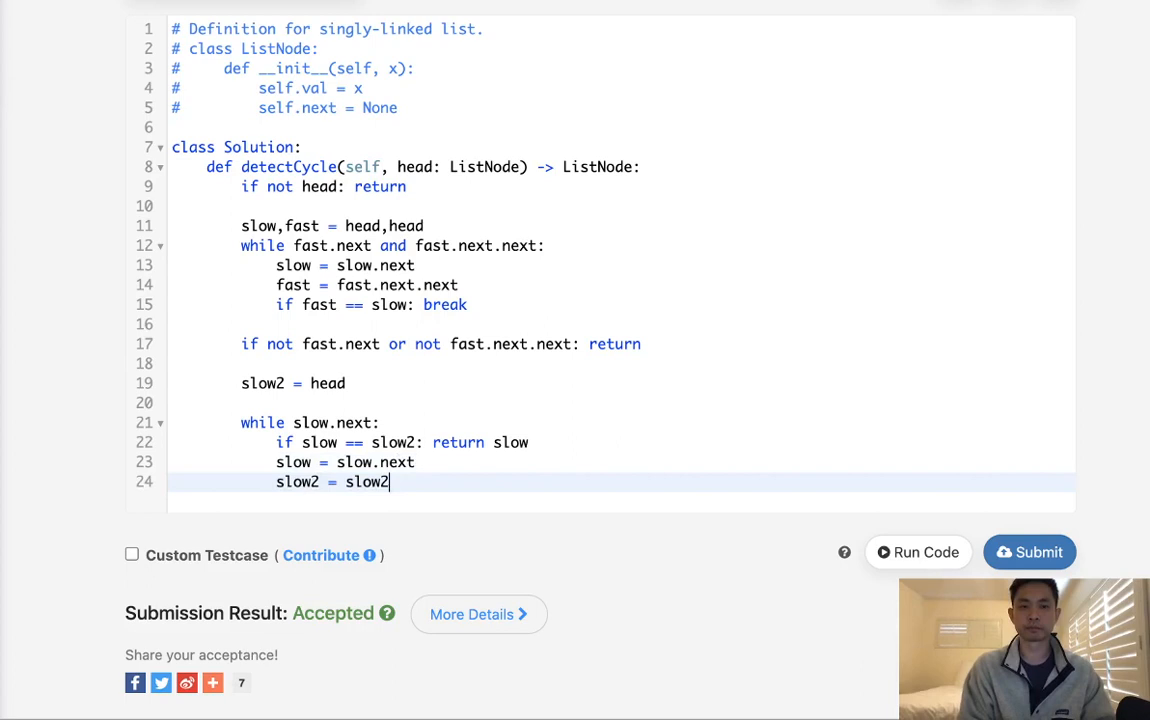
type(".next")
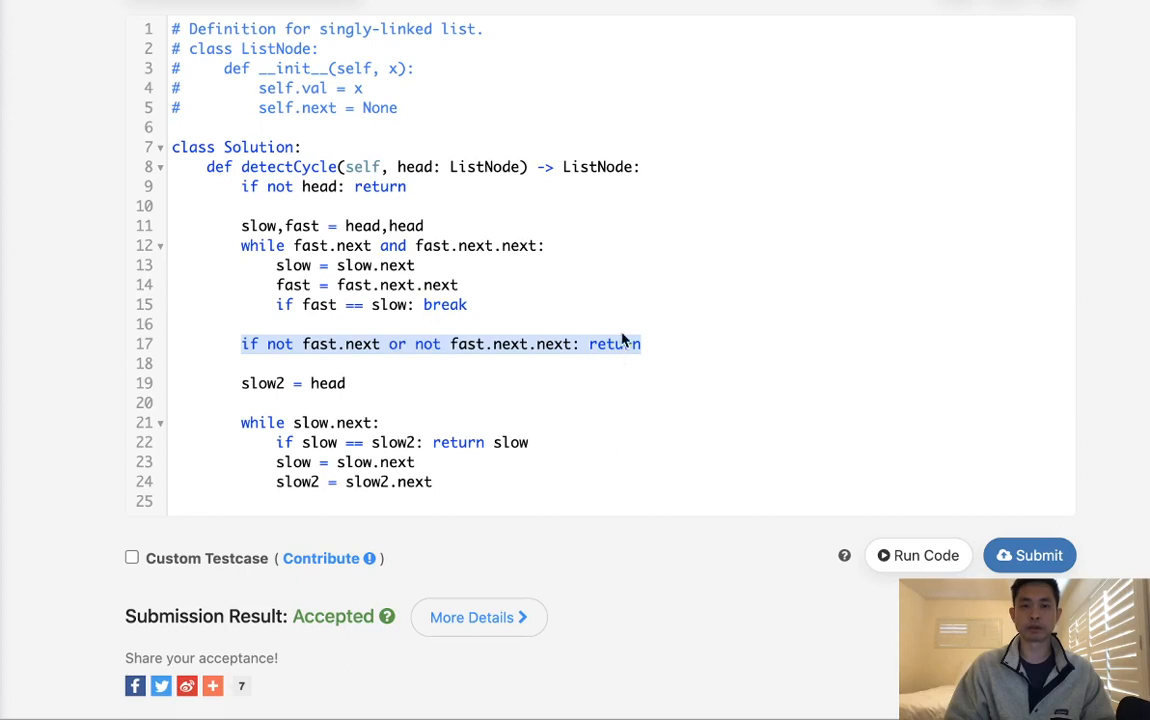
mouse_move(364, 496)
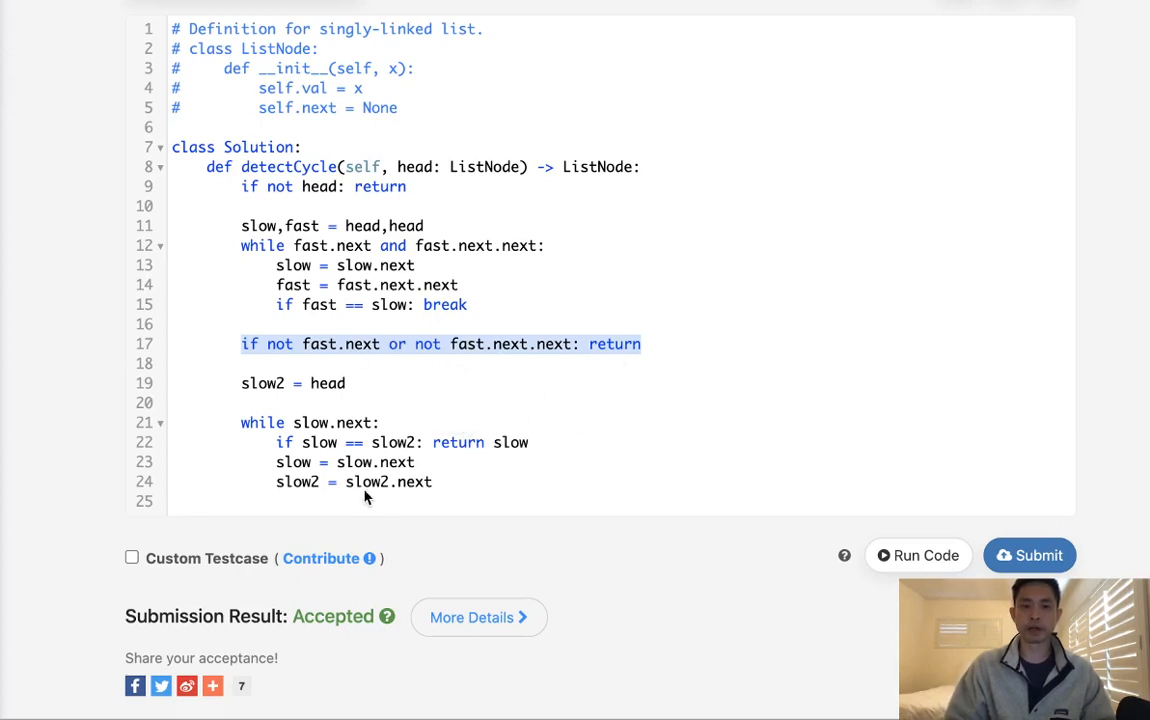
- Add a final bare return after the second loop and submit the solution for judging
type("return")
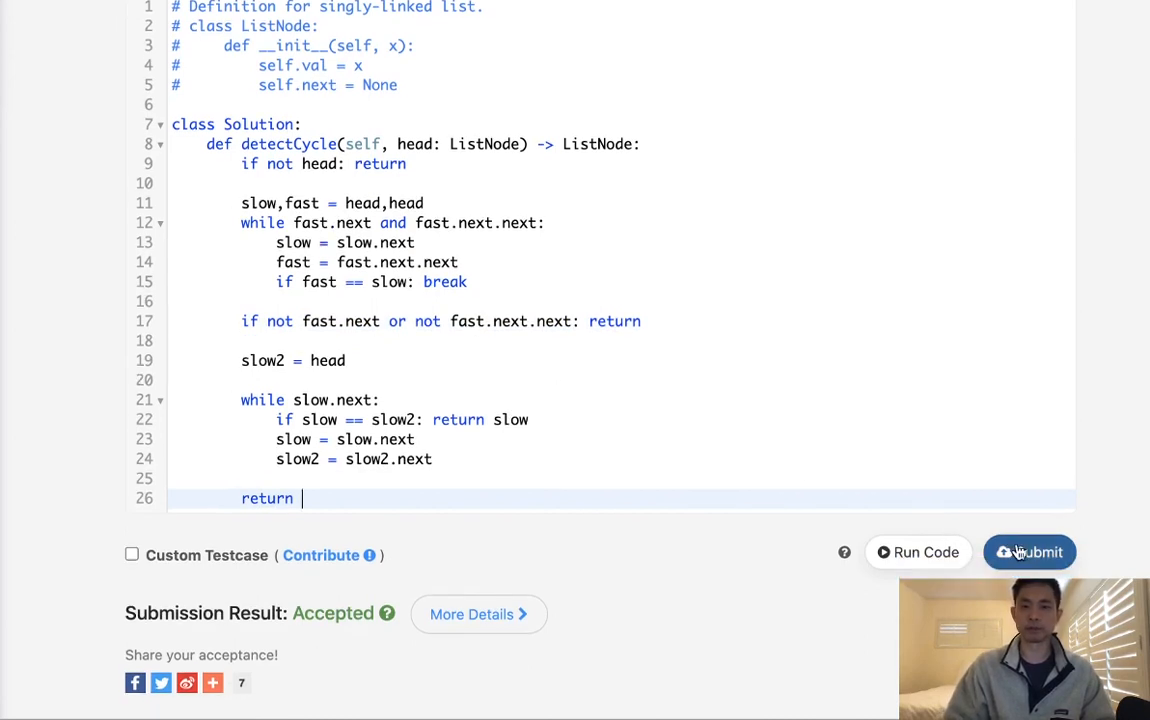
left_click(1028, 552)
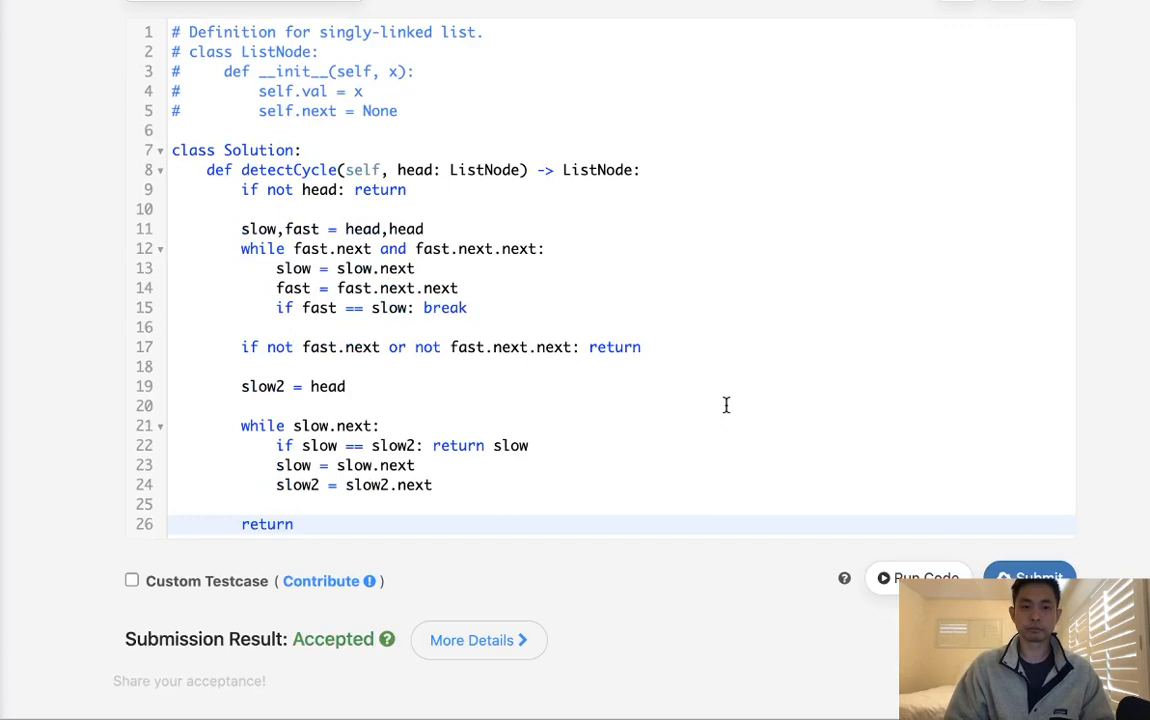
mouse_move(468, 410)
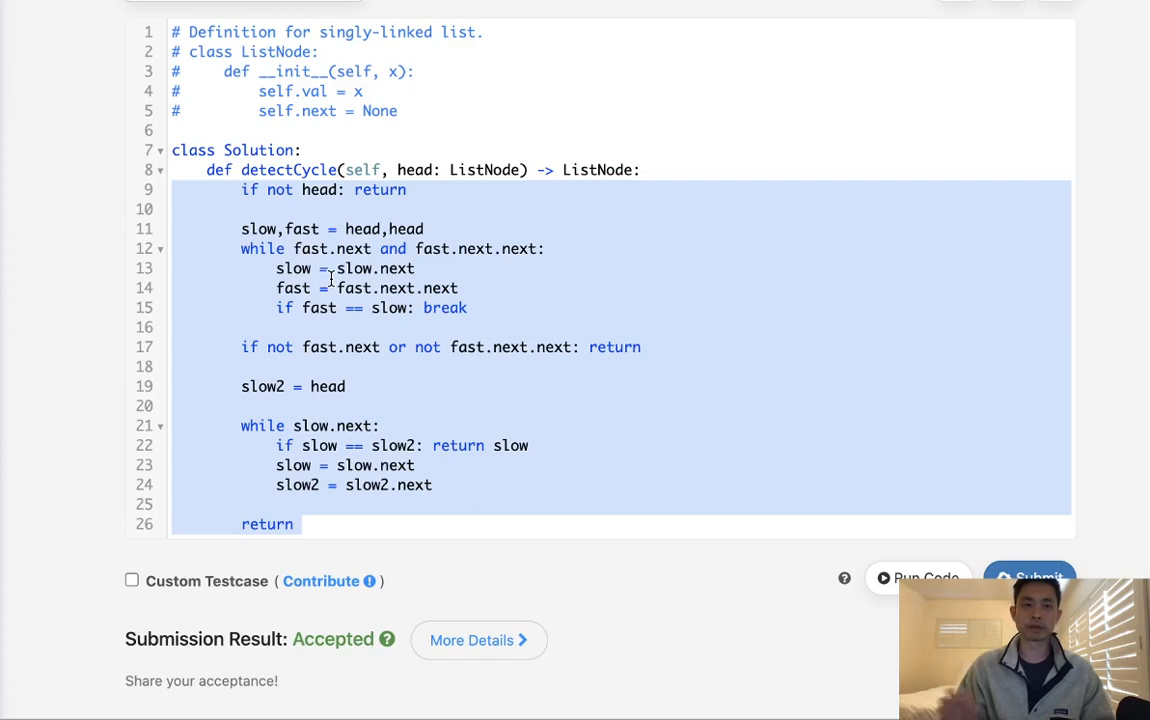
mouse_move(404, 370)
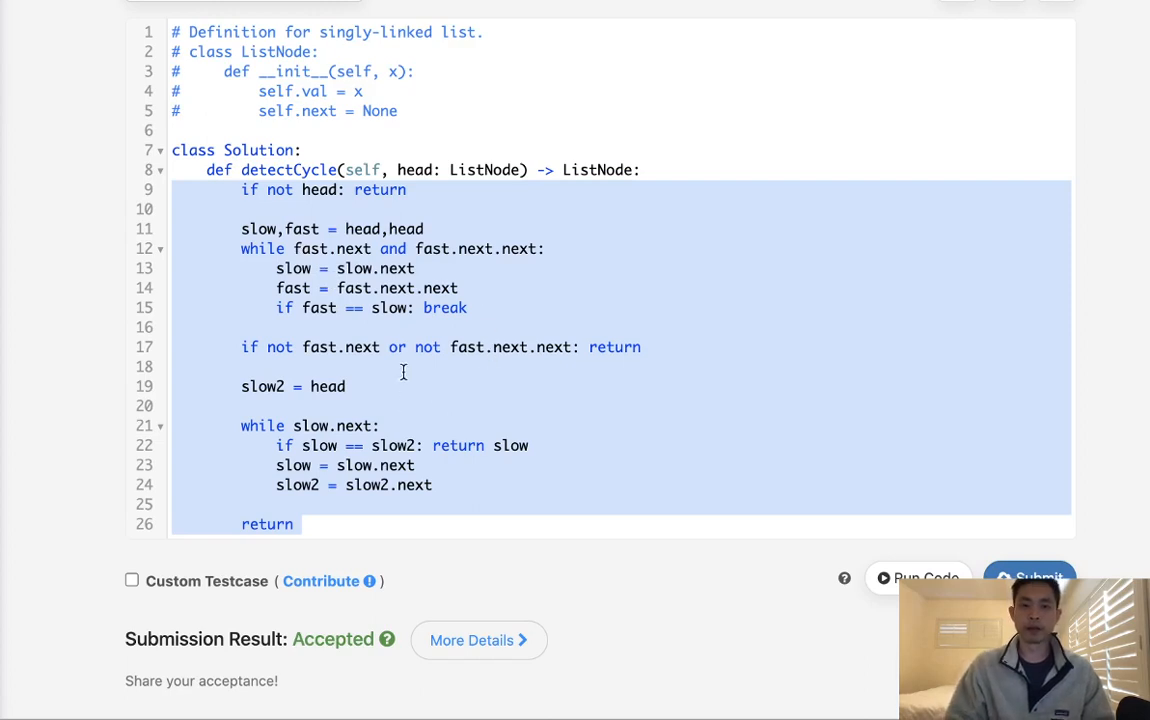
mouse_move(496, 330)
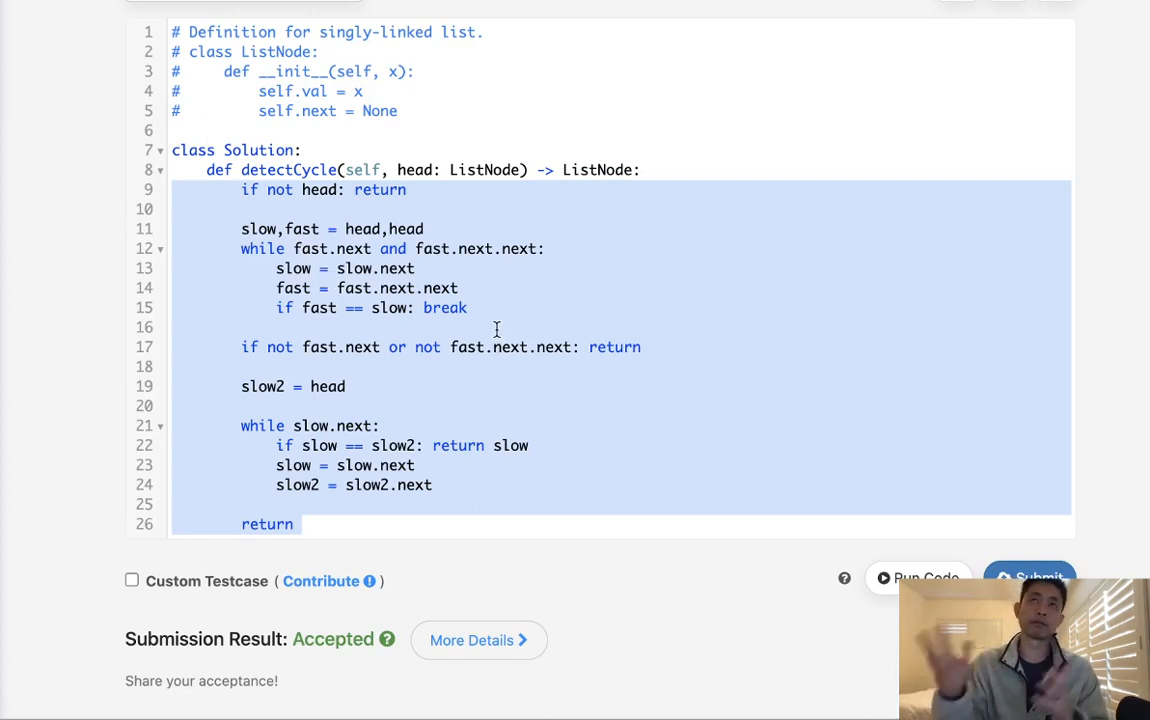